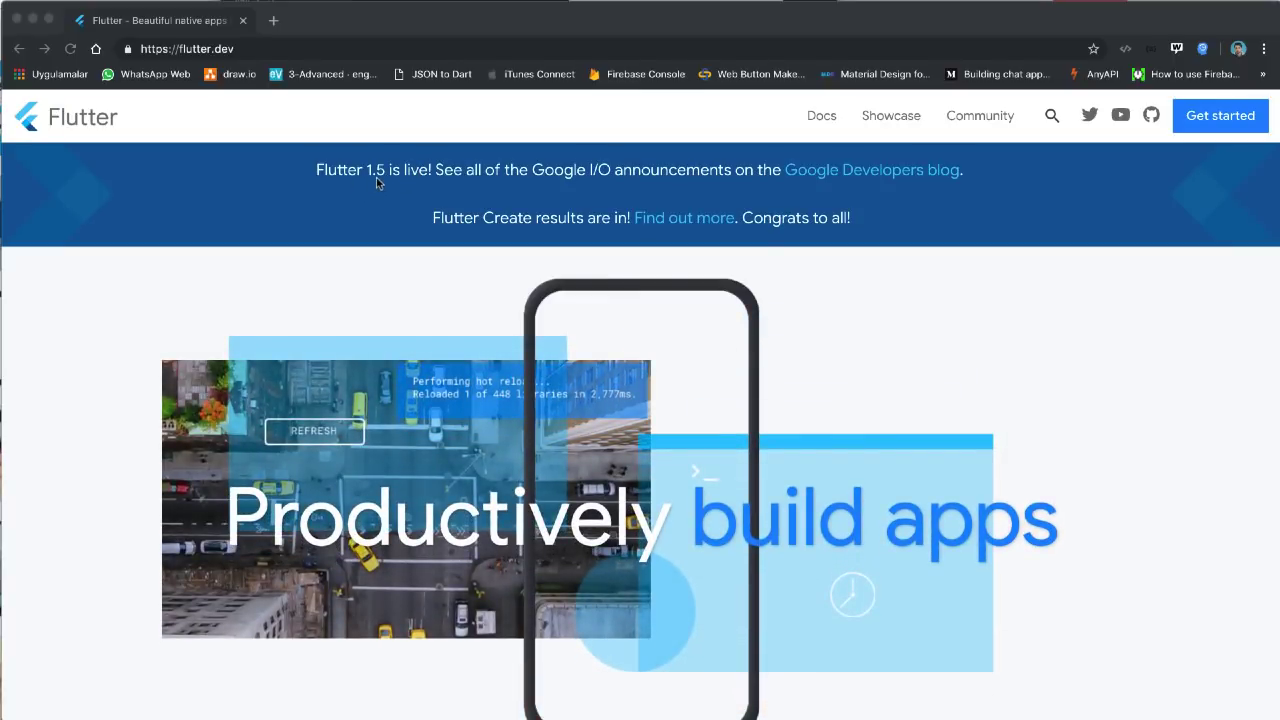
{"action": "mouse_move", "coordinate": [352, 232]}
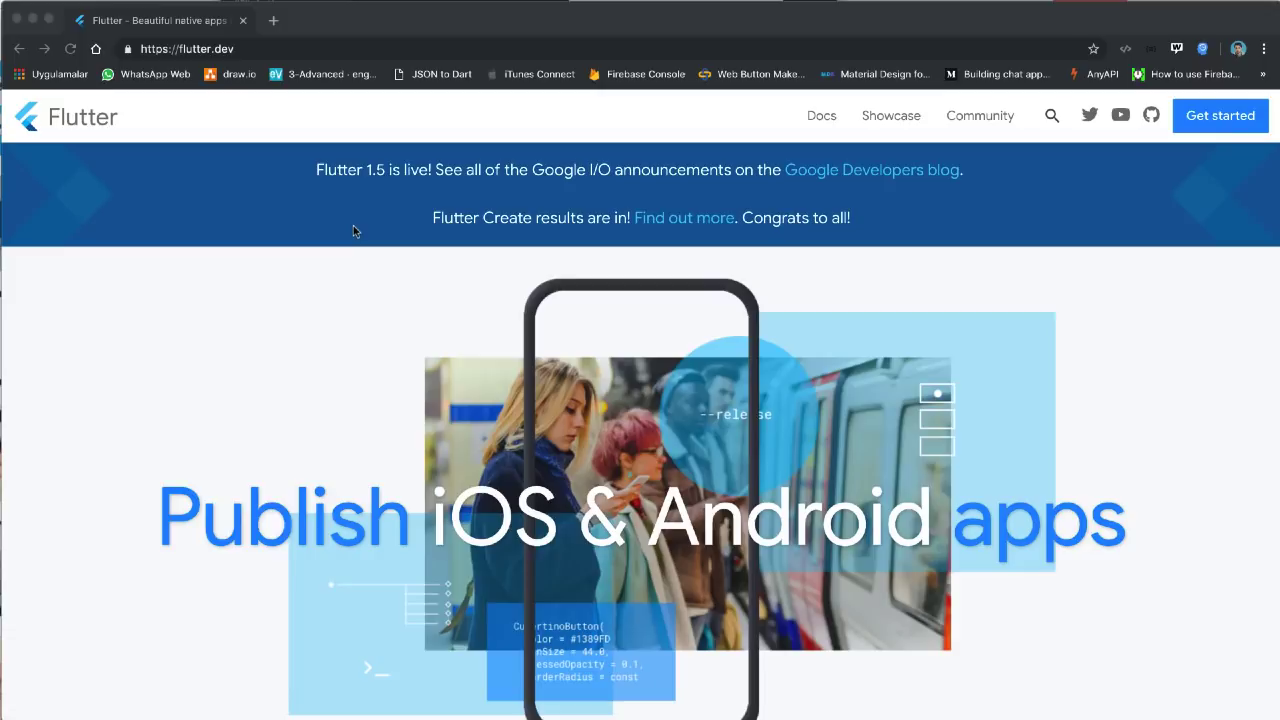
{"action": "mouse_move", "coordinate": [64, 196]}
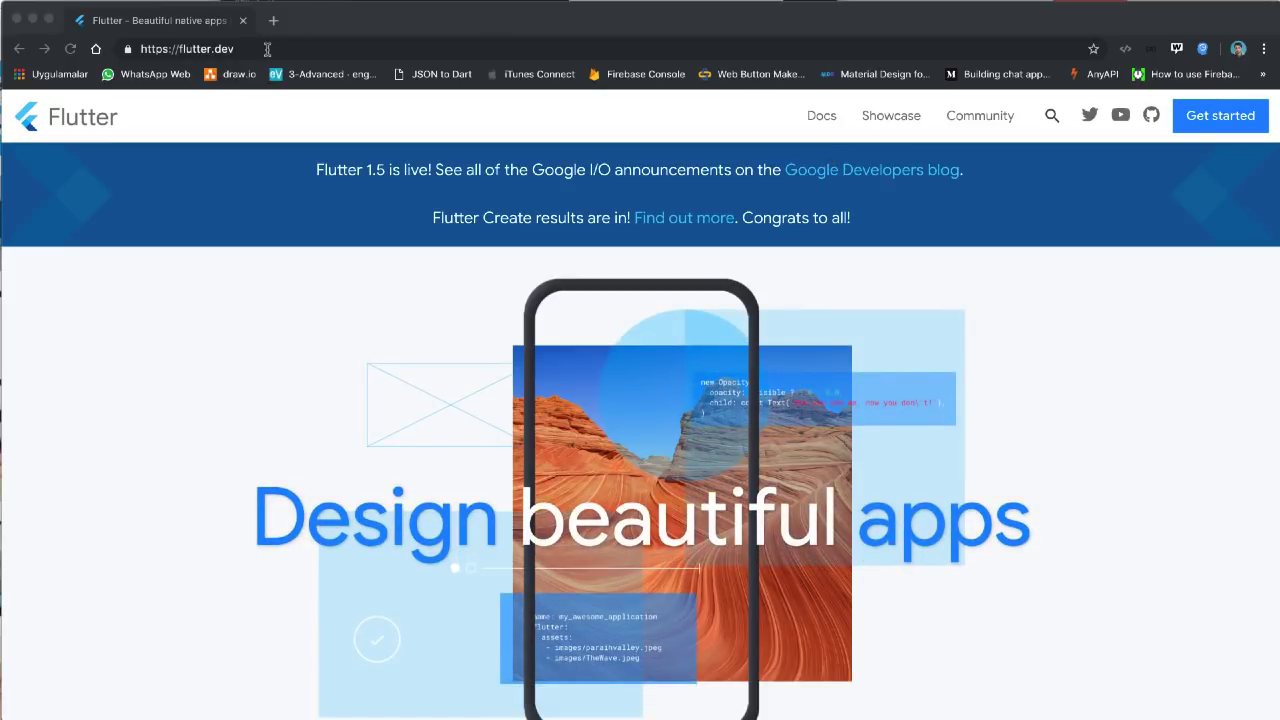
Go to flutter.dev/web and highlight the sentence about the repository's getting-started instructions.
{"action": "left_click", "coordinate": [196, 48]}
{"action": "type", "text": "/web"}
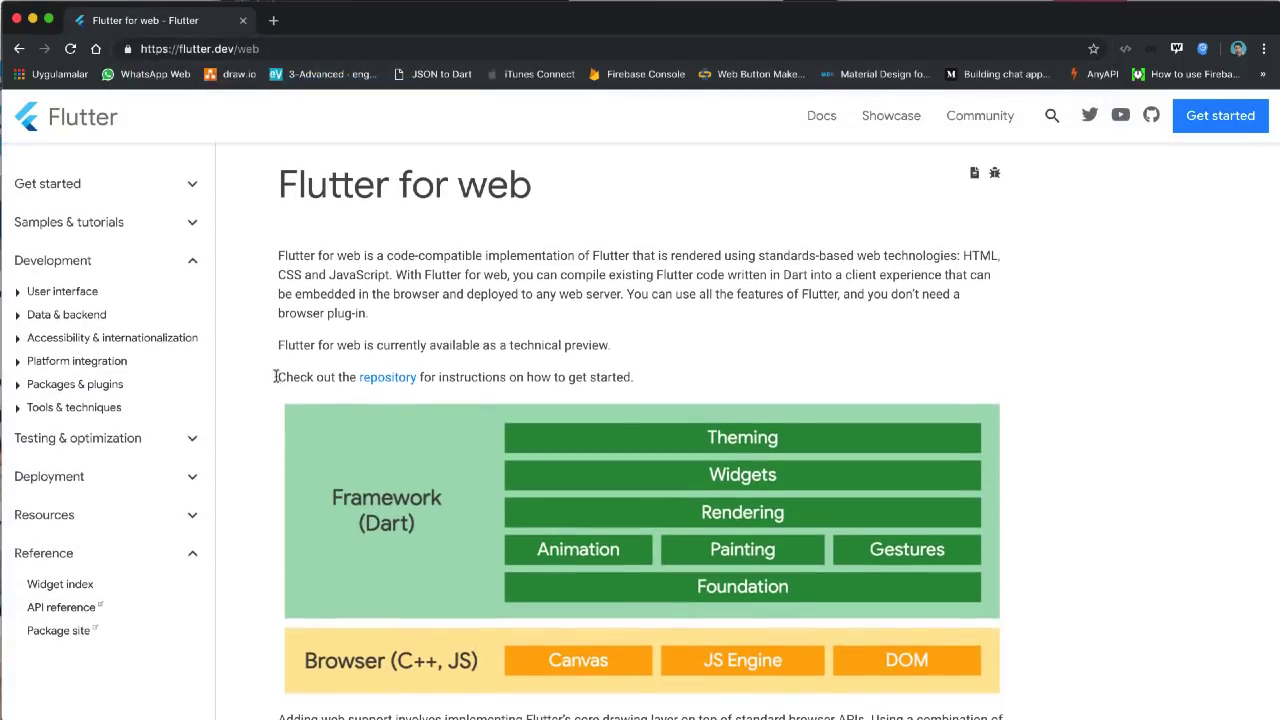
{"action": "left_click_drag", "start_coordinate": [278, 376], "coordinate": [500, 376]}
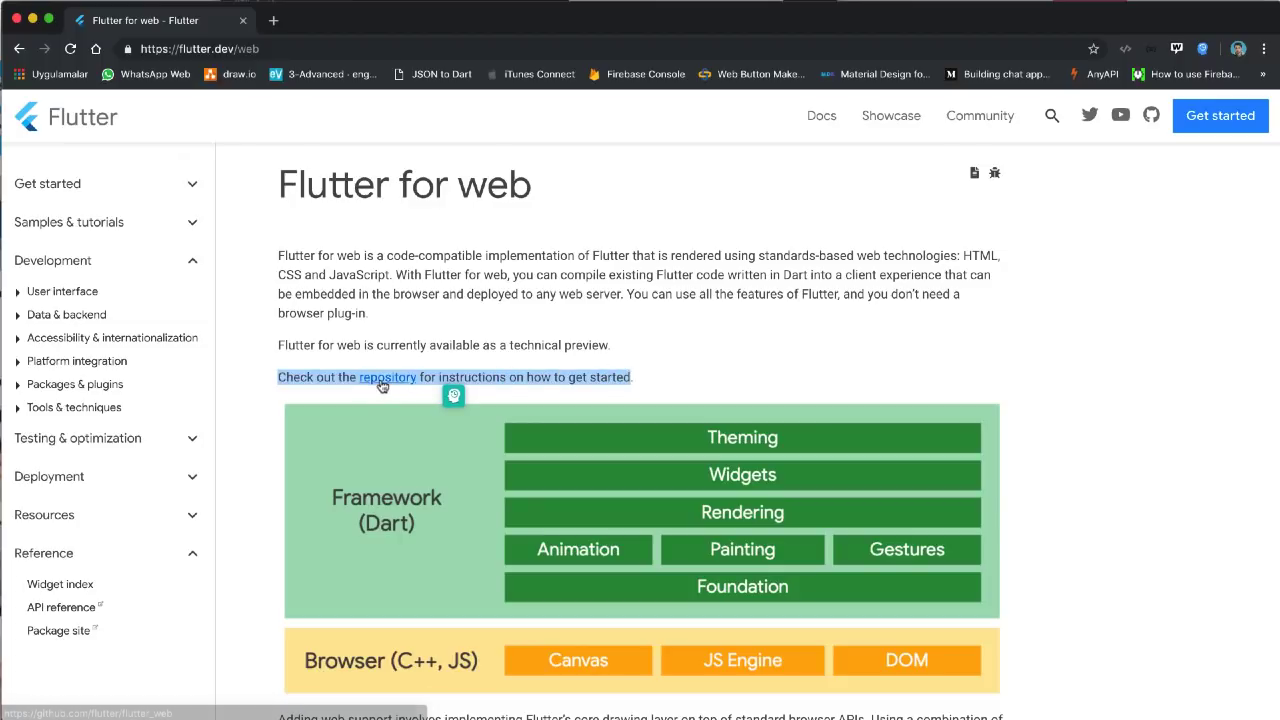
Open the flutter_web repository, read down to Getting started and select the 'flutter upgrade' command.
{"action": "left_click", "coordinate": [386, 376]}
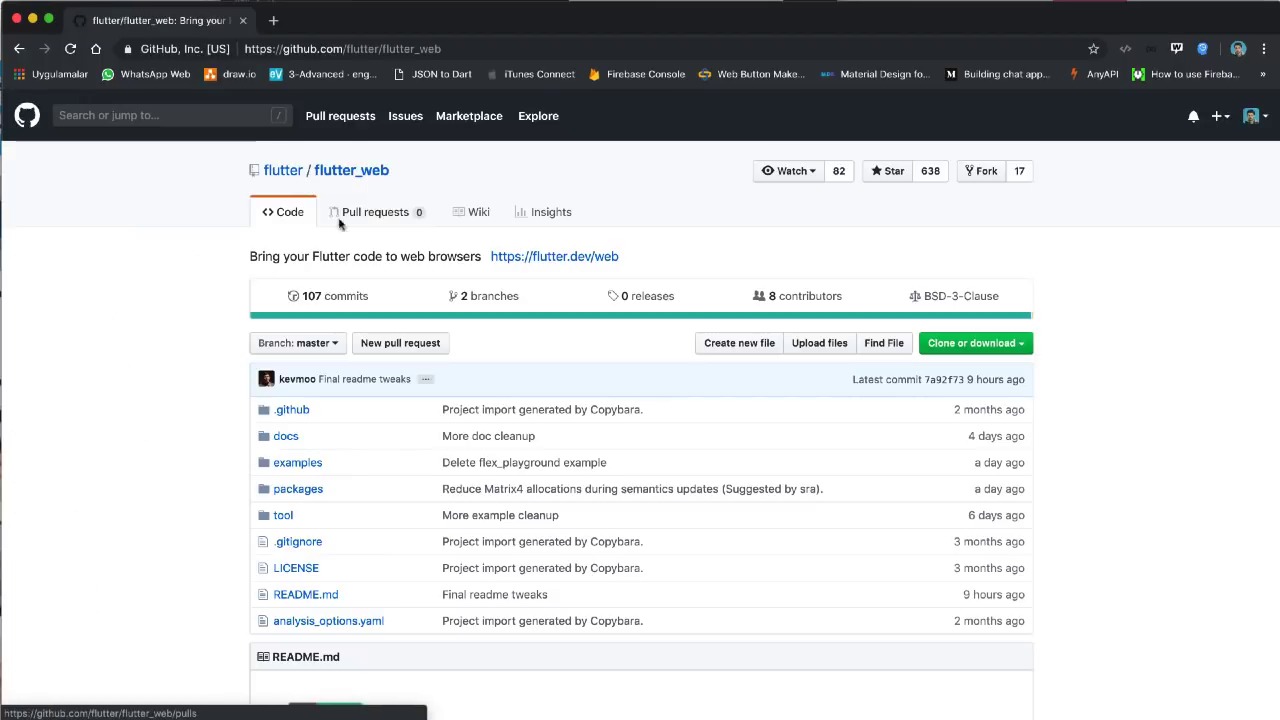
{"action": "mouse_move", "coordinate": [398, 162]}
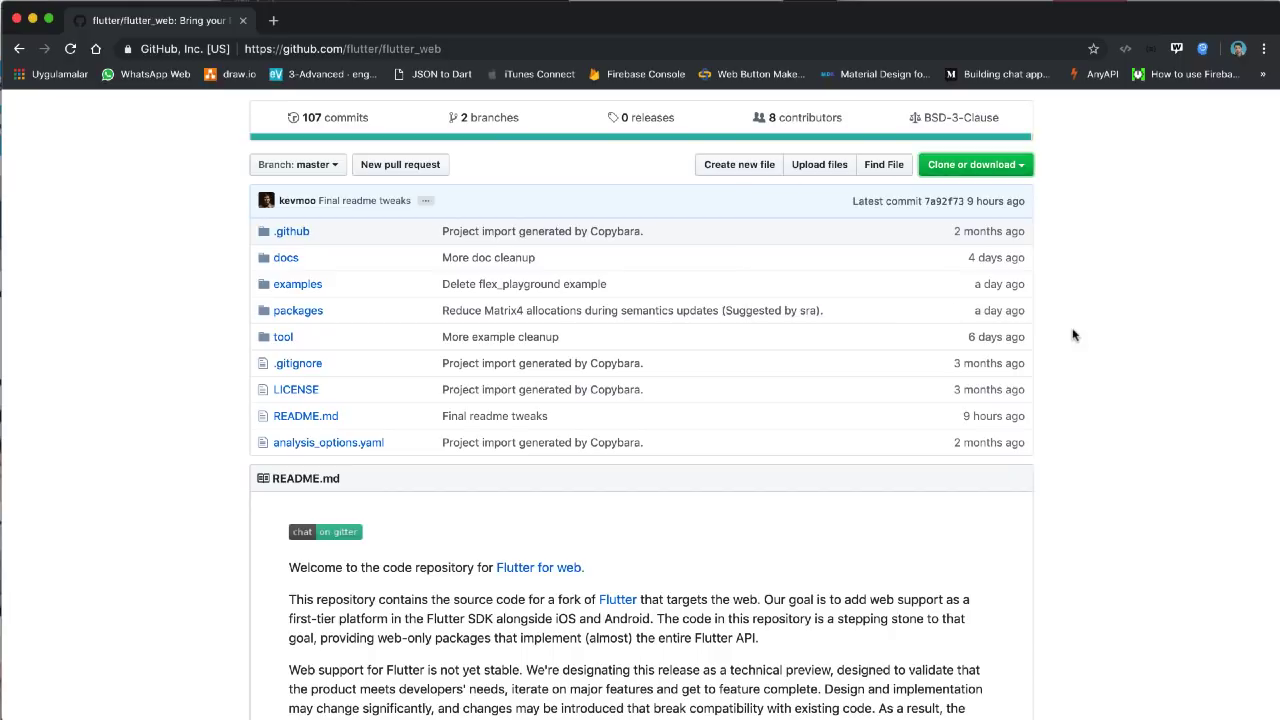
{"action": "scroll", "scroll_direction": "down", "scroll_amount": 3}
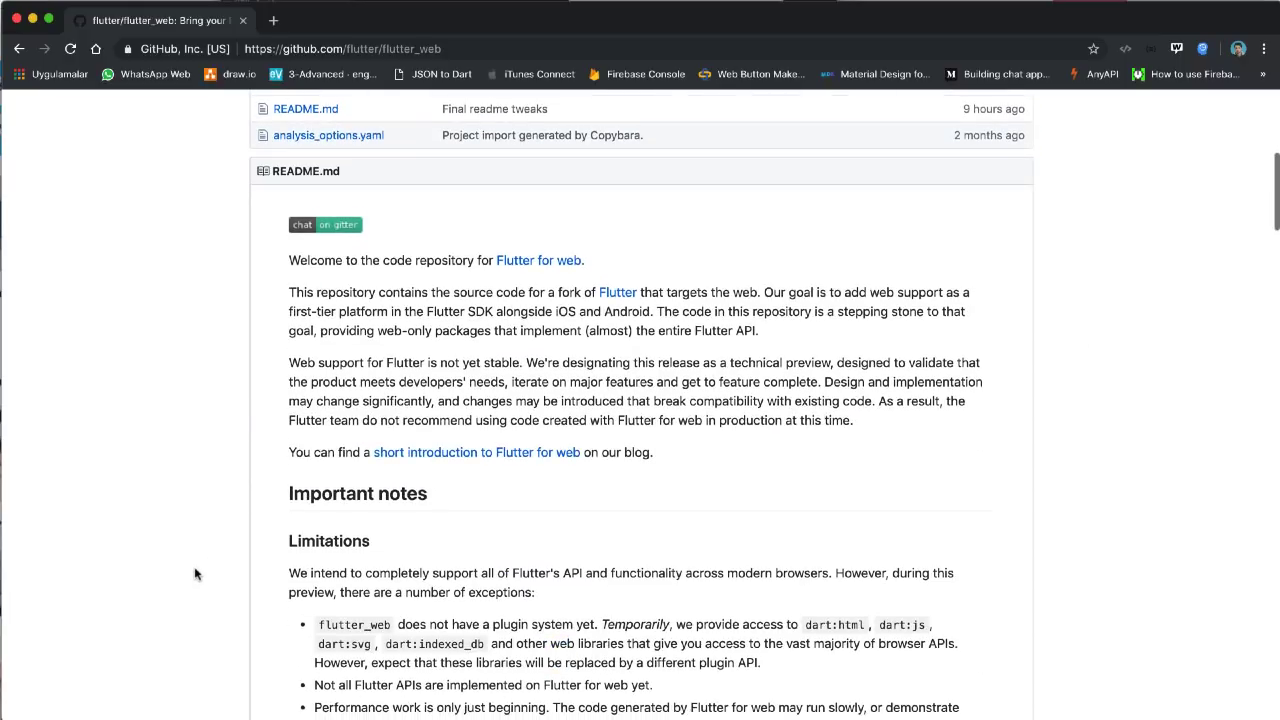
{"action": "scroll", "scroll_direction": "down", "scroll_amount": 3}
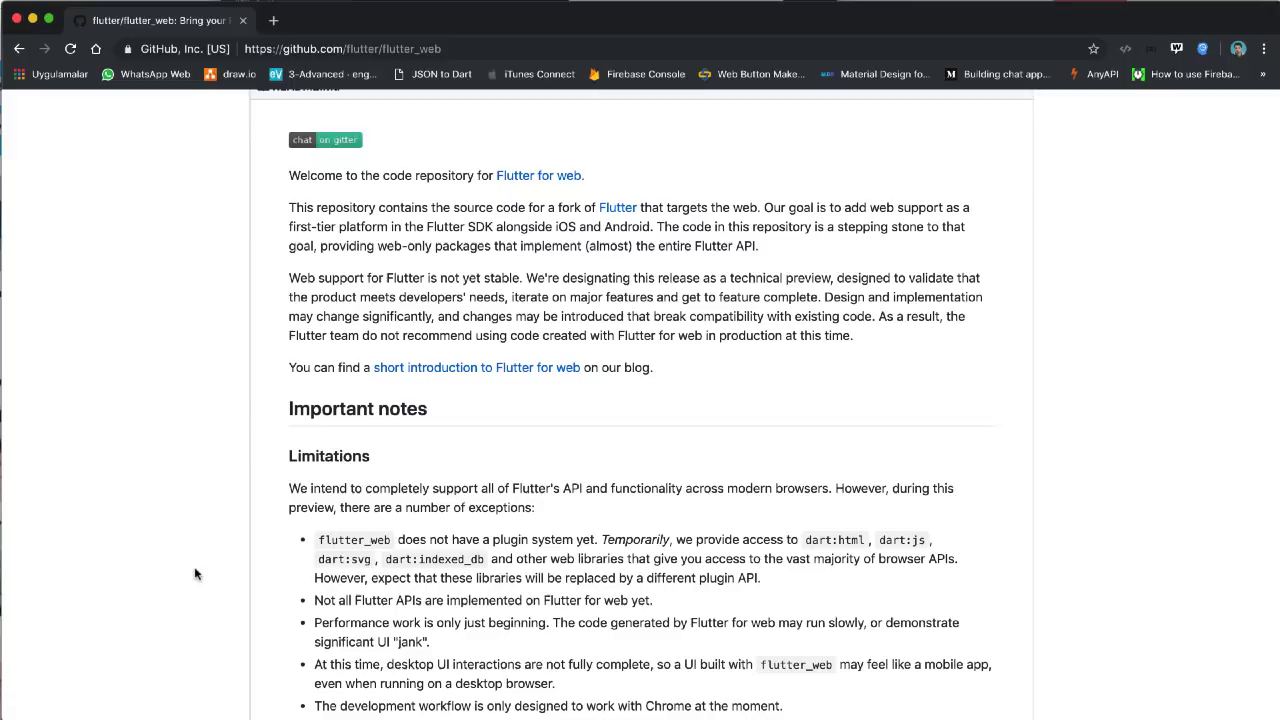
{"action": "scroll", "scroll_direction": "down", "scroll_amount": 3}
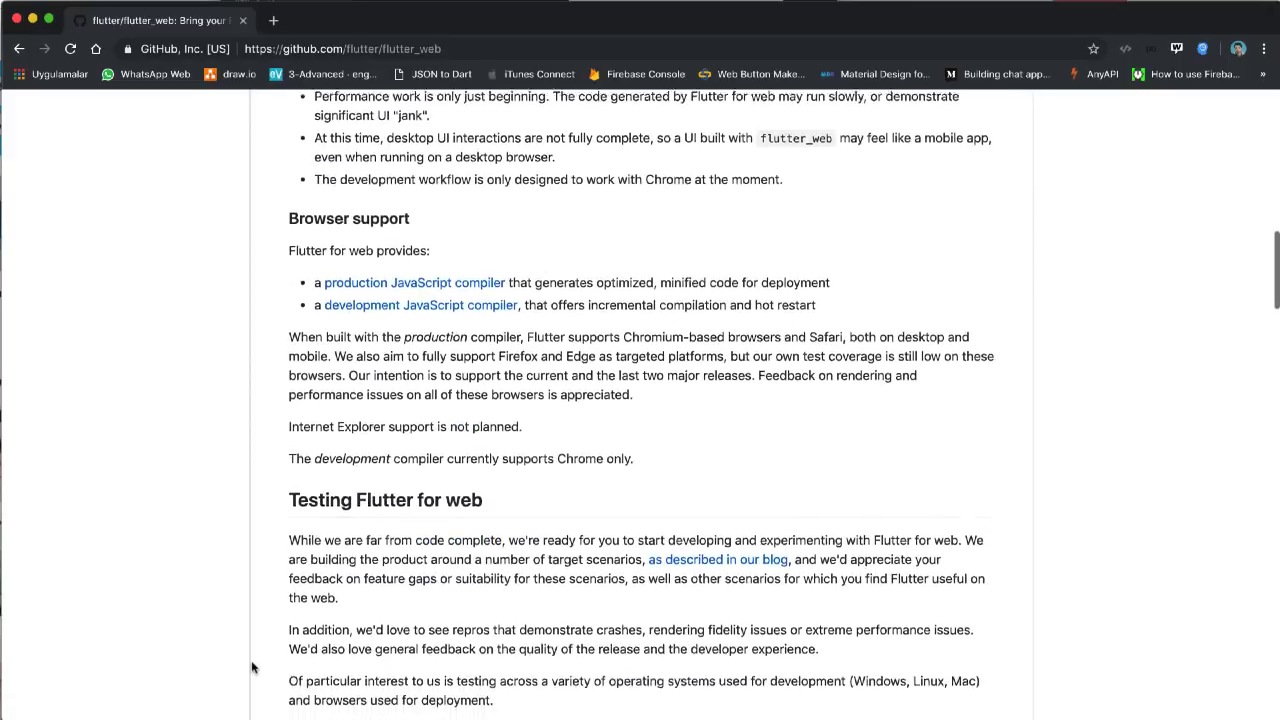
{"action": "scroll", "scroll_direction": "down", "scroll_amount": 3}
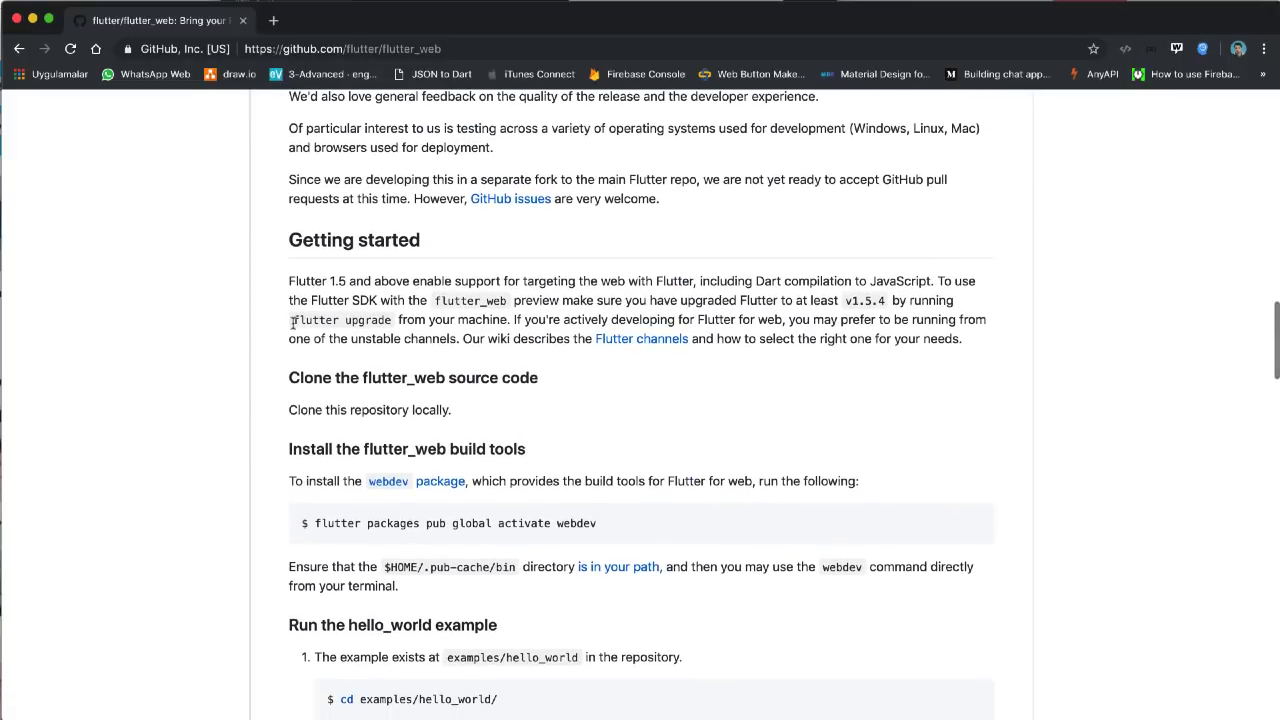
{"action": "double_click", "coordinate": [340, 320]}
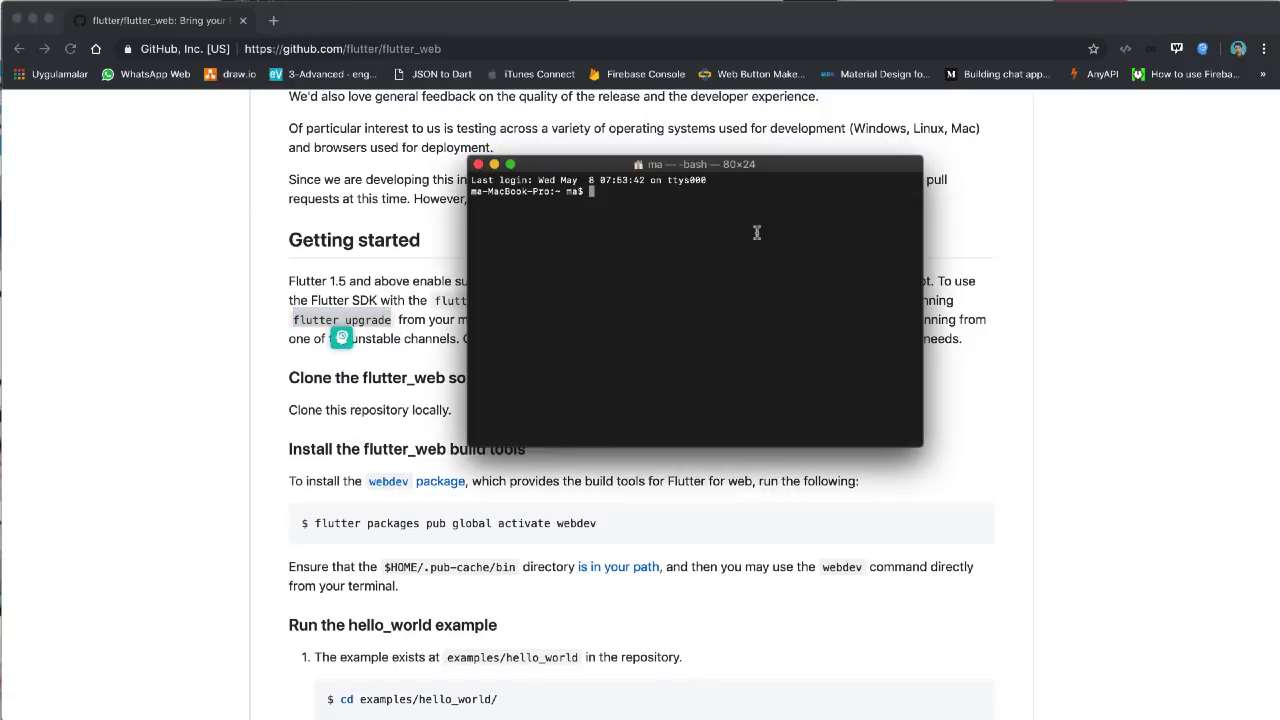
{"action": "mouse_move", "coordinate": [396, 332]}
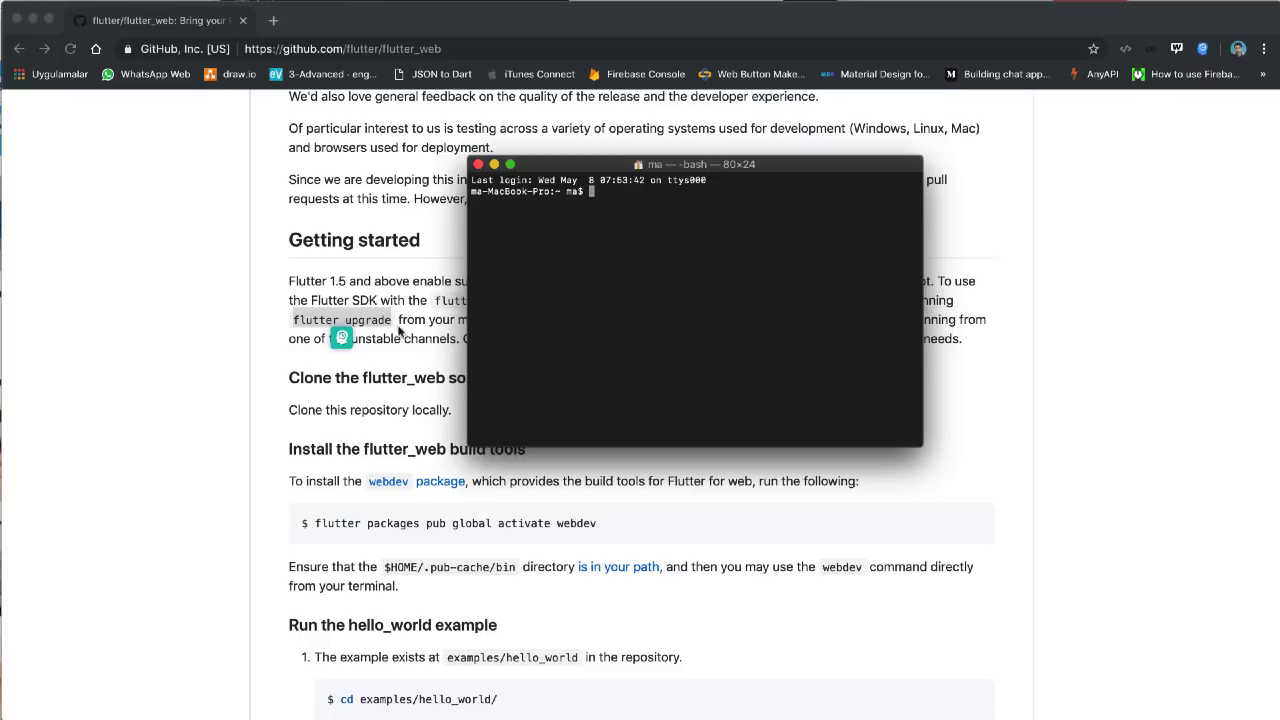
Run the flutter command in Terminal to get the toolchain report with issues in 2 categories.
{"action": "type", "text": "flutter"}
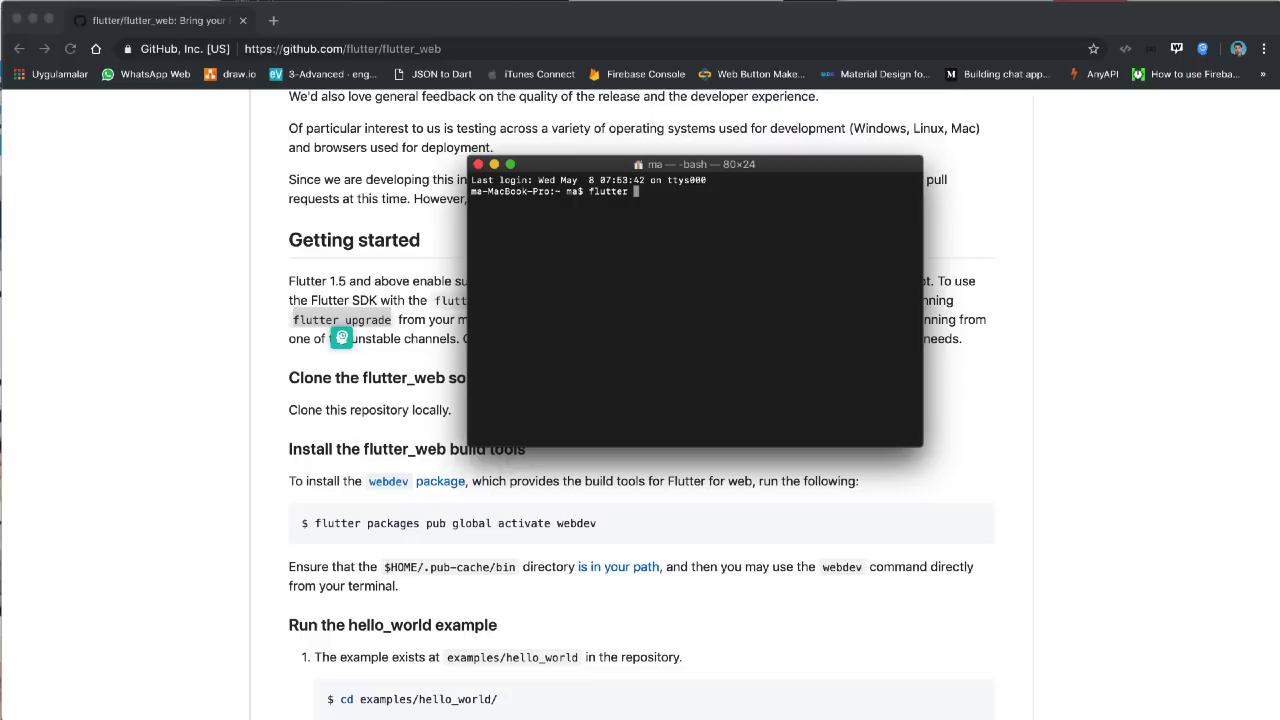
{"action": "type", "text": "upgrade"}
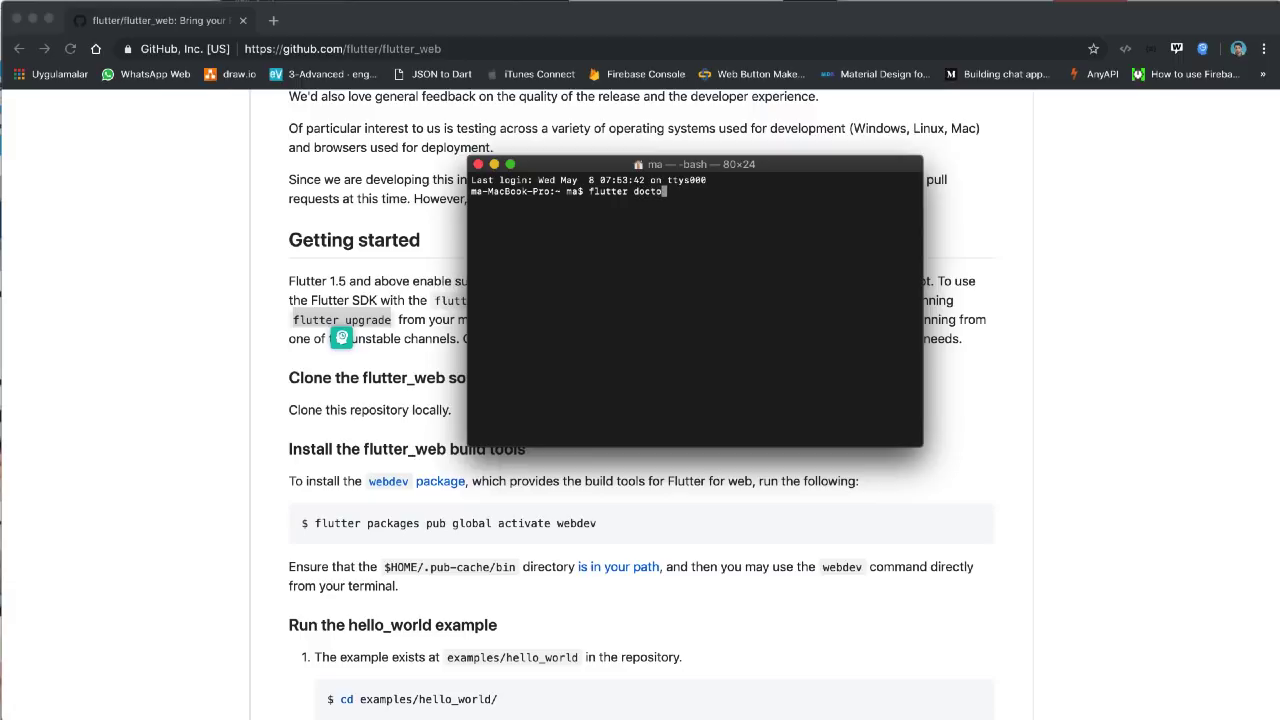
{"action": "key", "text": "Return"}
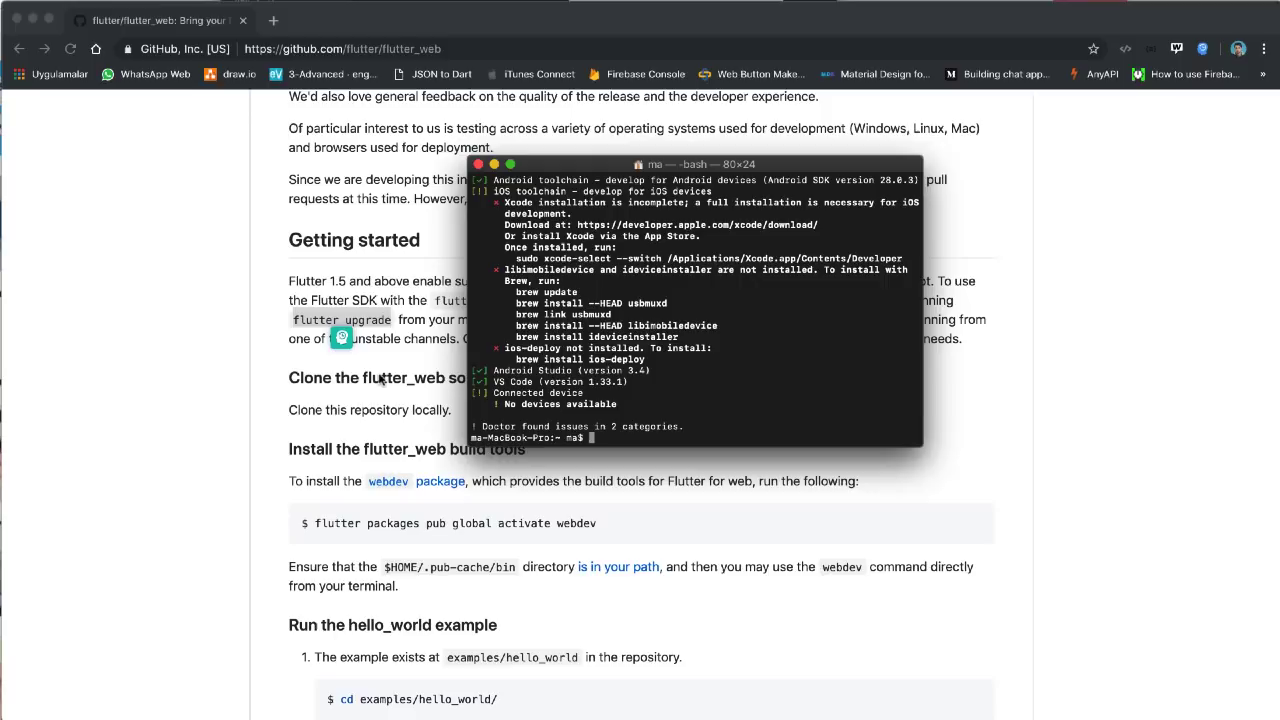
{"action": "mouse_move", "coordinate": [690, 380]}
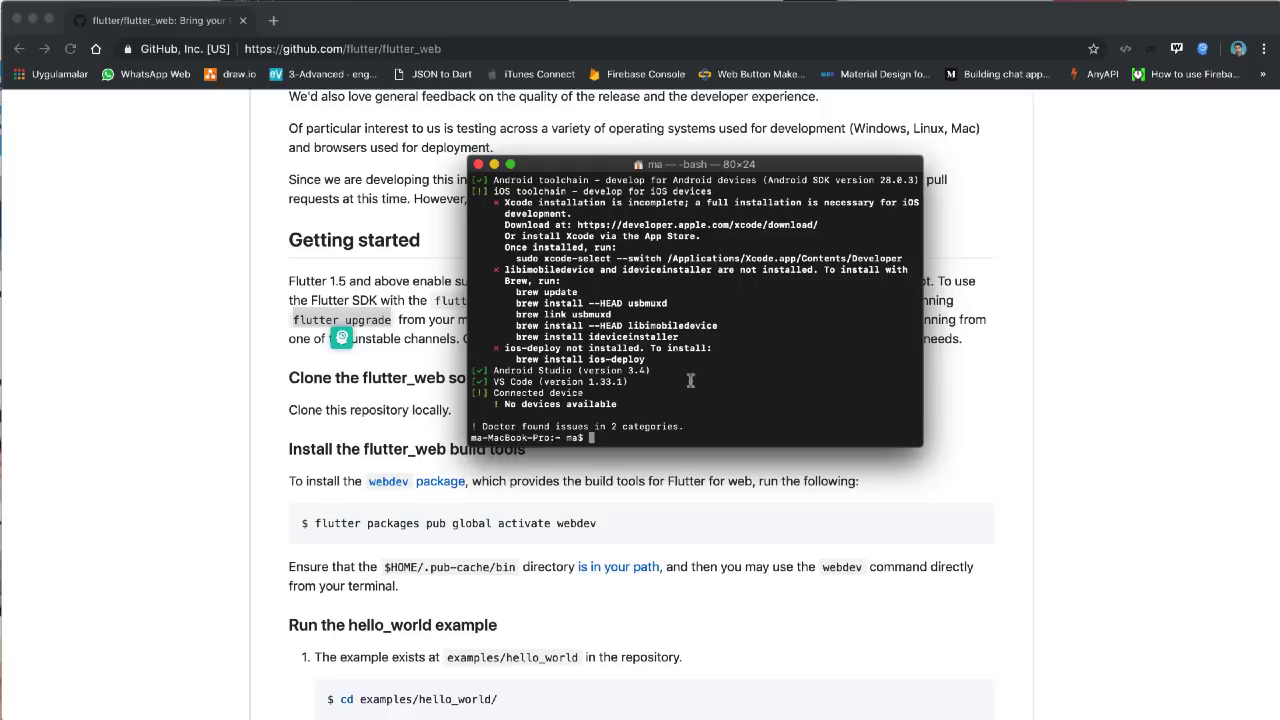
{"action": "mouse_move", "coordinate": [456, 410]}
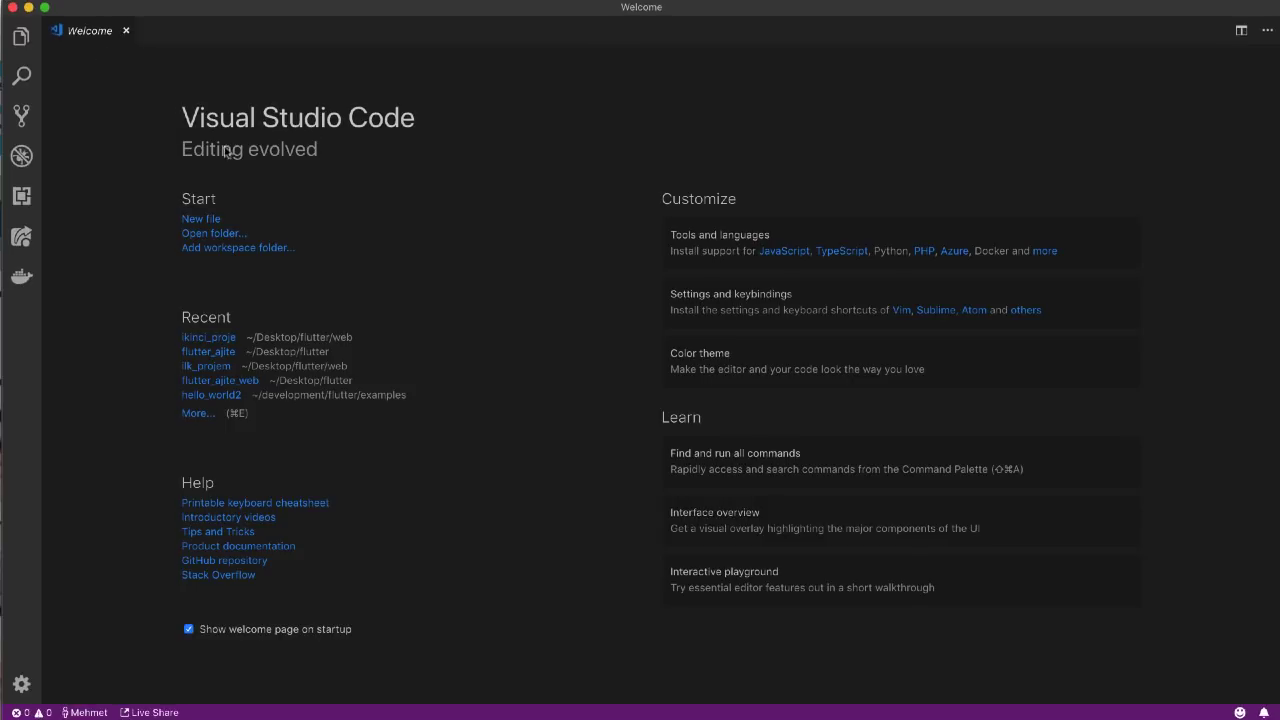
{"action": "mouse_move", "coordinate": [686, 40]}
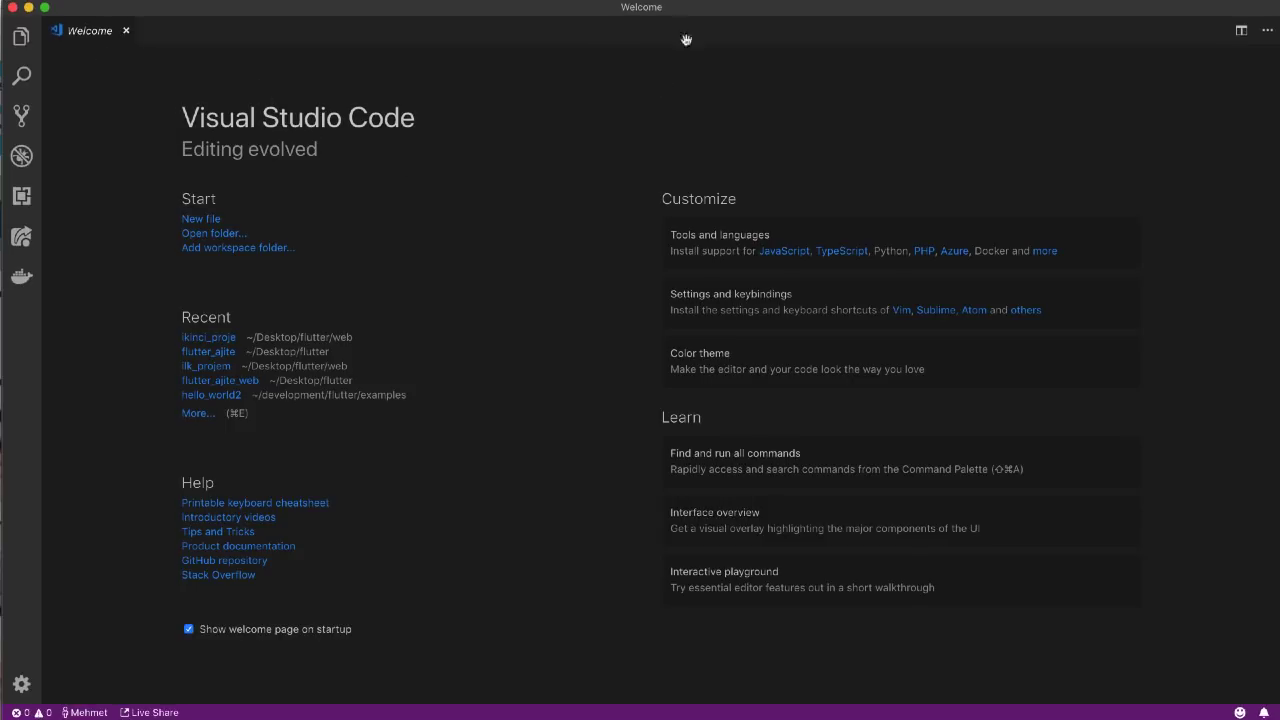
{"action": "mouse_move", "coordinate": [368, 110]}
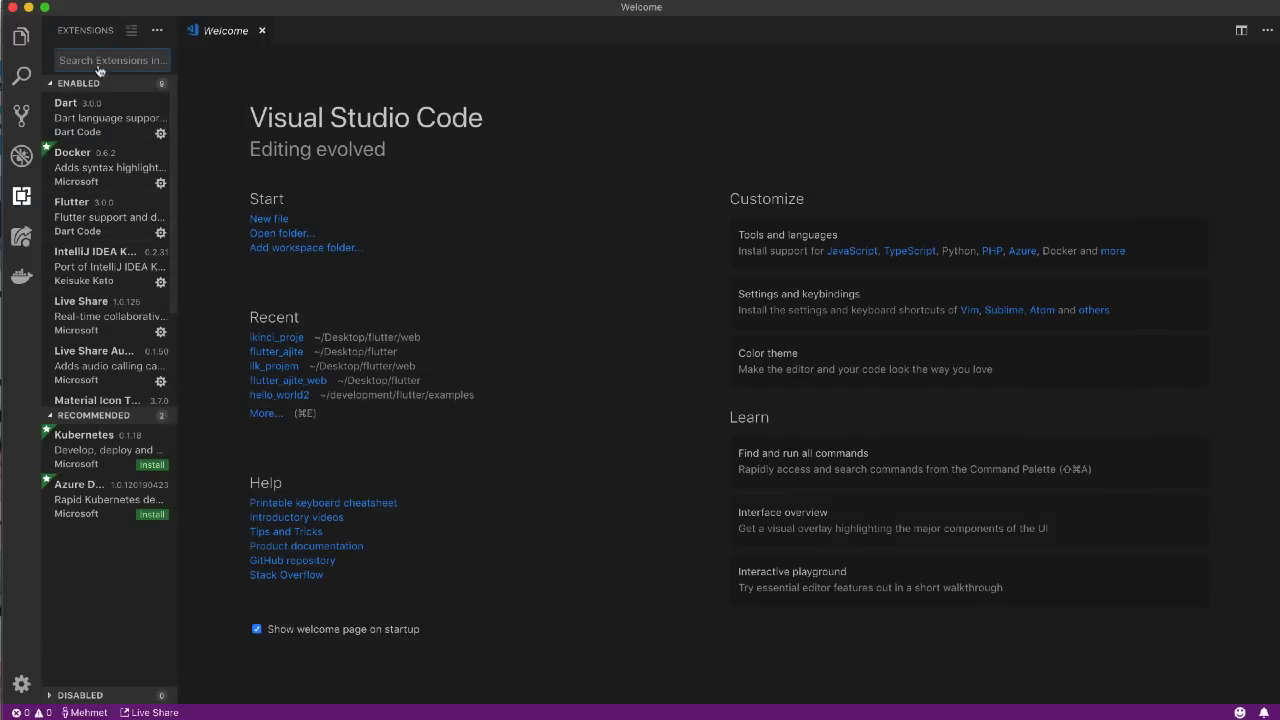
{"action": "mouse_move", "coordinate": [114, 228]}
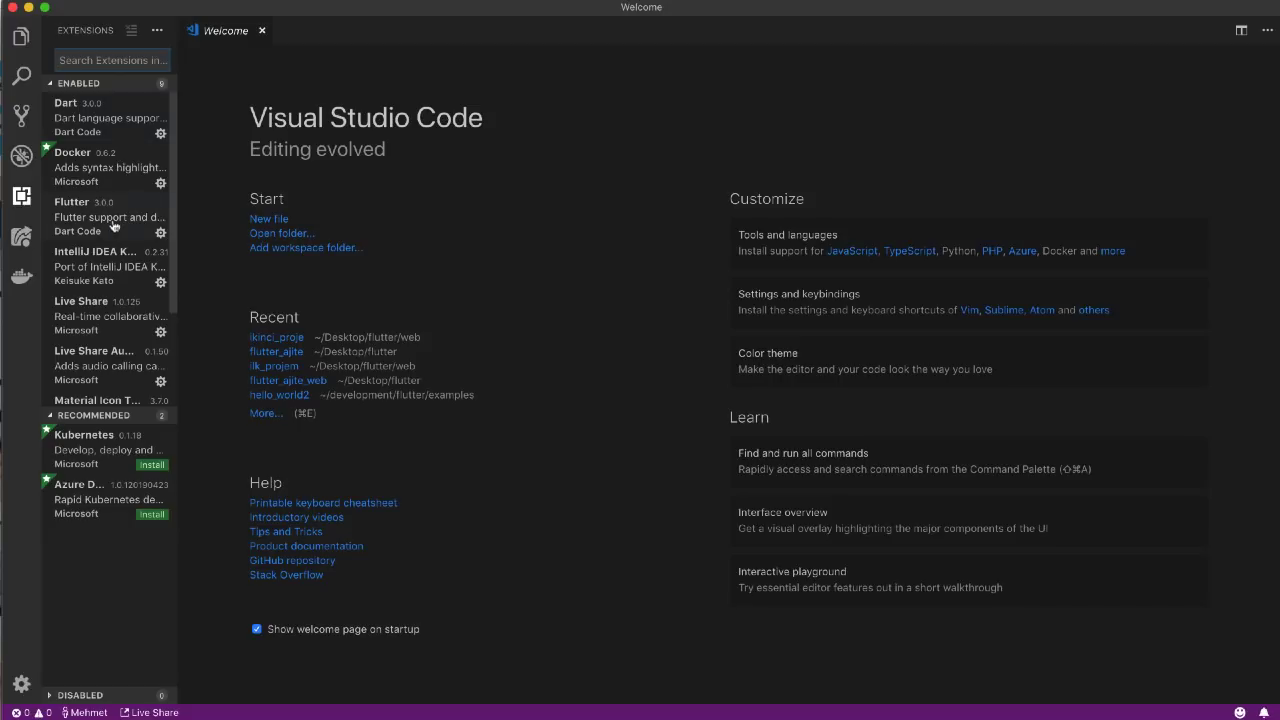
View the Flutter extension's details, then the Dart extension's details in the Extensions list.
{"action": "left_click", "coordinate": [108, 216]}
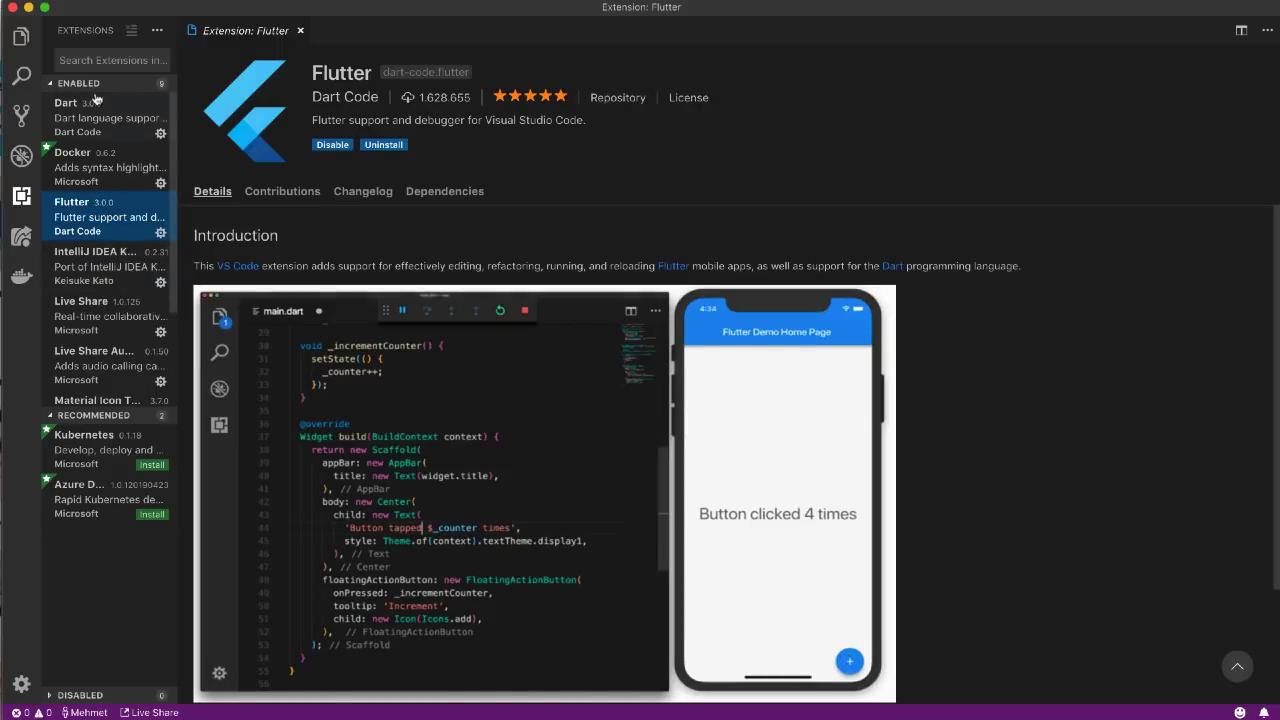
{"action": "left_click", "coordinate": [66, 102]}
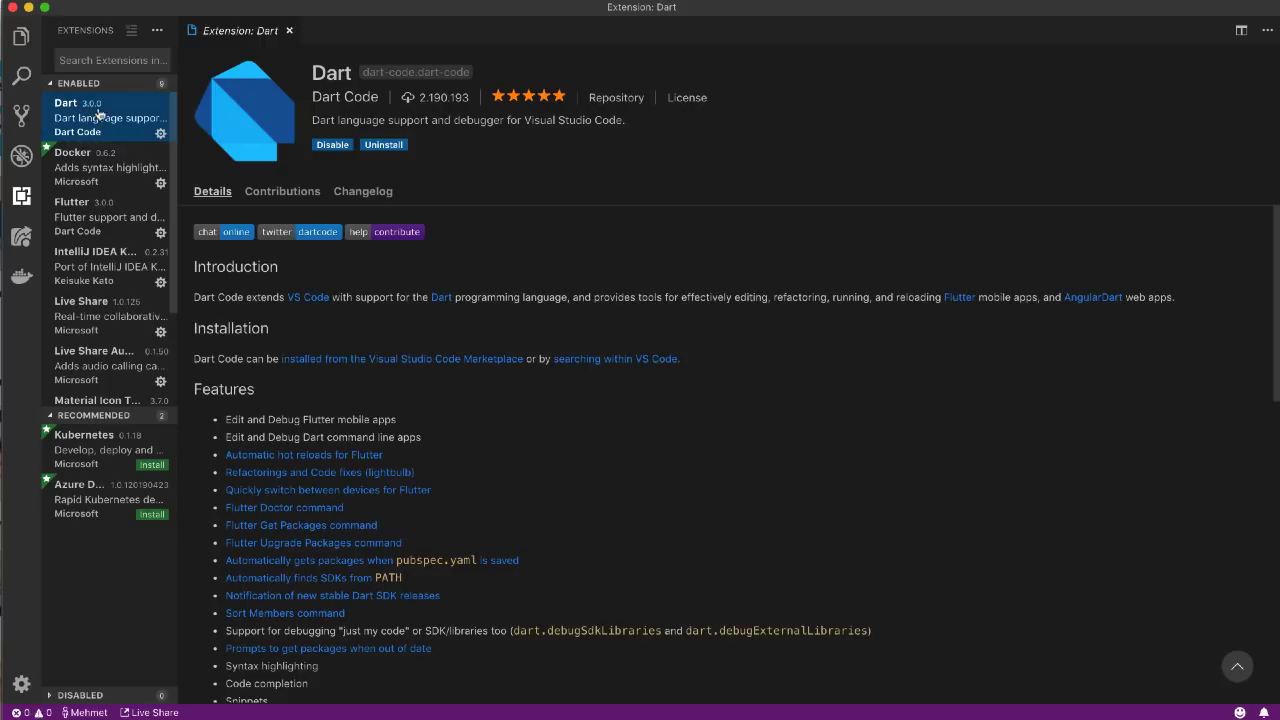
{"action": "mouse_move", "coordinate": [132, 124]}
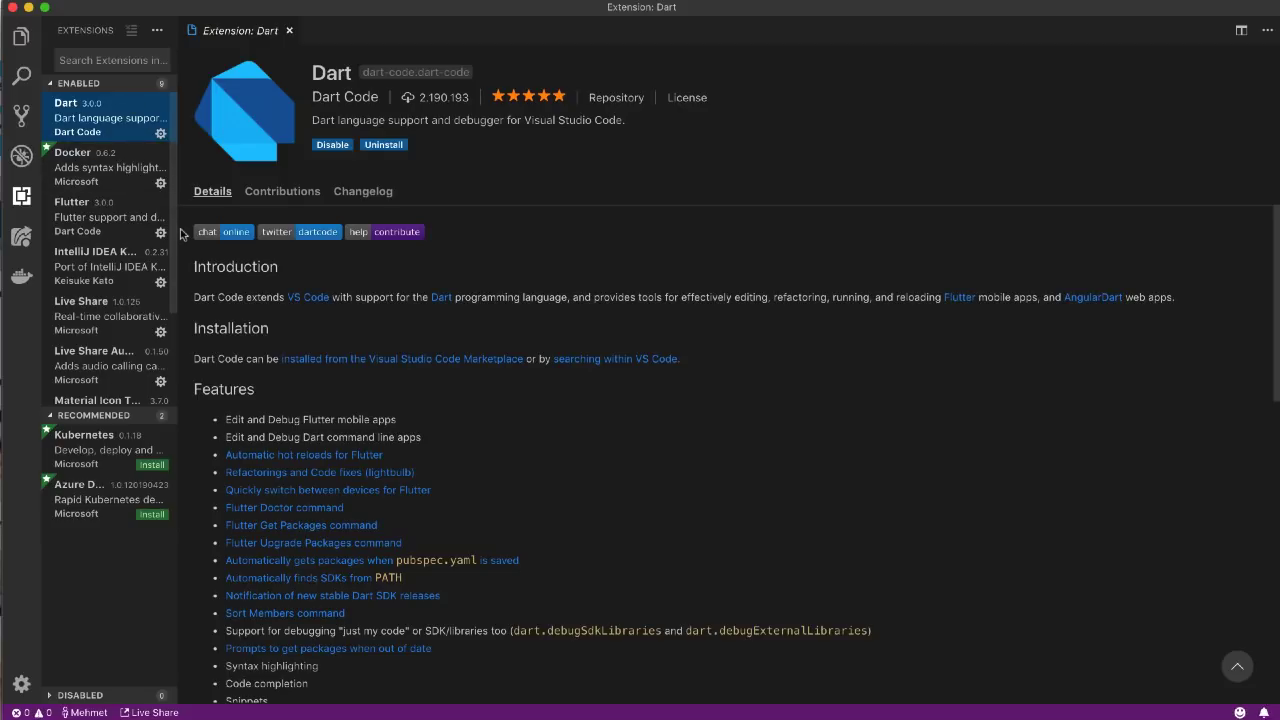
{"action": "mouse_move", "coordinate": [284, 48]}
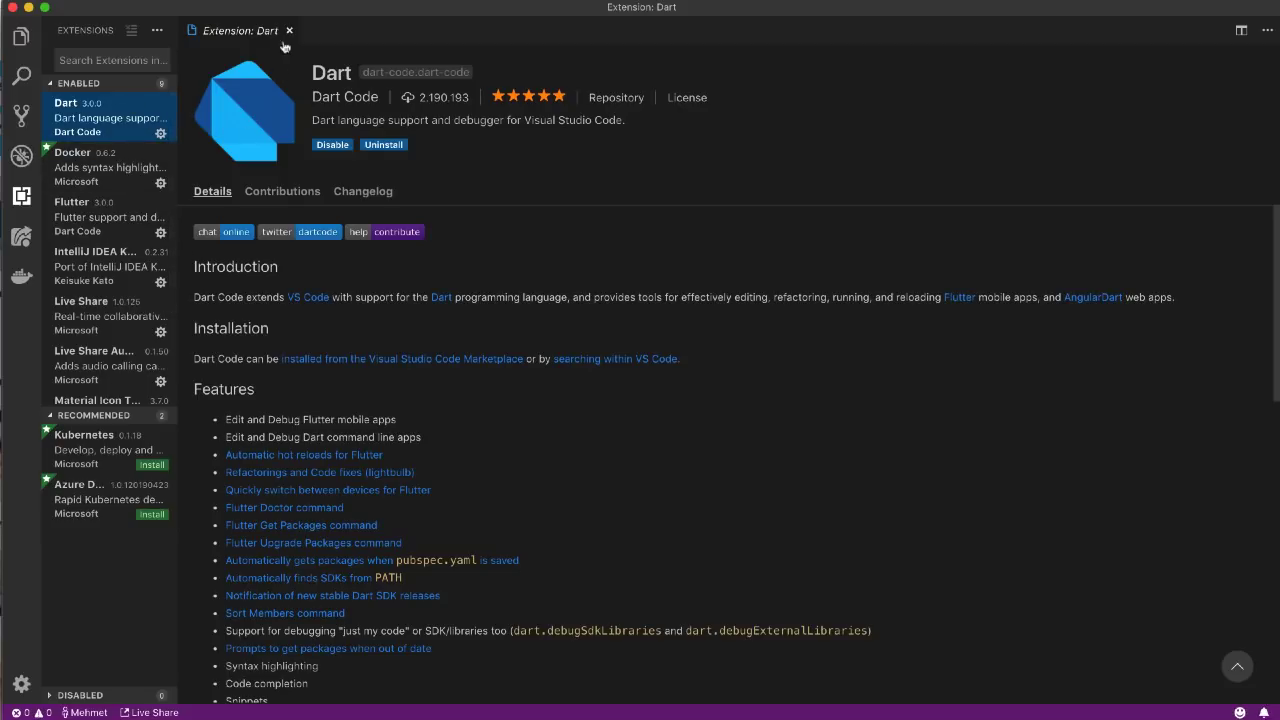
Return to the explorer and filter the Command Palette to 'flutter' commands, listing New Web Project.
{"action": "left_click", "coordinate": [288, 30]}
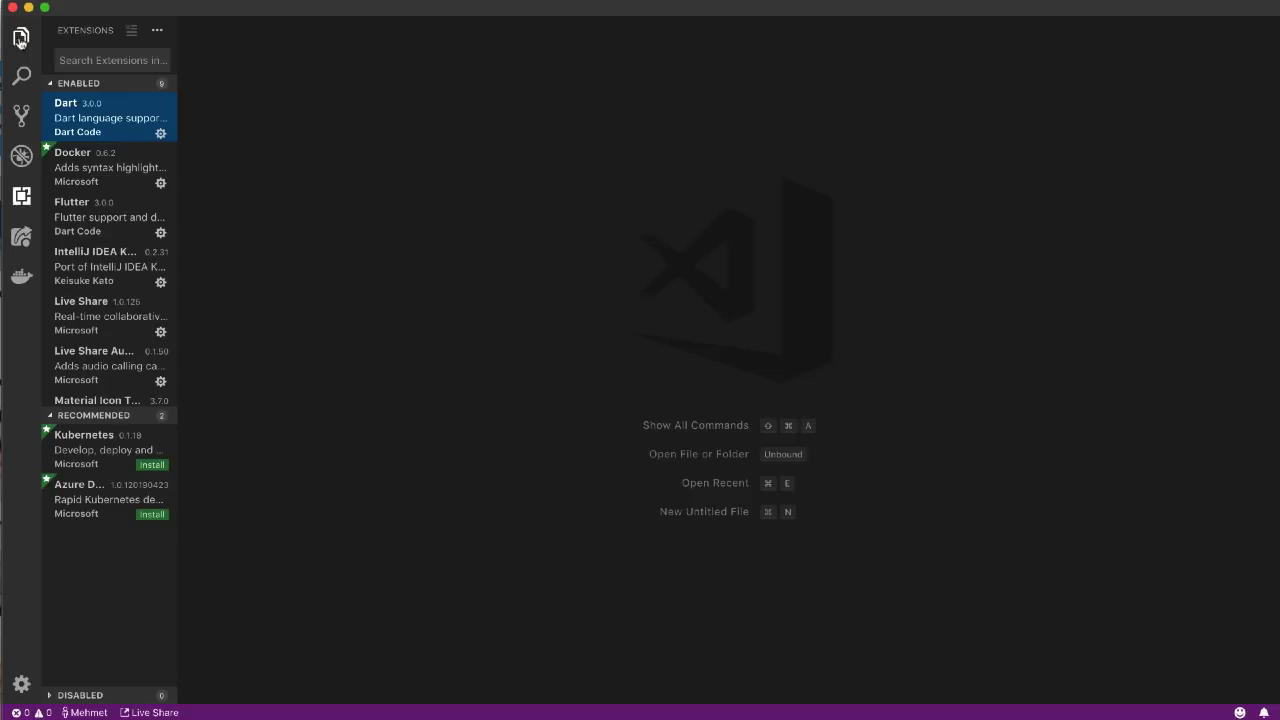
{"action": "left_click", "coordinate": [20, 36]}
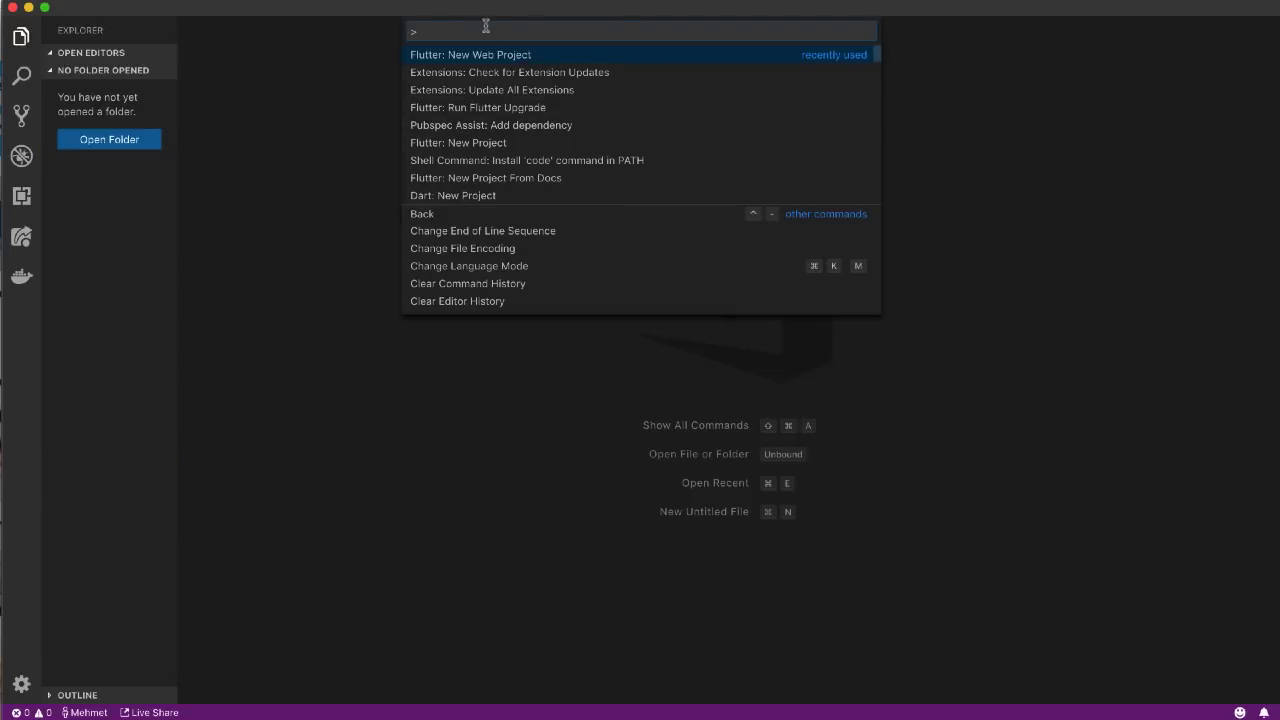
{"action": "type", "text": "flutter"}
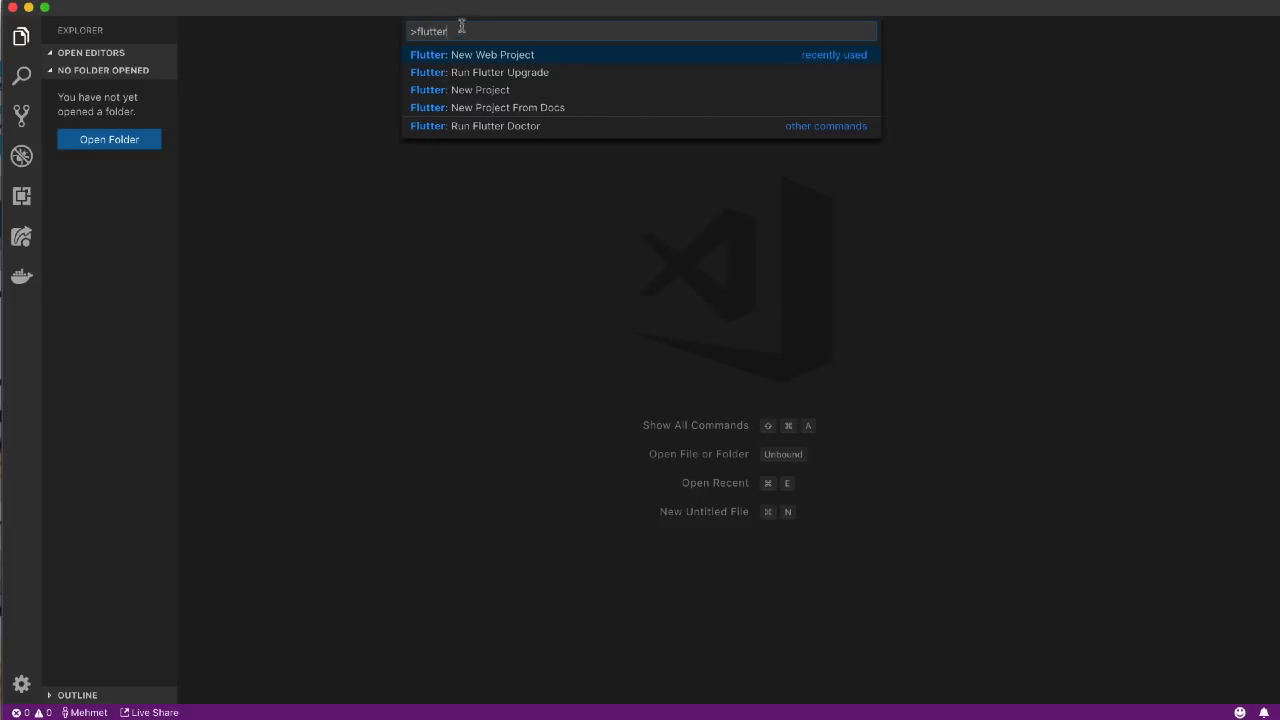
{"action": "mouse_move", "coordinate": [520, 62]}
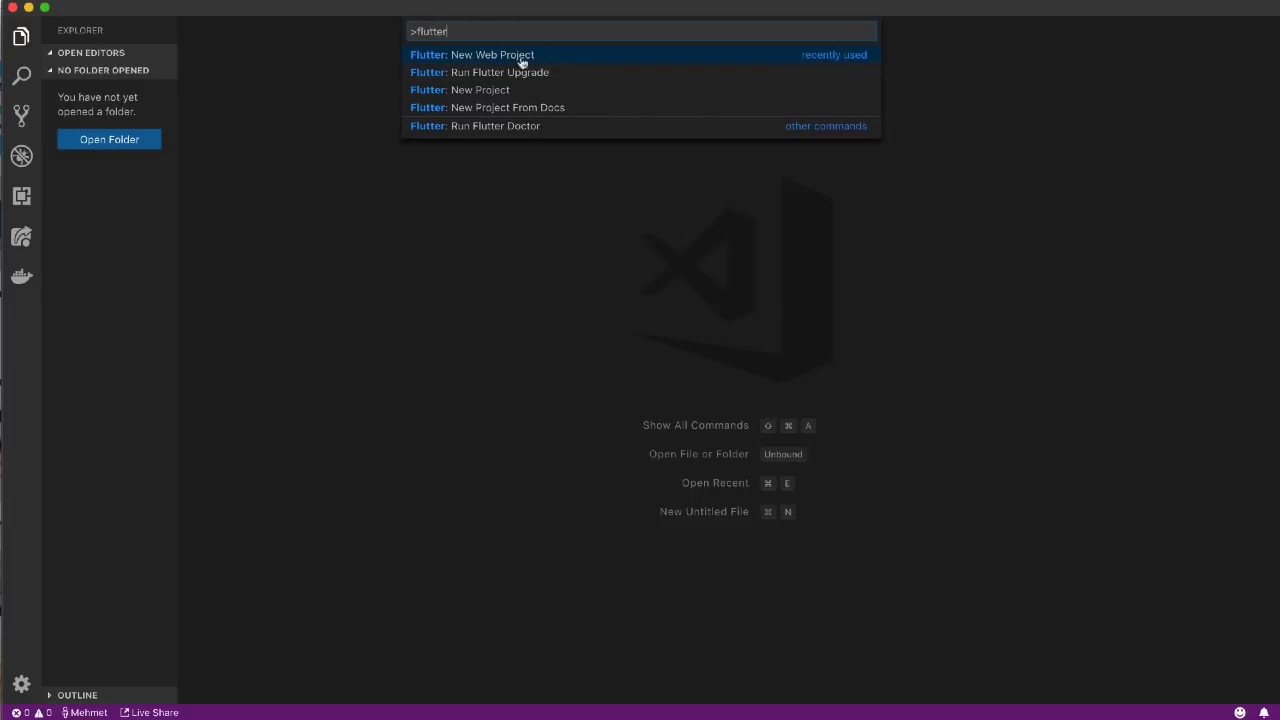
{"action": "mouse_move", "coordinate": [502, 58]}
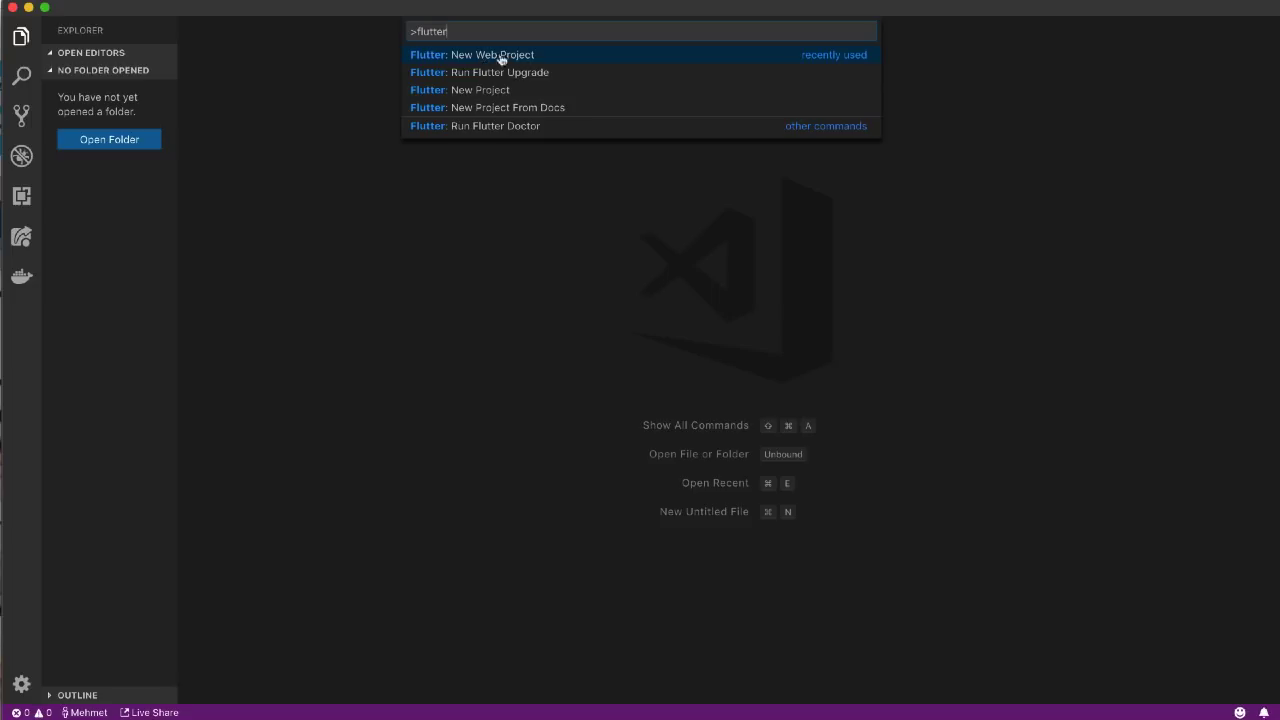
{"action": "mouse_move", "coordinate": [524, 60]}
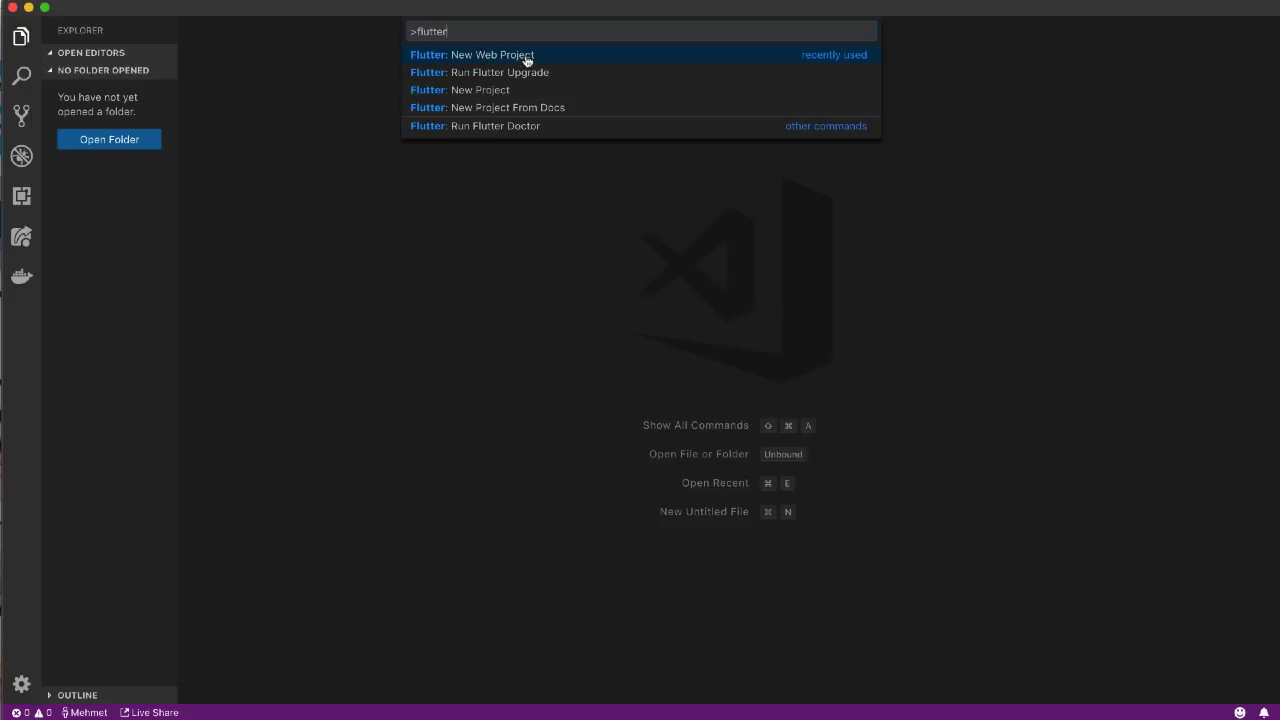
{"action": "mouse_move", "coordinate": [512, 96]}
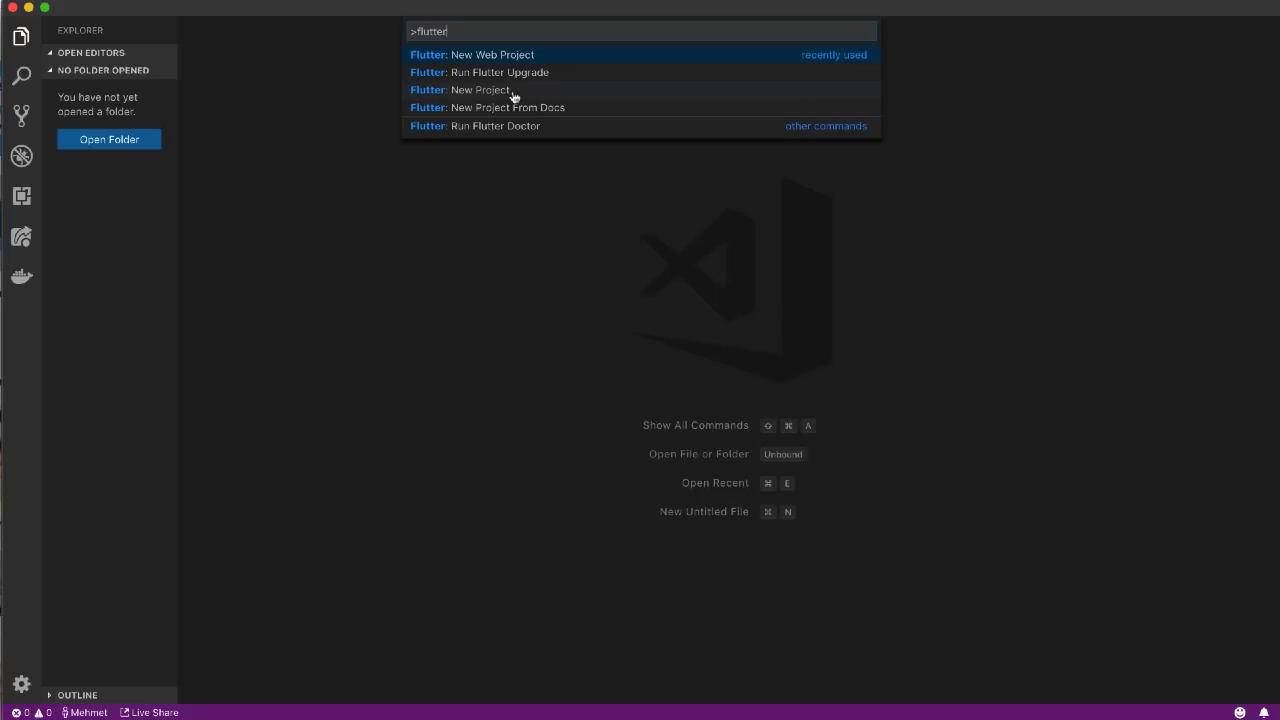
{"action": "mouse_move", "coordinate": [460, 100]}
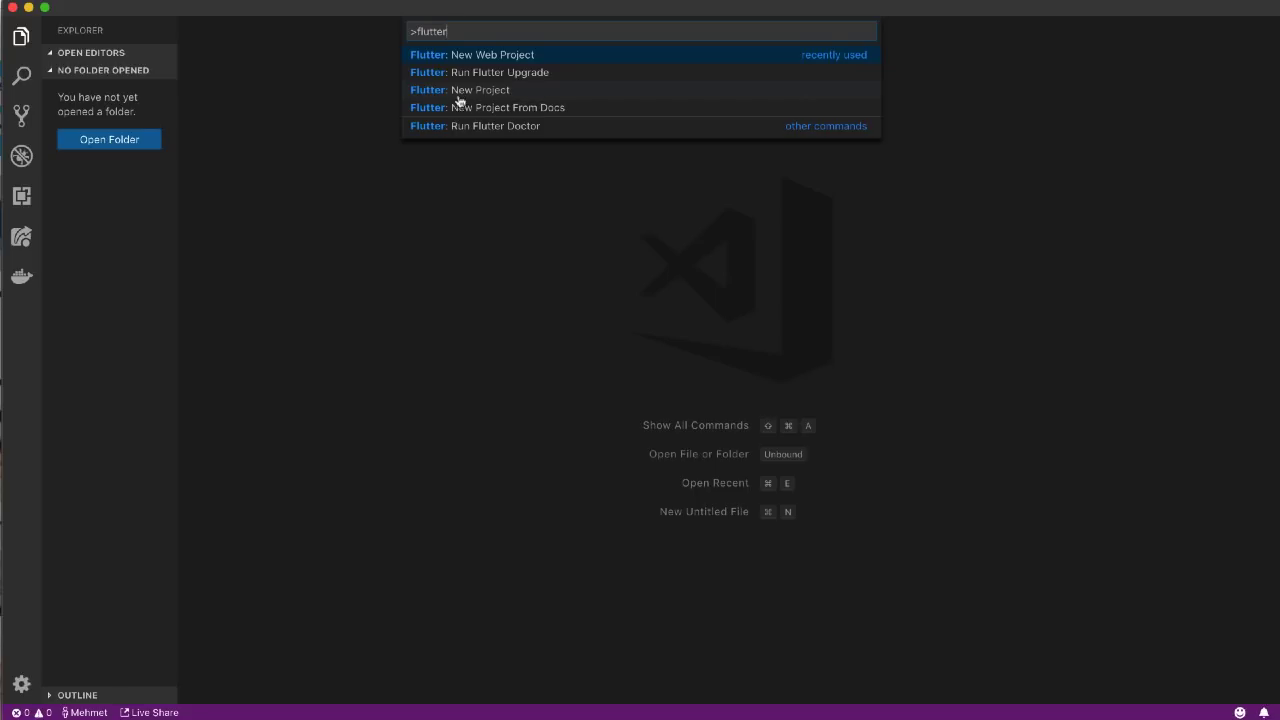
{"action": "mouse_move", "coordinate": [496, 96]}
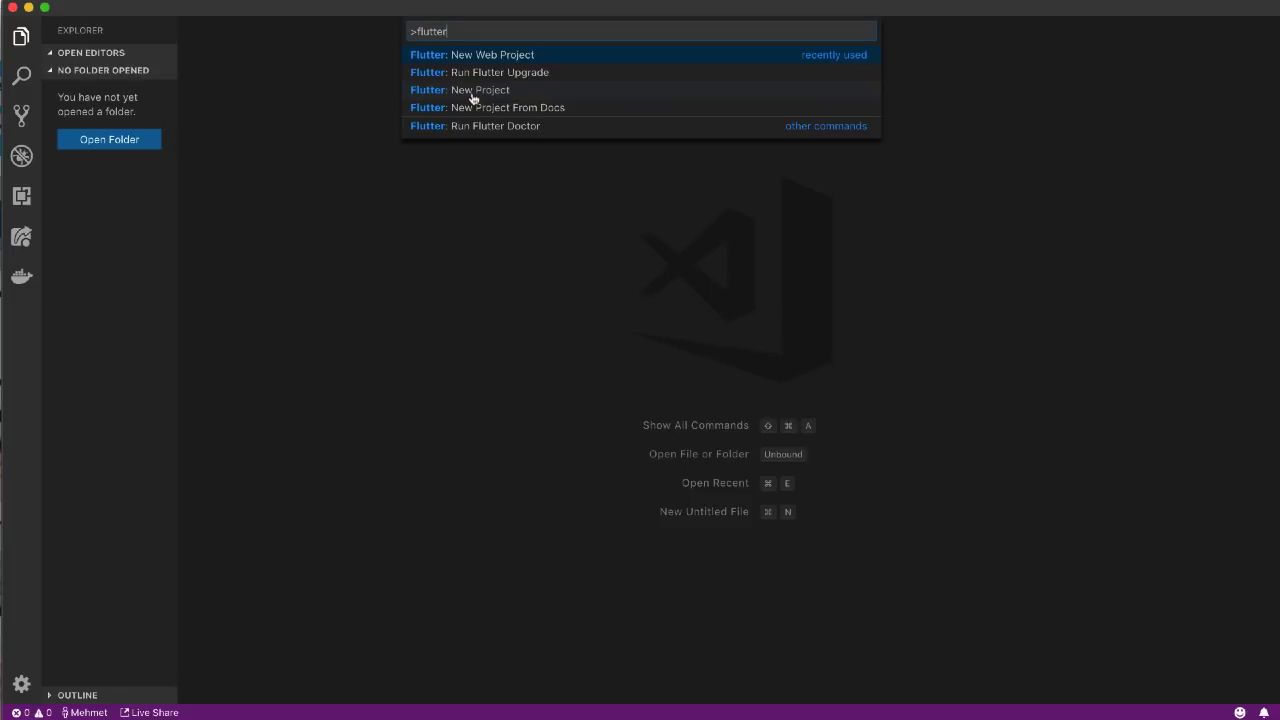
{"action": "mouse_move", "coordinate": [476, 60]}
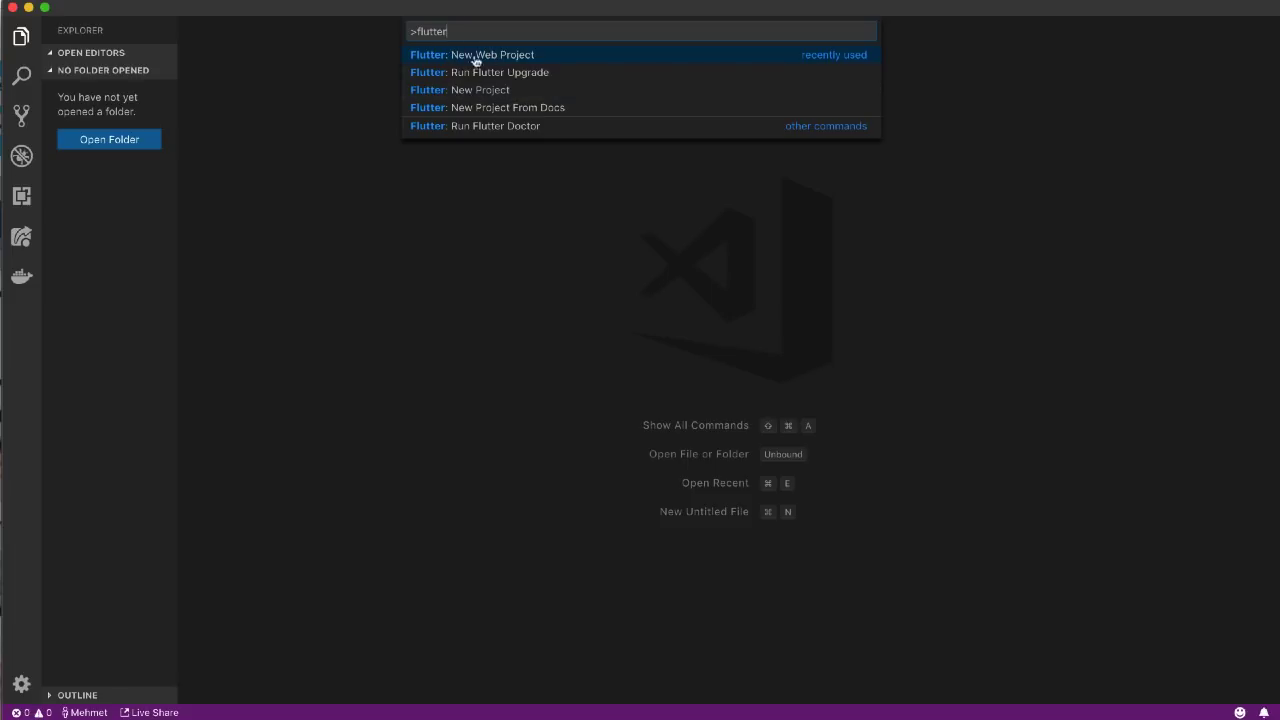
{"action": "mouse_move", "coordinate": [508, 60]}
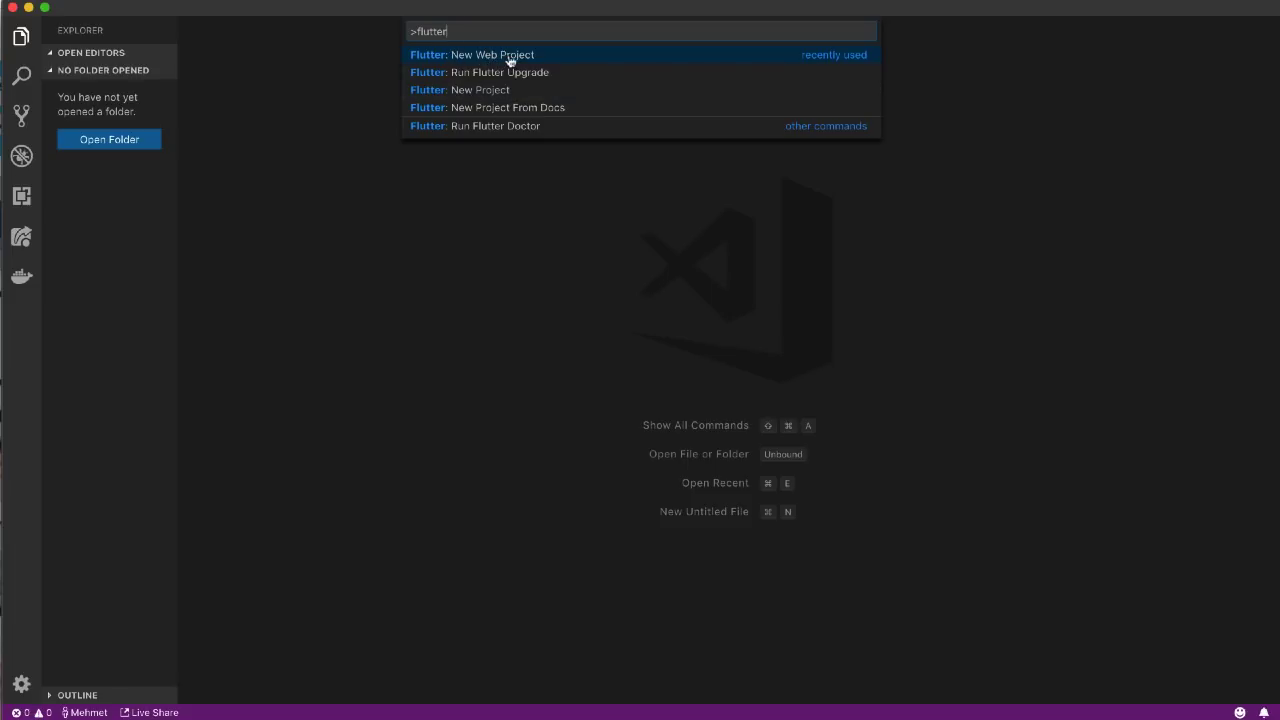
Create a new Flutter web project named my_first_web_project in the web folder.
{"action": "left_click", "coordinate": [472, 54]}
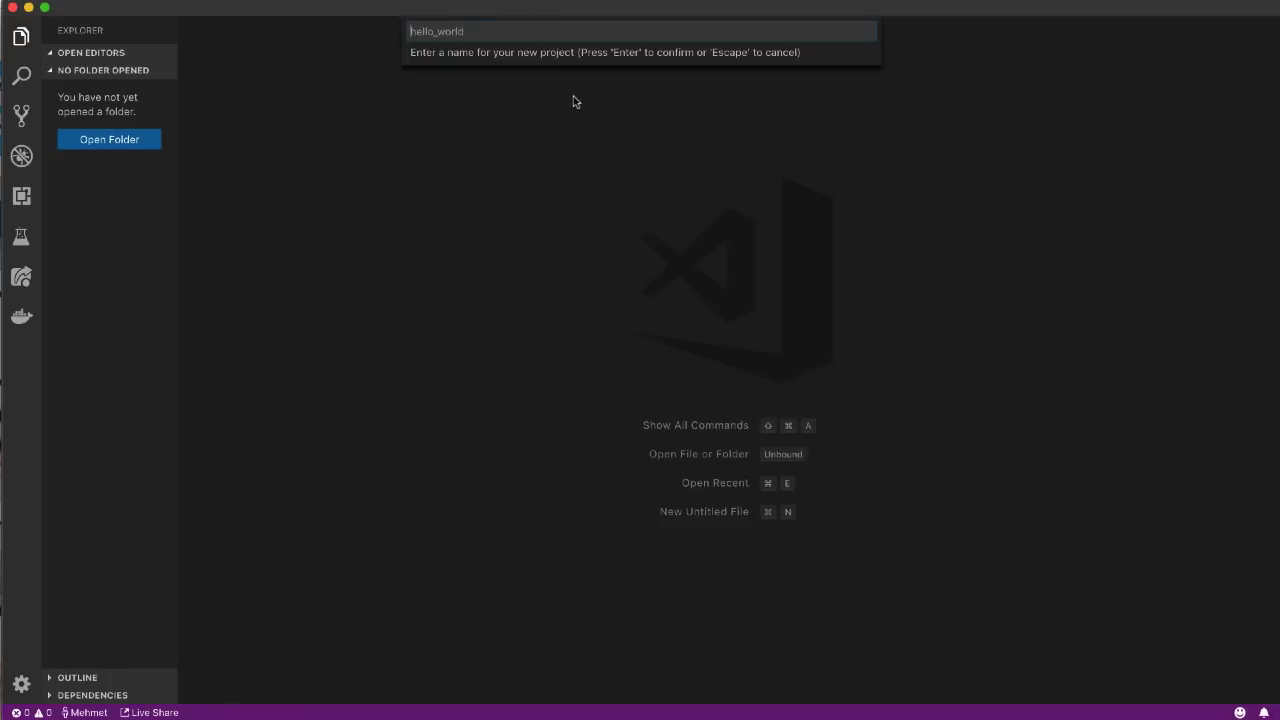
{"action": "mouse_move", "coordinate": [422, 48]}
{"action": "type", "text": "my"}
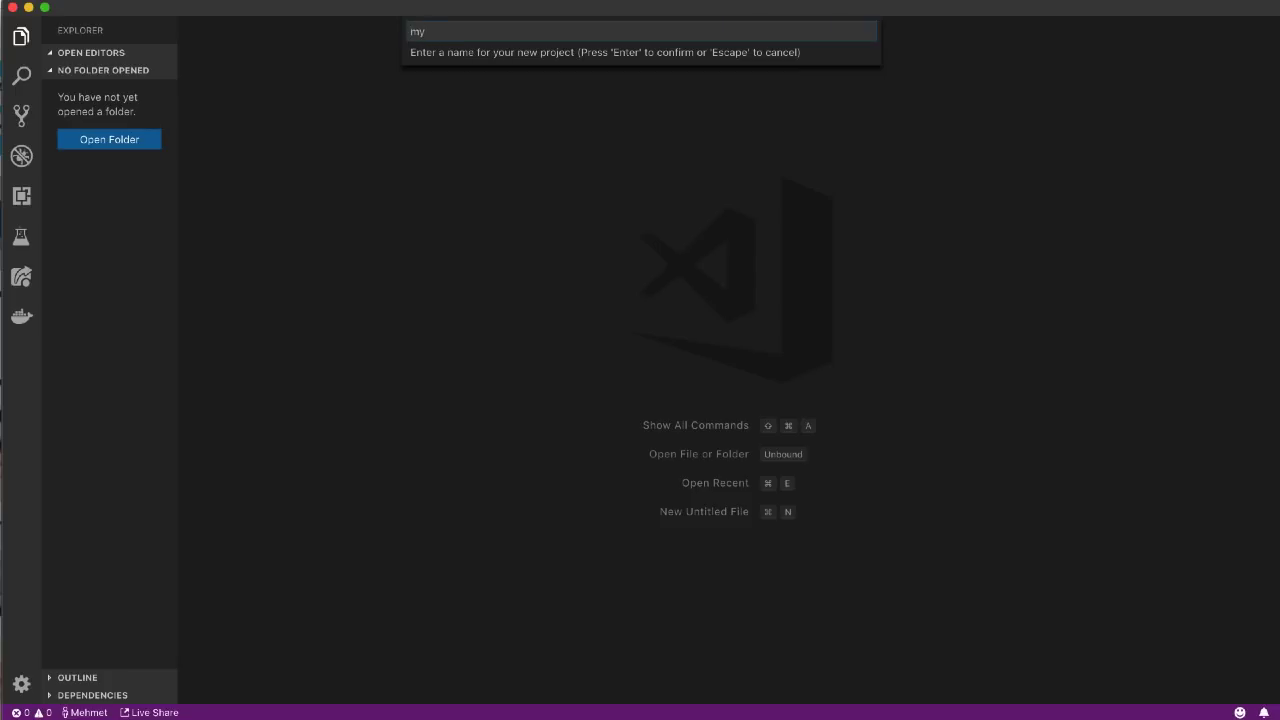
{"action": "type", "text": "_first"}
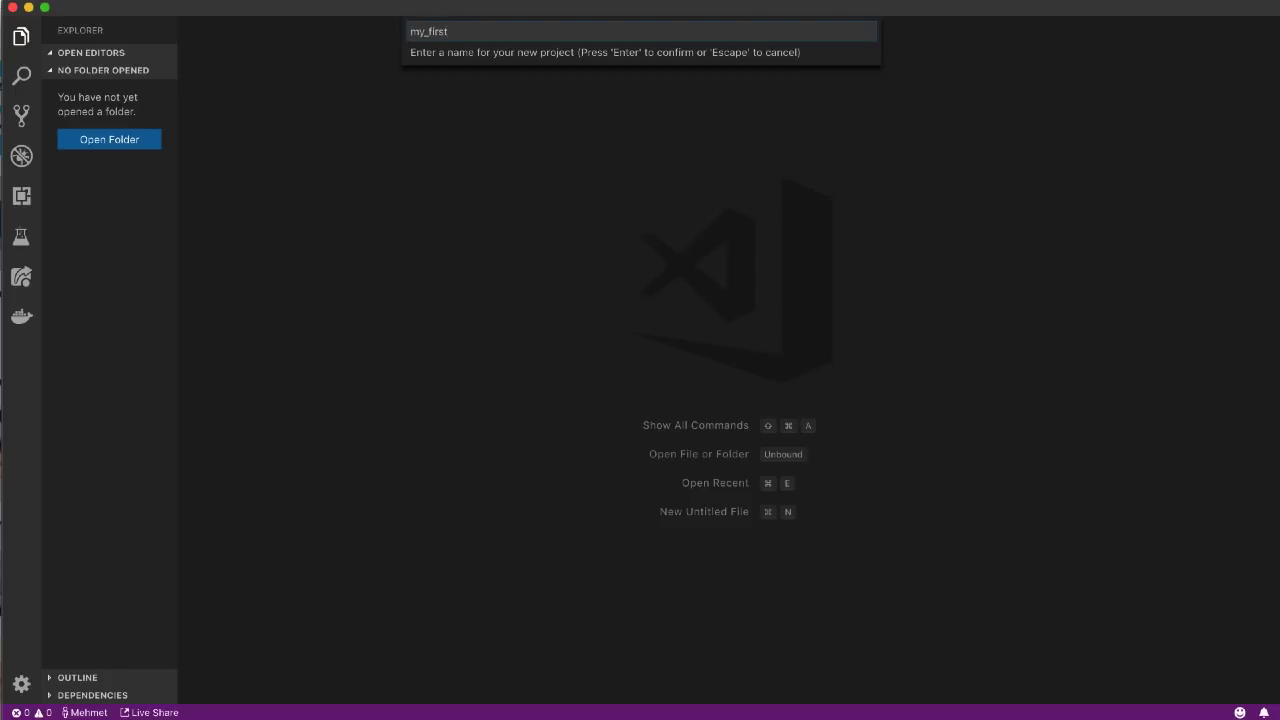
{"action": "type", "text": "_web"}
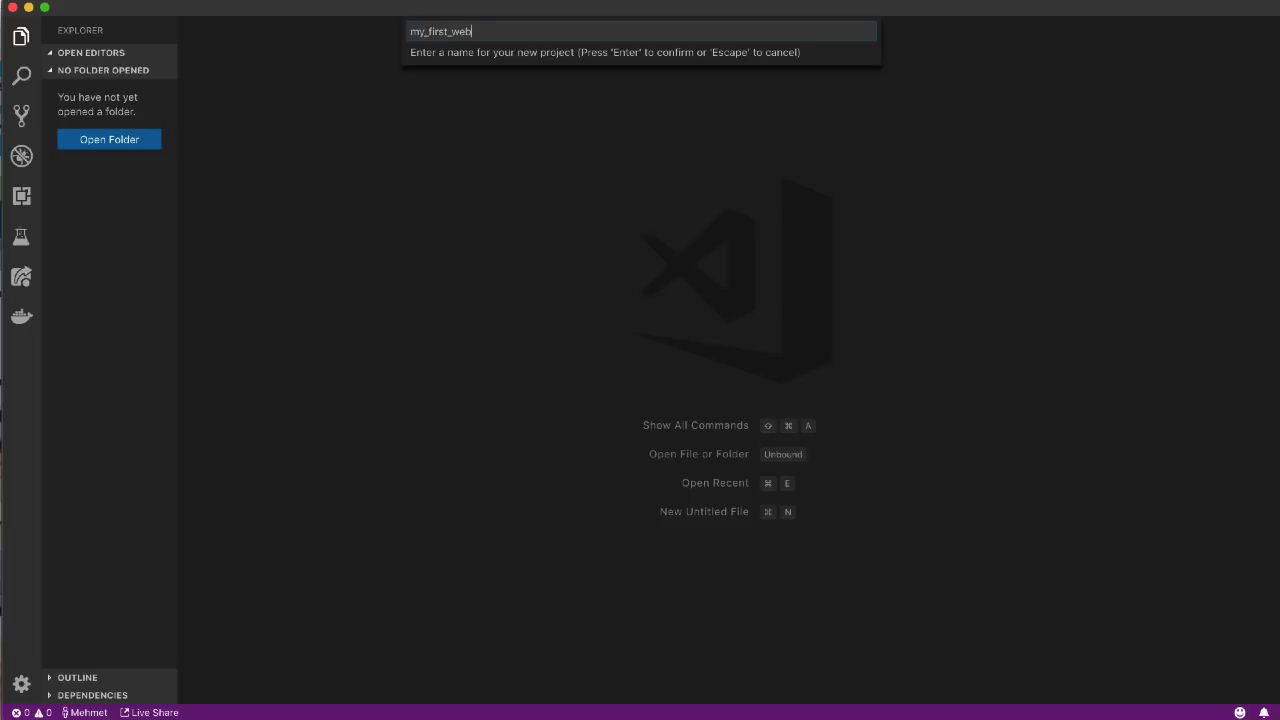
{"action": "type", "text": "_pro"}
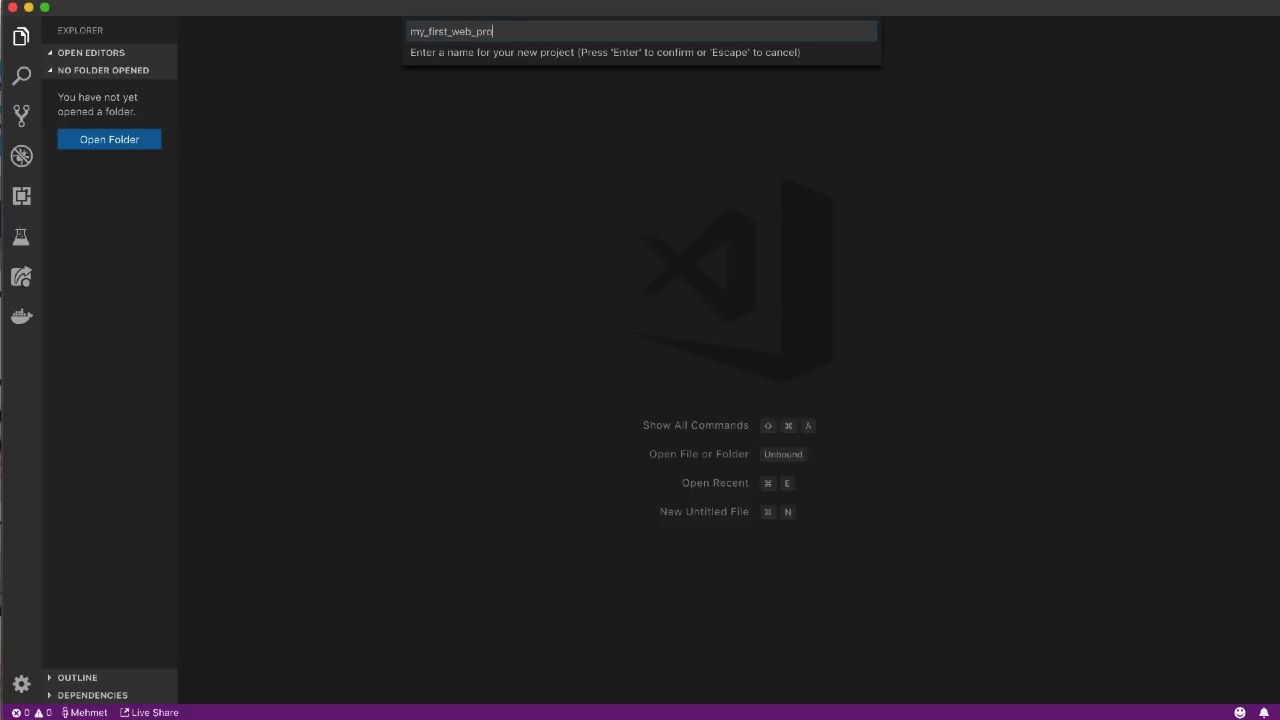
{"action": "key", "text": "Escape"}
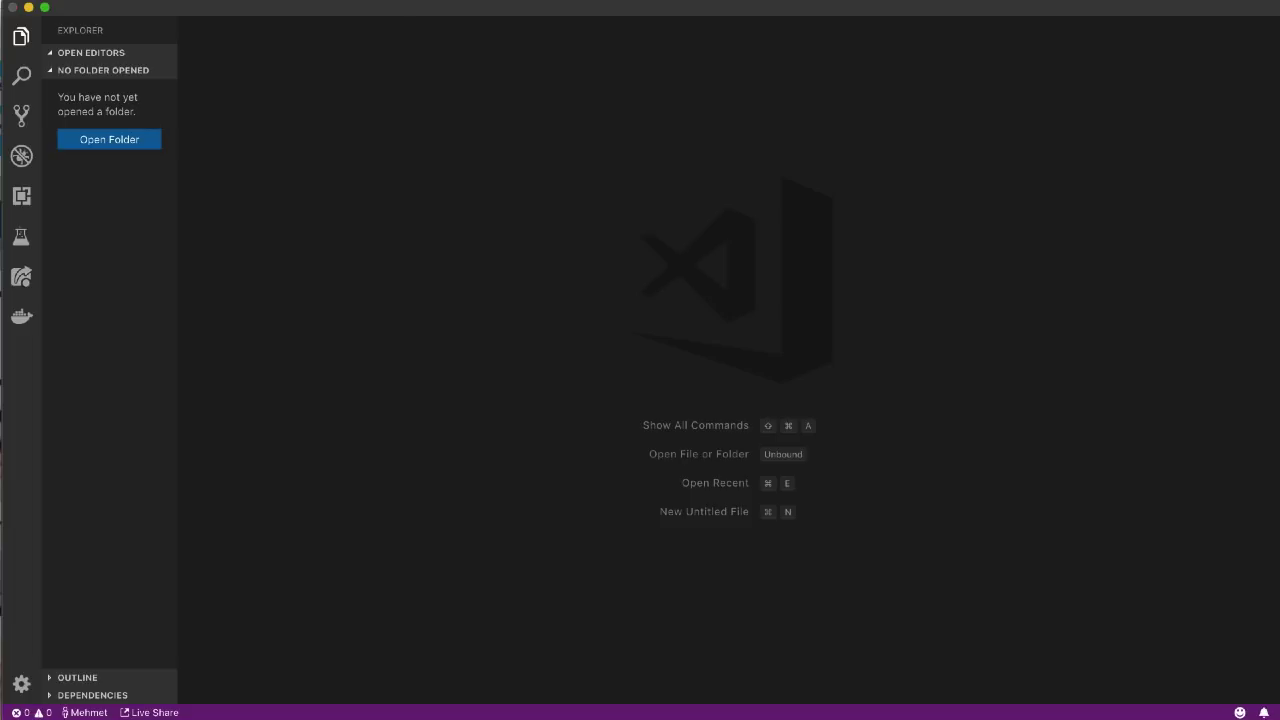
{"action": "left_click", "coordinate": [108, 140]}
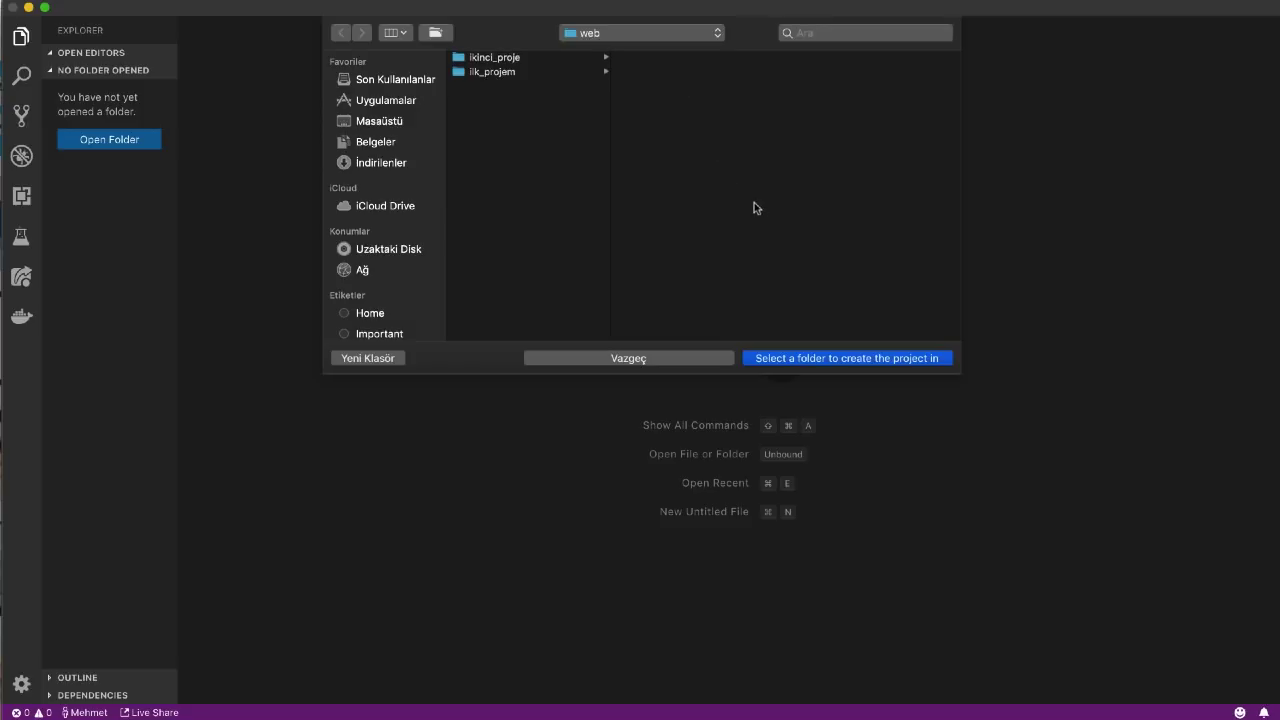
{"action": "mouse_move", "coordinate": [938, 374]}
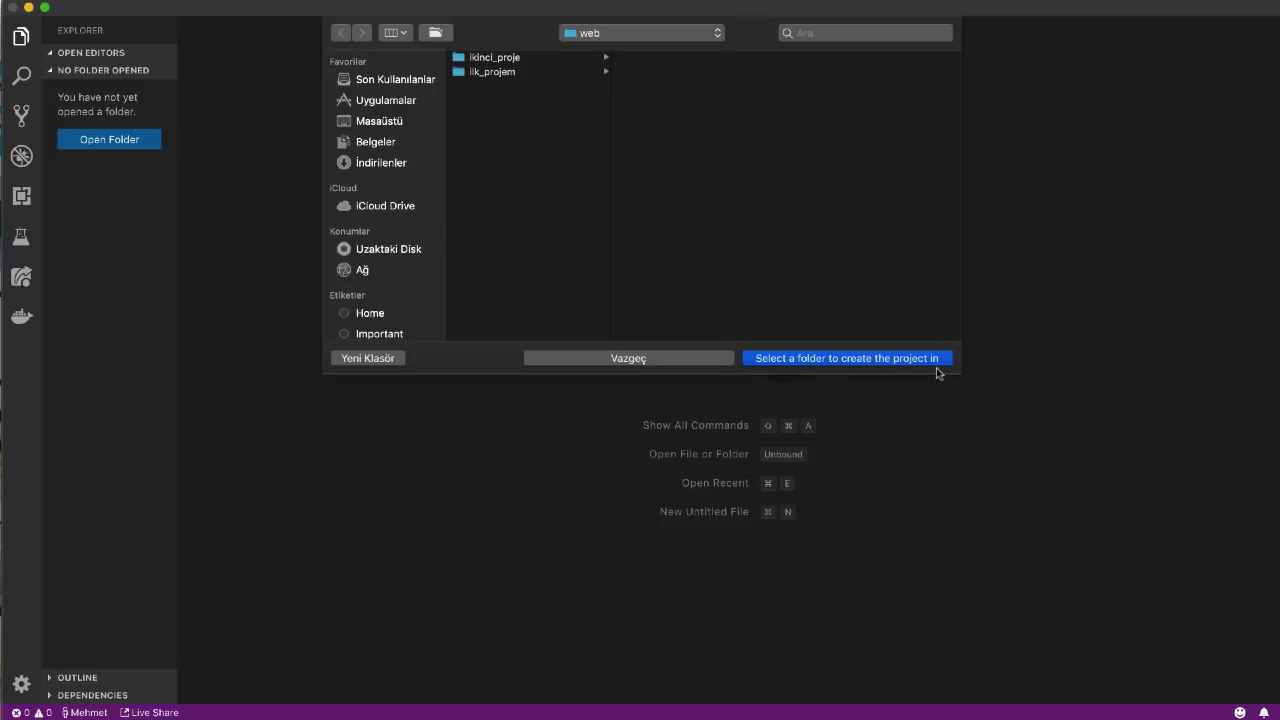
{"action": "mouse_move", "coordinate": [884, 360]}
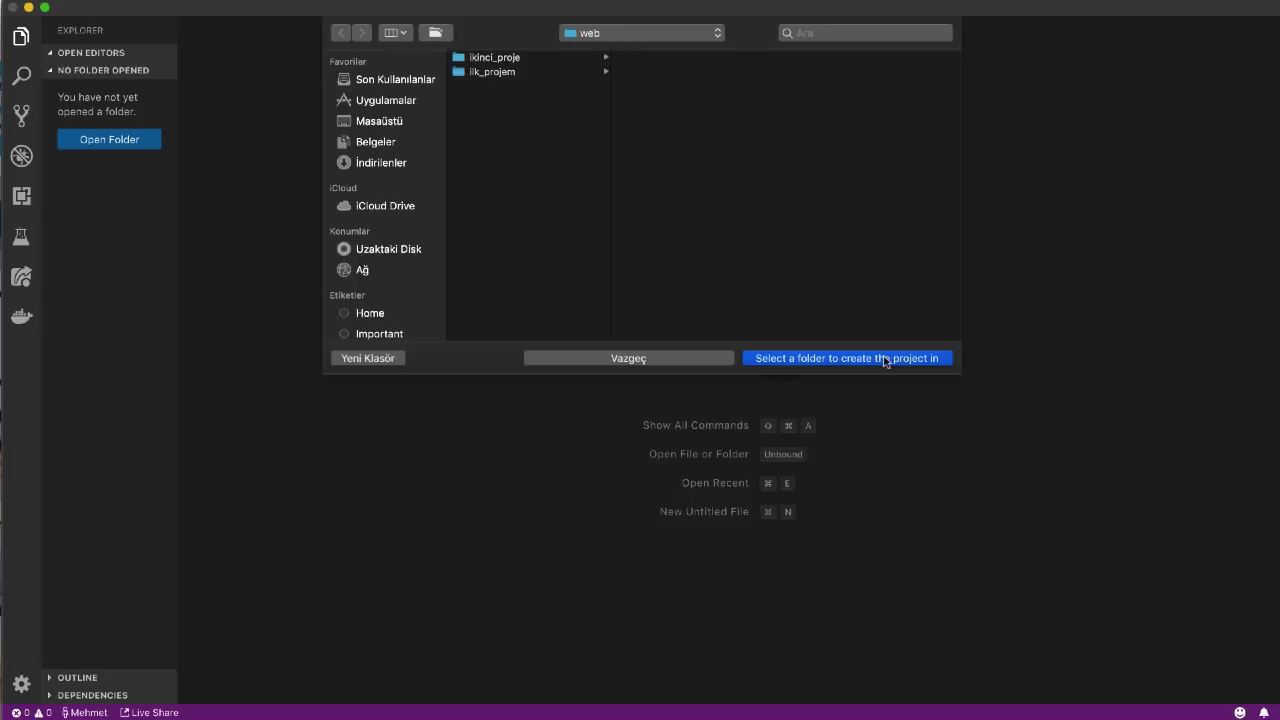
{"action": "left_click", "coordinate": [848, 358]}
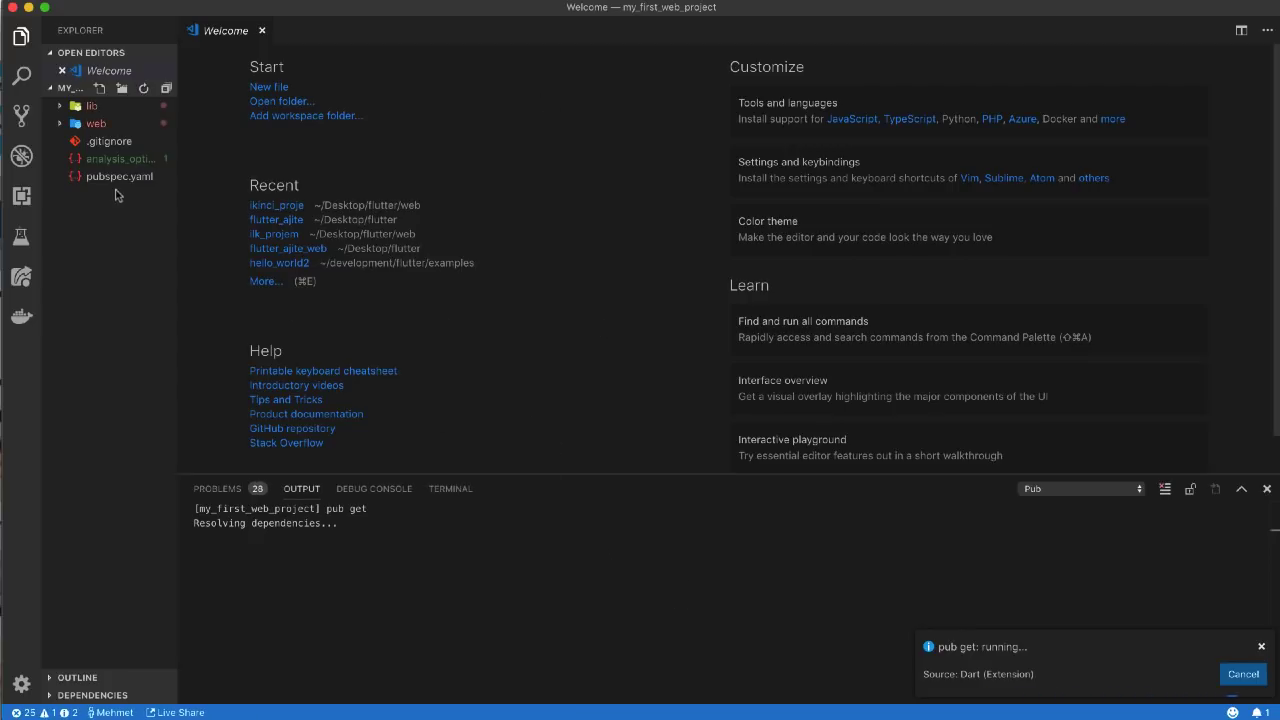
{"action": "mouse_move", "coordinate": [112, 140]}
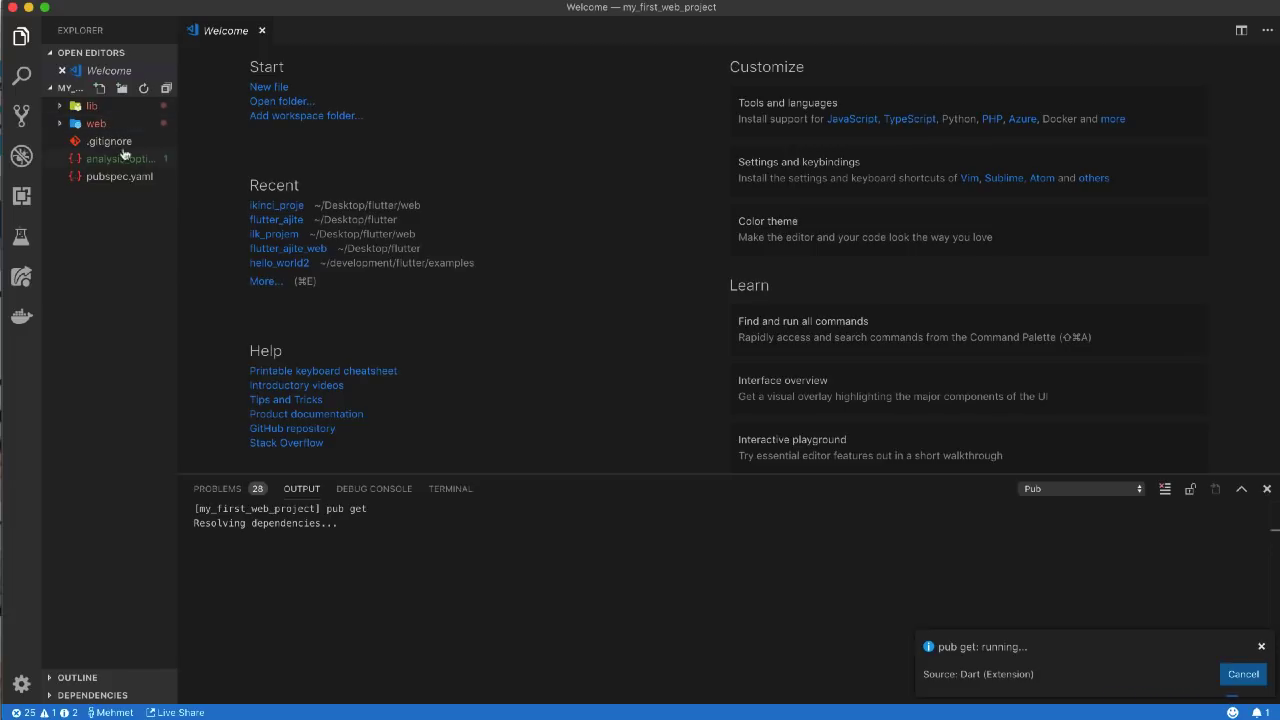
{"action": "mouse_move", "coordinate": [164, 160]}
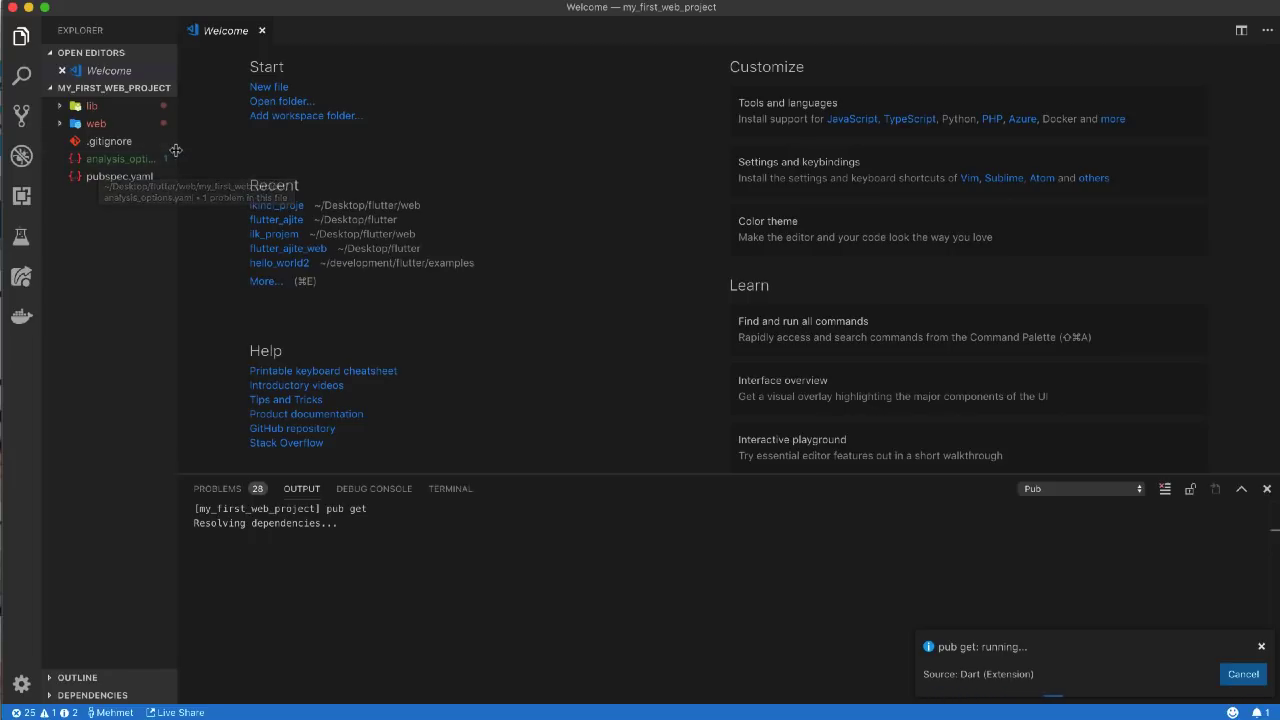
{"action": "mouse_move", "coordinate": [108, 160]}
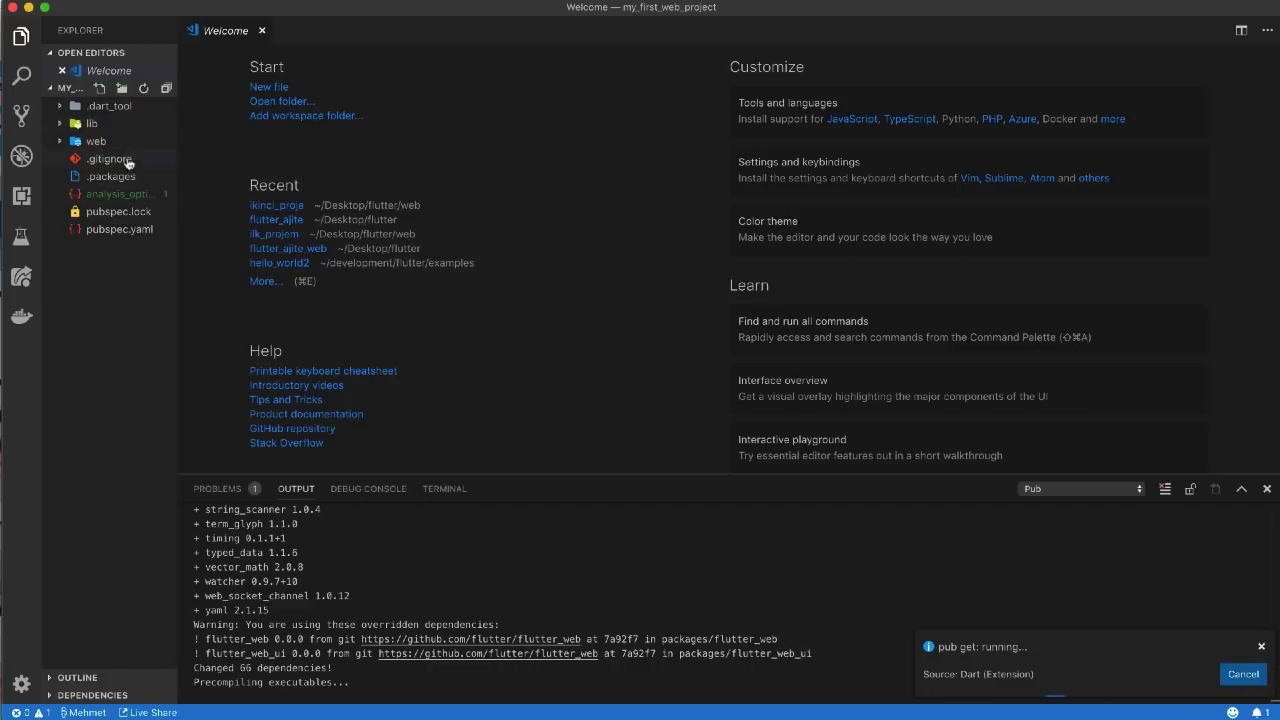
Expand the project's web folder in the Explorer to reveal index.html and main.dart.
{"action": "left_click", "coordinate": [96, 140]}
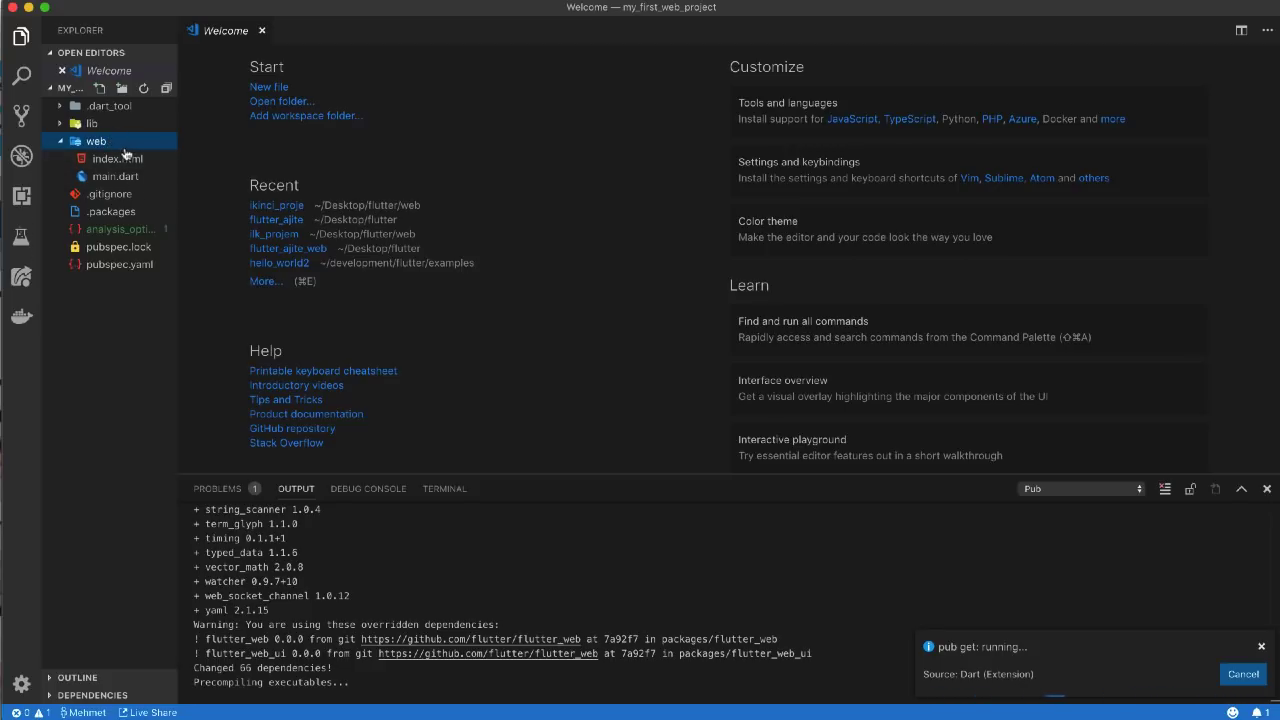
{"action": "left_click", "coordinate": [92, 124]}
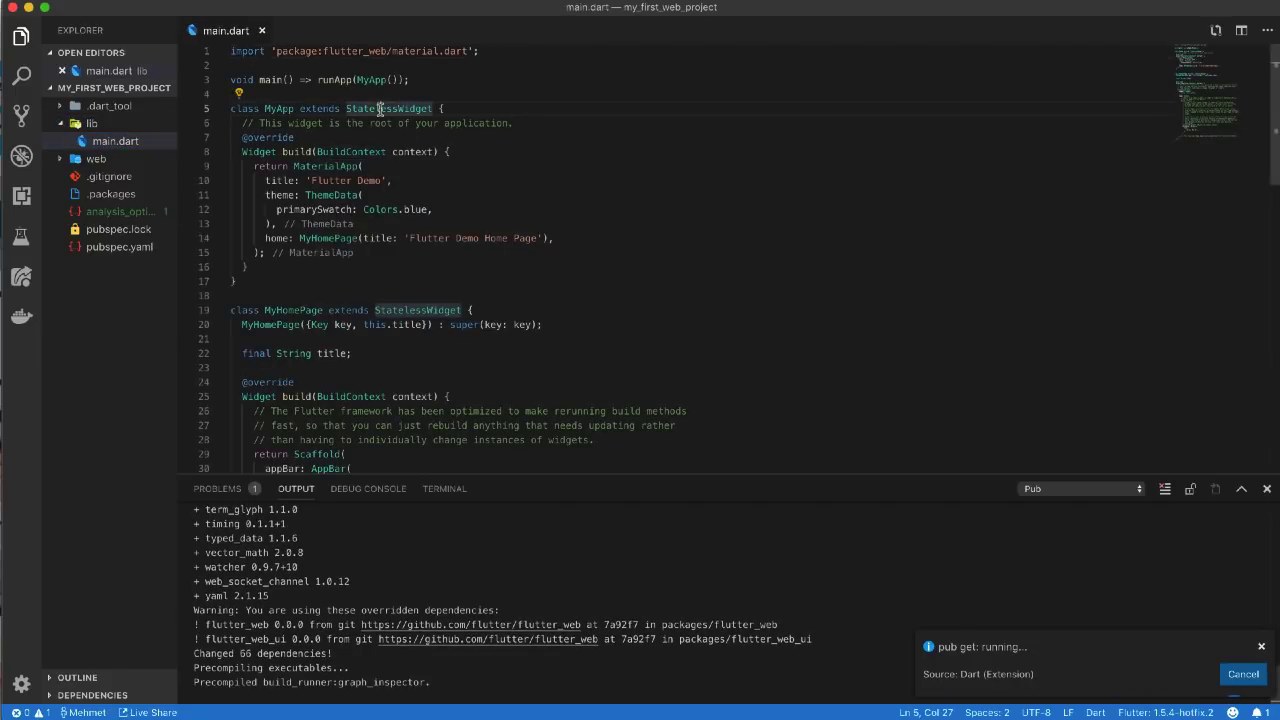
Look at index.html, return to main.dart and switch to the Debug side panel.
{"action": "left_click", "coordinate": [118, 192]}
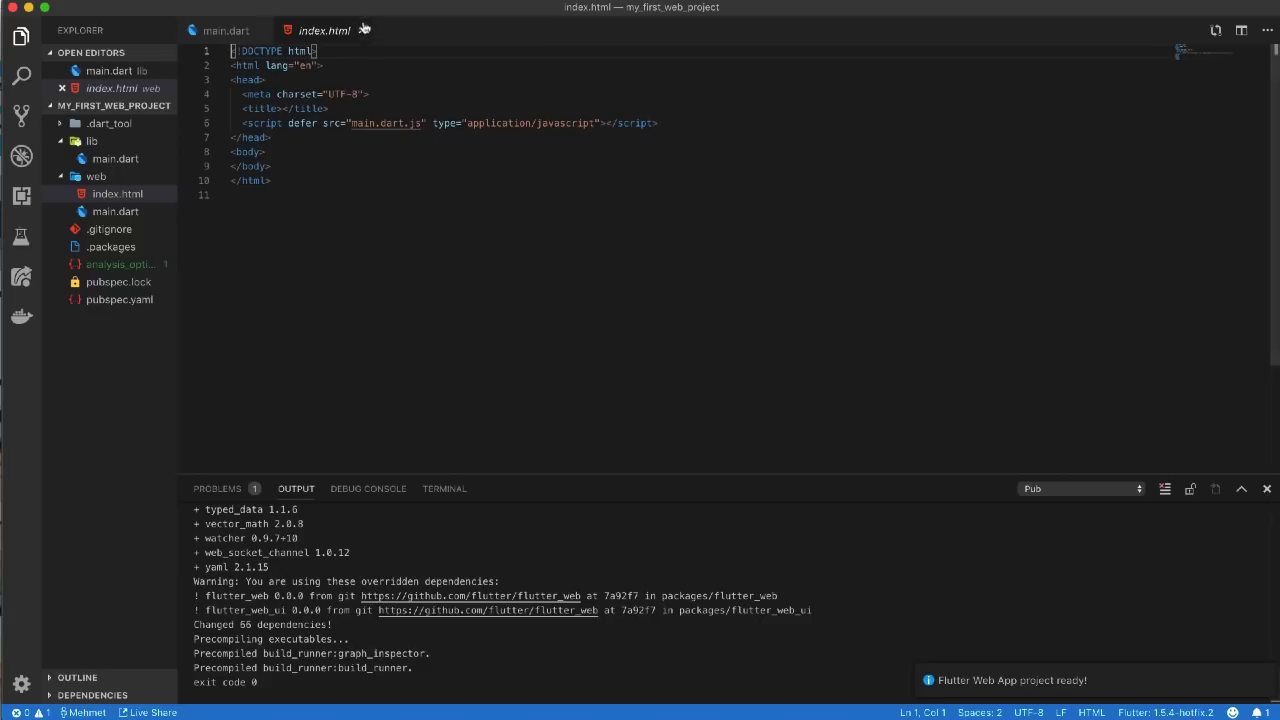
{"action": "left_click", "coordinate": [226, 30]}
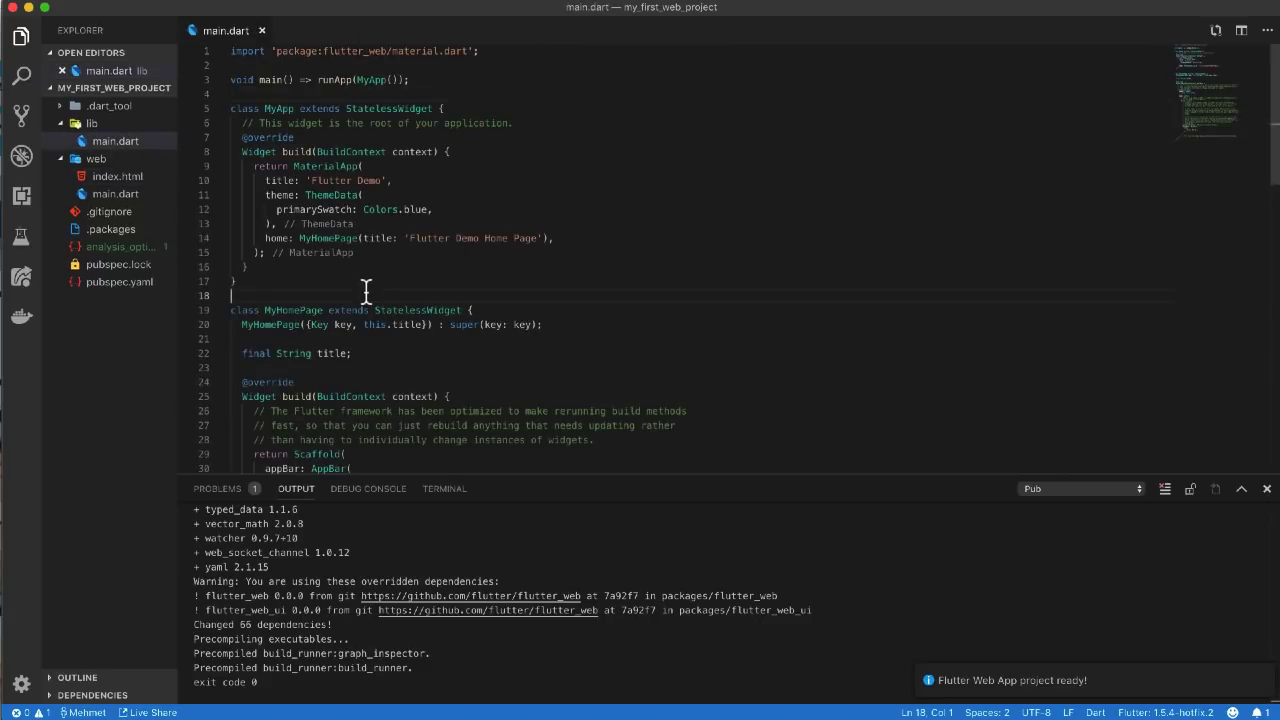
{"action": "left_click", "coordinate": [20, 196]}
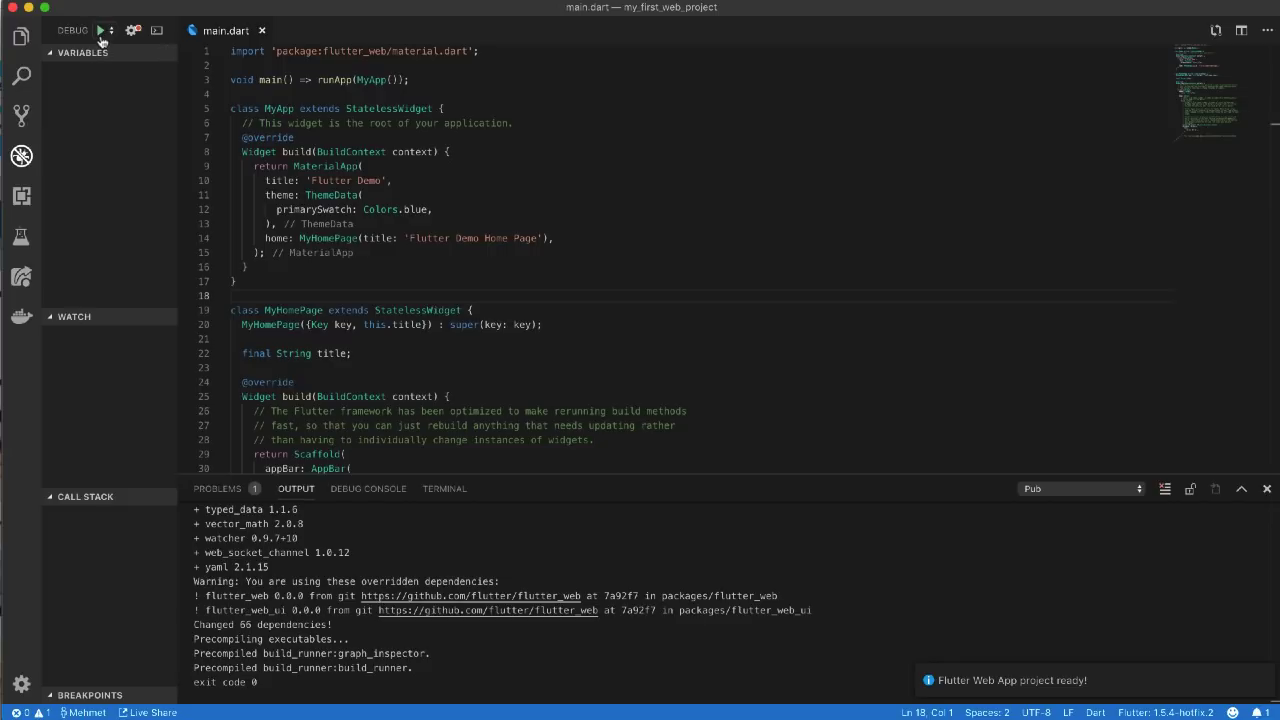
Start debugging the Flutter web app so it builds and launches a browser window.
{"action": "left_click", "coordinate": [100, 30]}
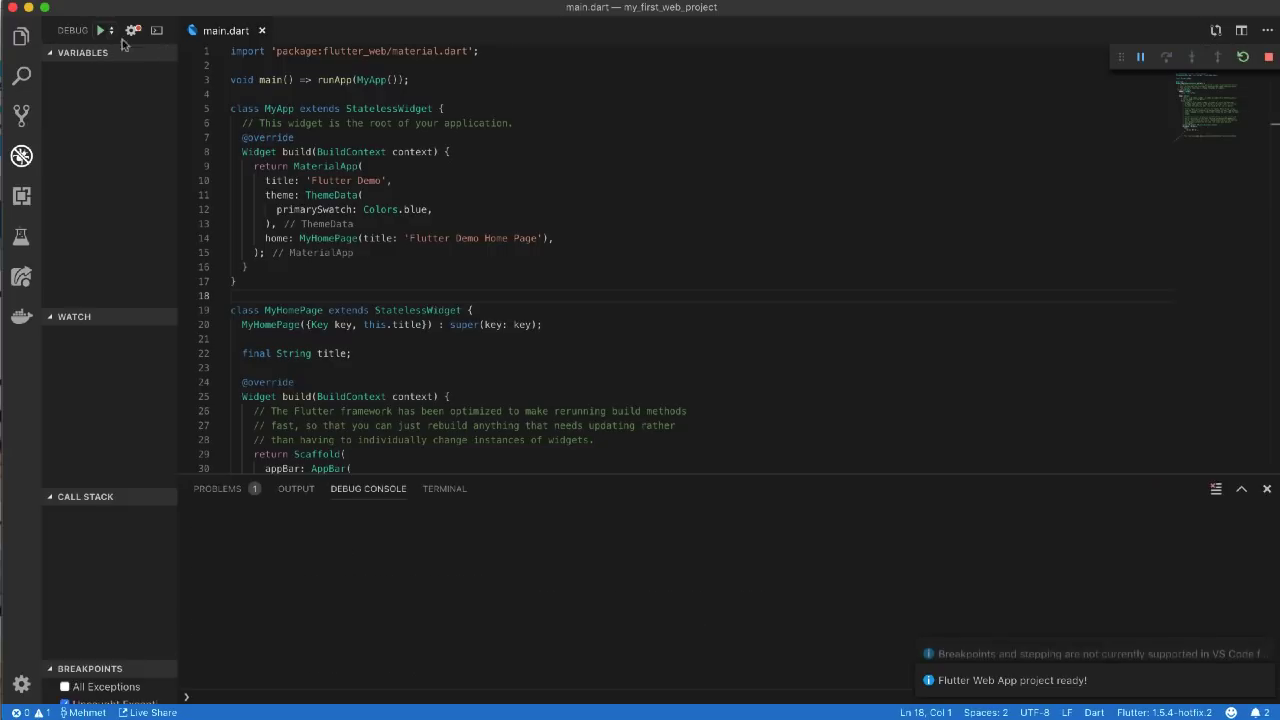
{"action": "left_click", "coordinate": [100, 30]}
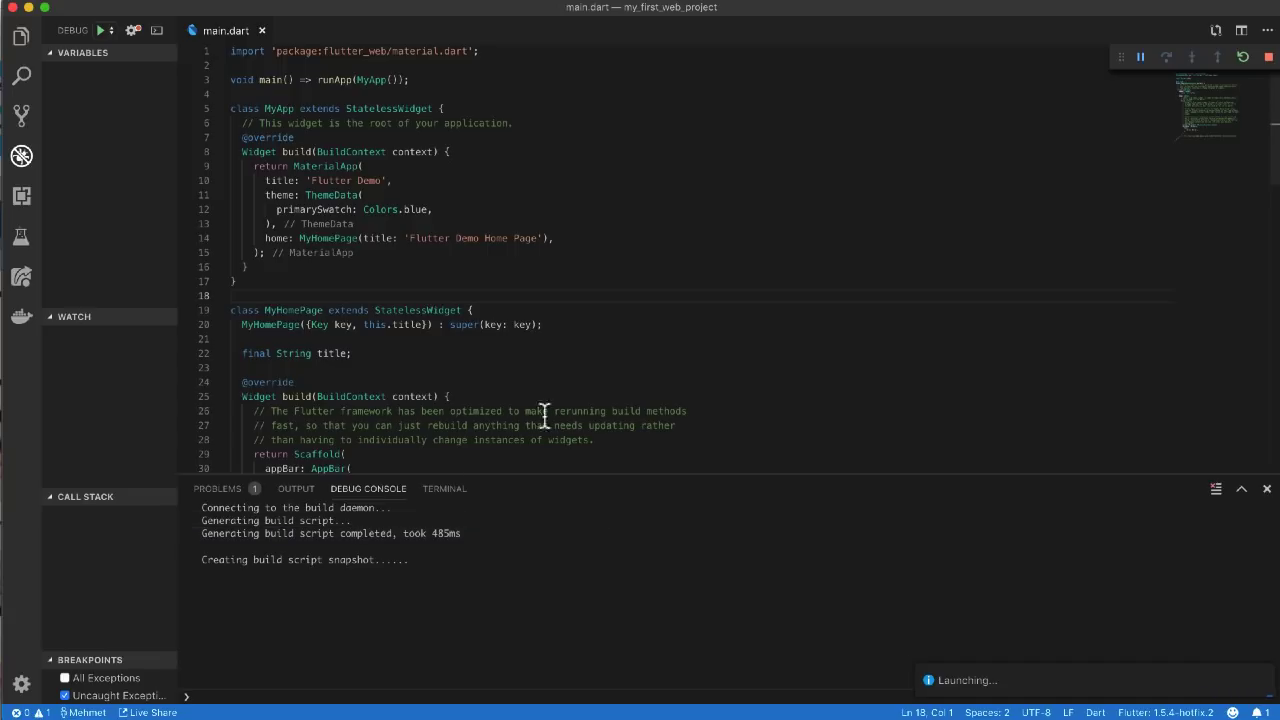
{"action": "mouse_move", "coordinate": [462, 510]}
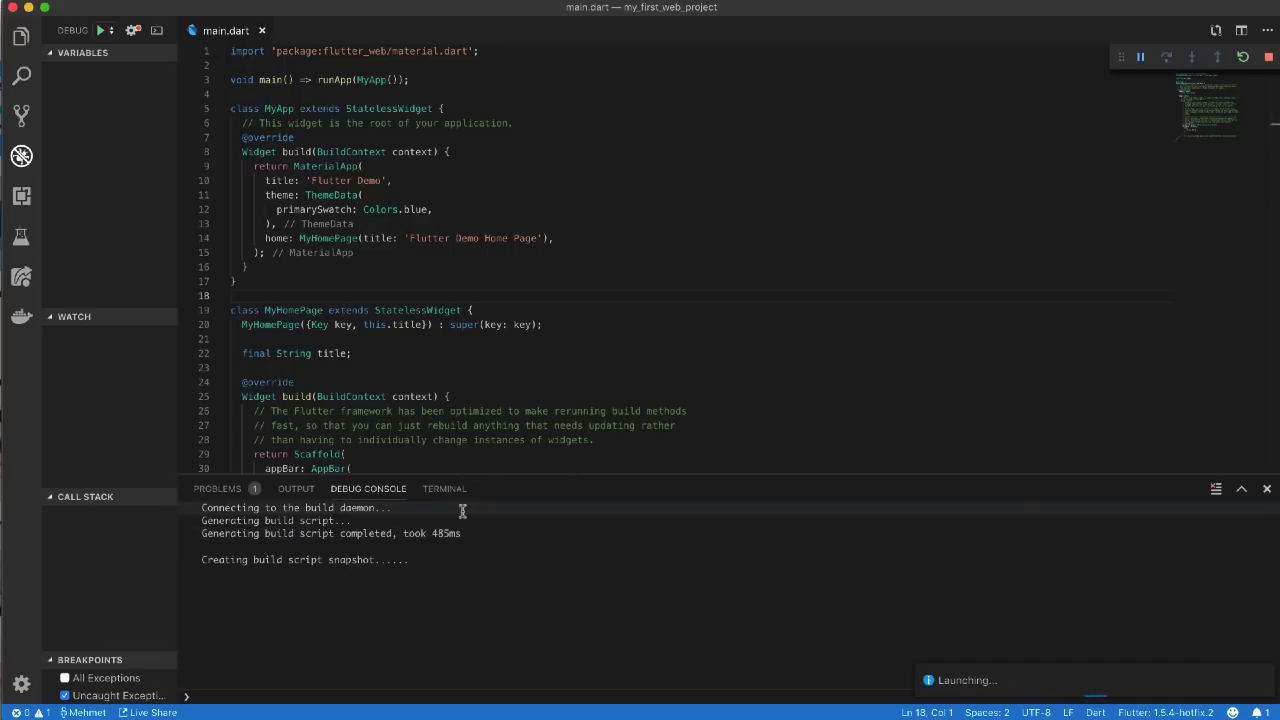
{"action": "mouse_move", "coordinate": [416, 272]}
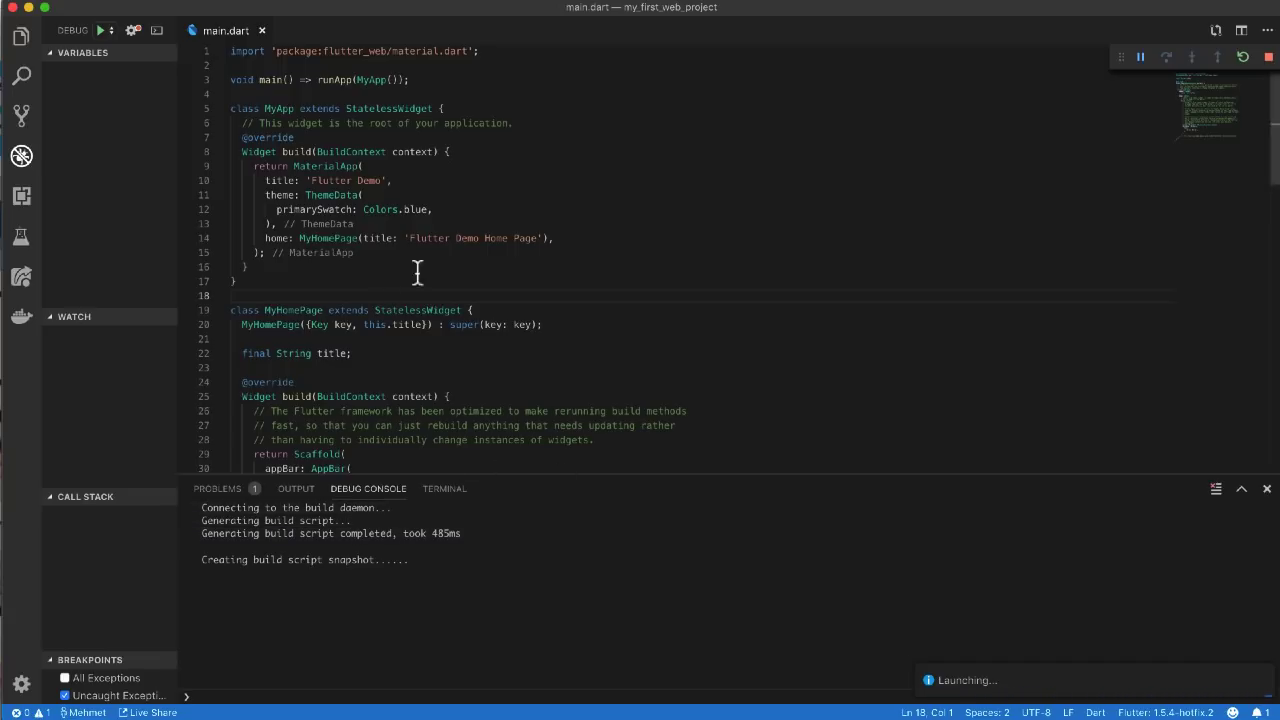
{"action": "mouse_move", "coordinate": [934, 580]}
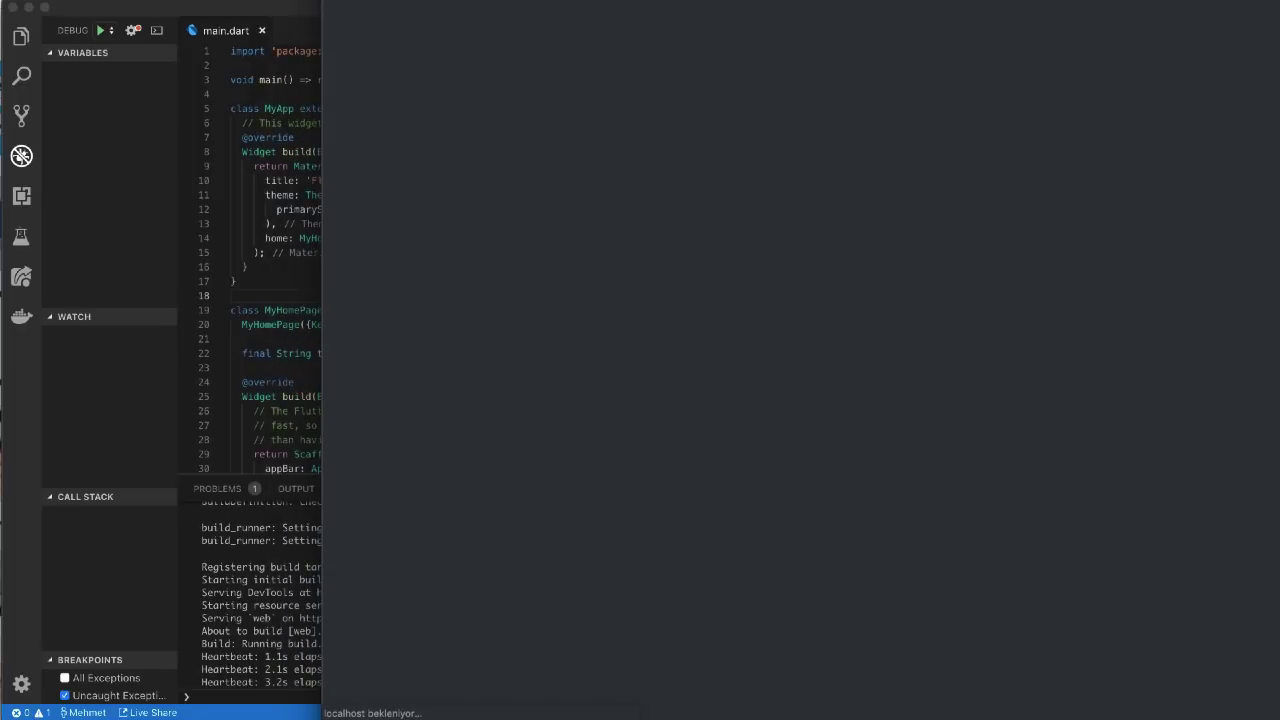
Scroll while the locally served app at localhost:51604 loads in the new Chrome window.
{"action": "scroll", "scroll_direction": "down", "scroll_amount": 3}
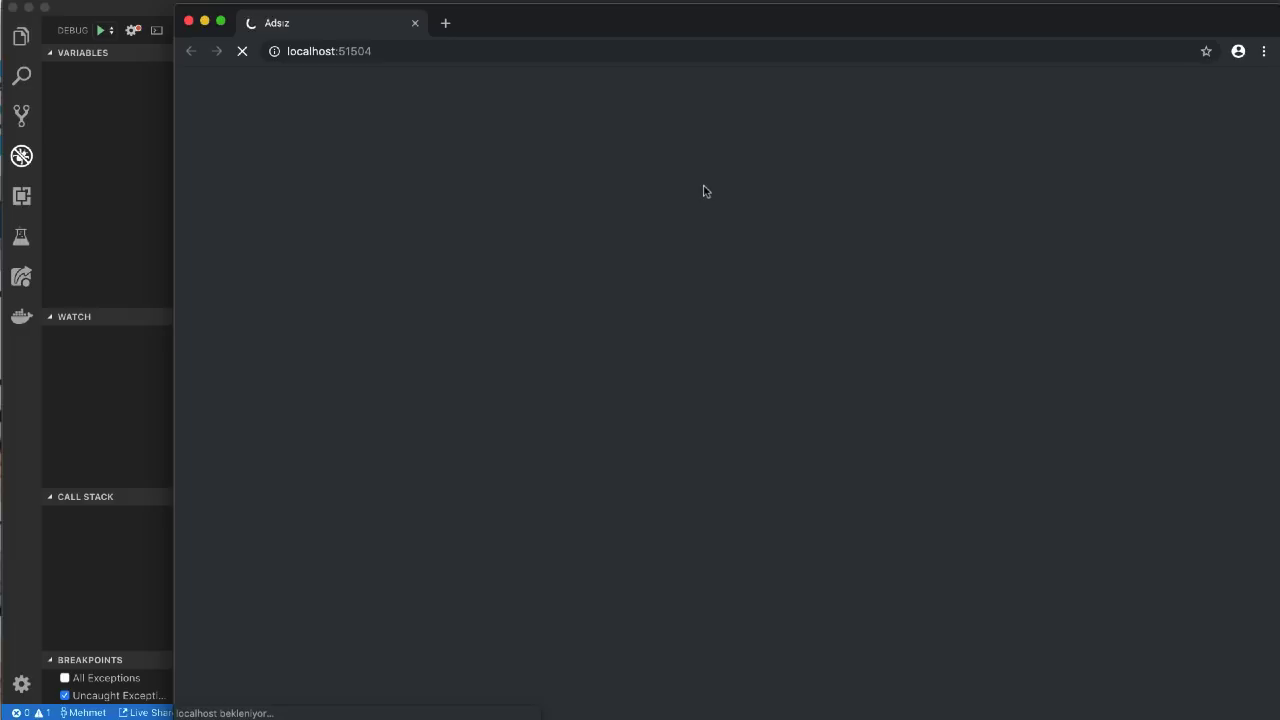
{"action": "mouse_move", "coordinate": [600, 196]}
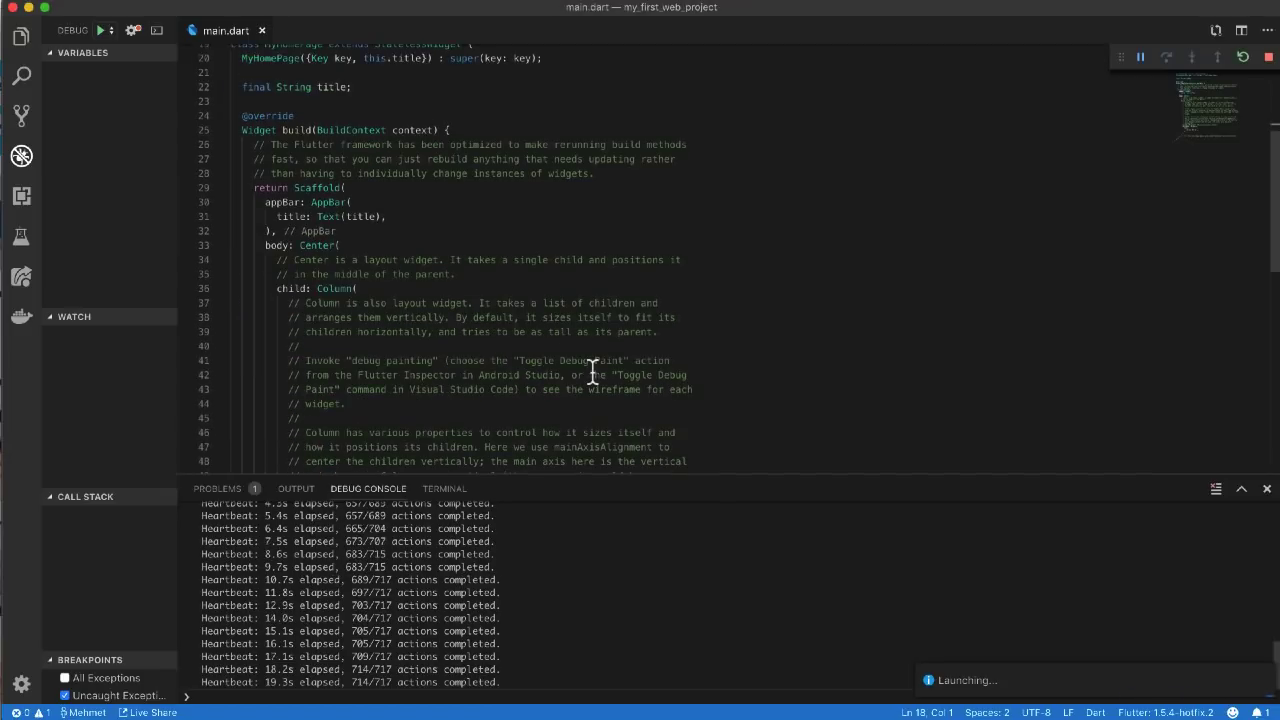
{"action": "scroll", "scroll_direction": "down", "scroll_amount": 3}
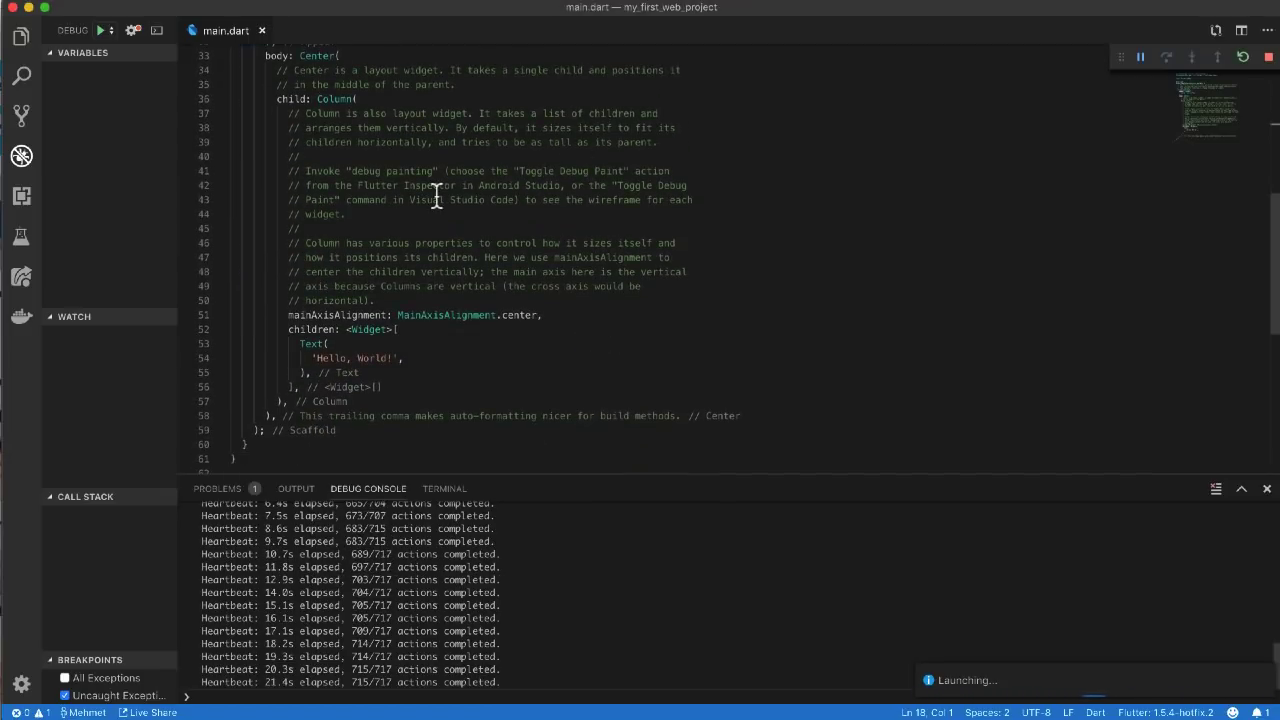
{"action": "scroll", "scroll_direction": "up", "scroll_amount": 3}
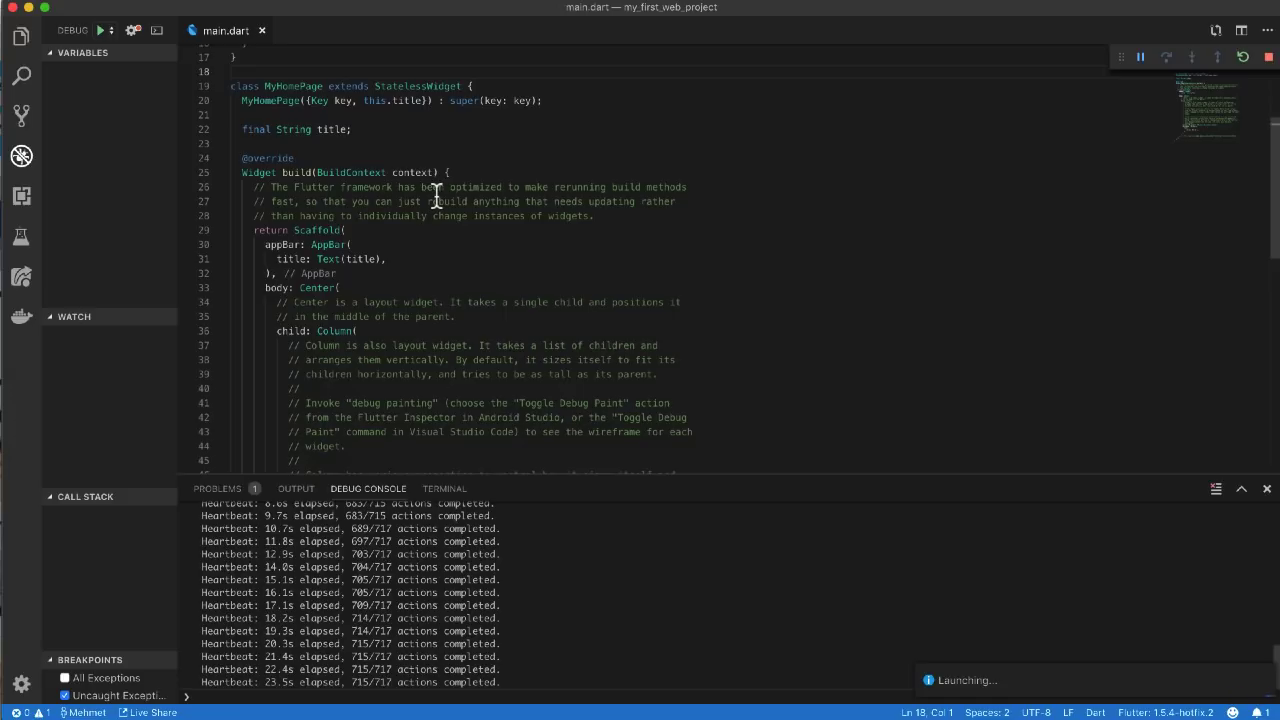
{"action": "scroll", "scroll_direction": "up", "scroll_amount": 3}
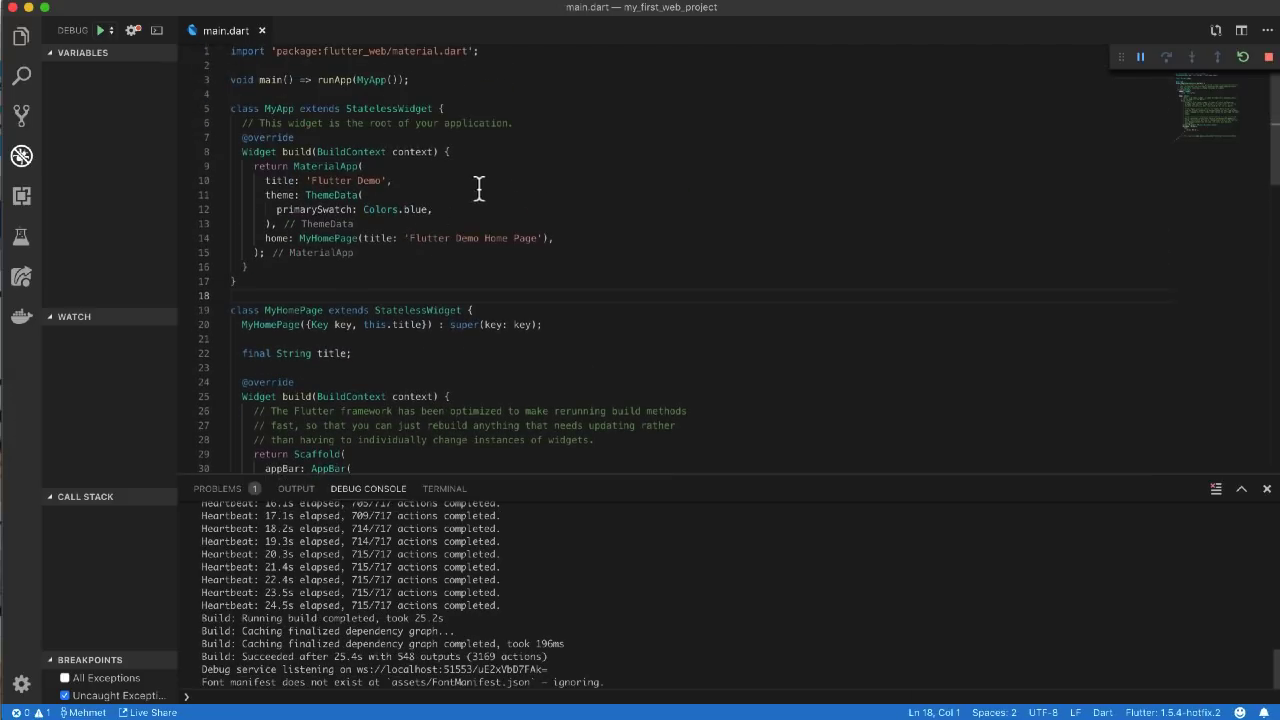
{"action": "scroll", "scroll_direction": "down", "scroll_amount": 3}
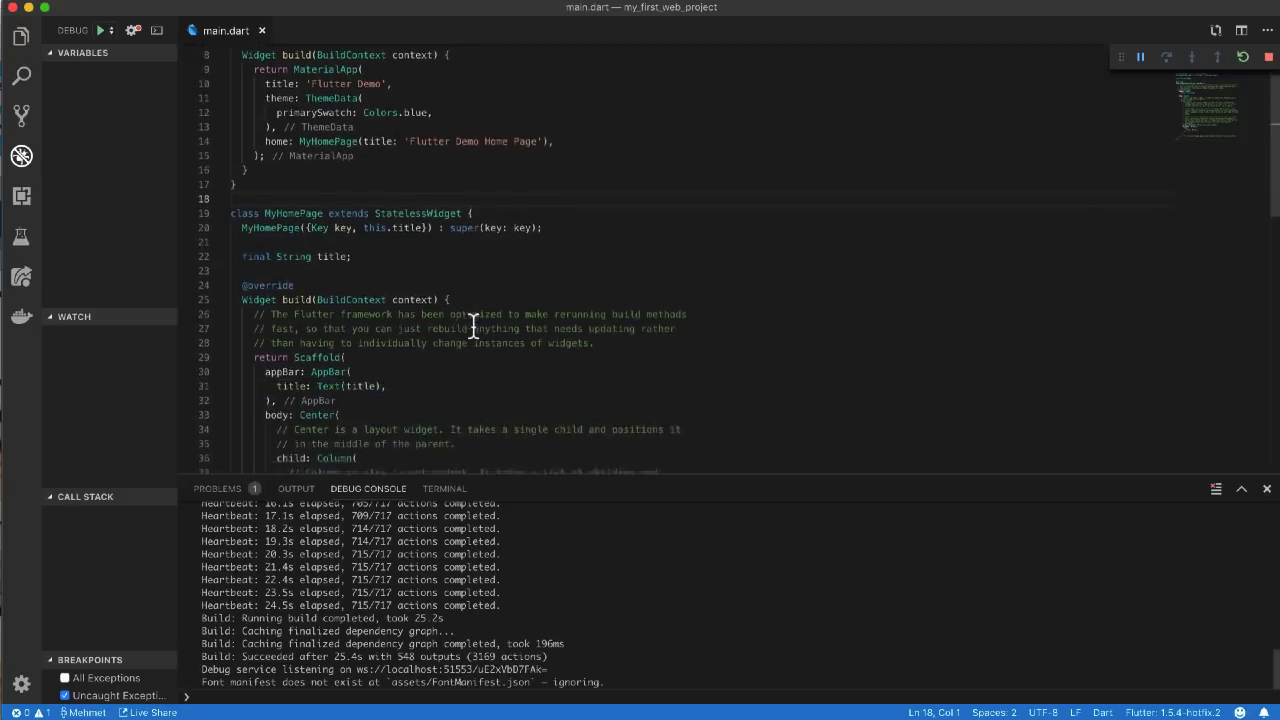
{"action": "scroll", "scroll_direction": "up", "scroll_amount": 3}
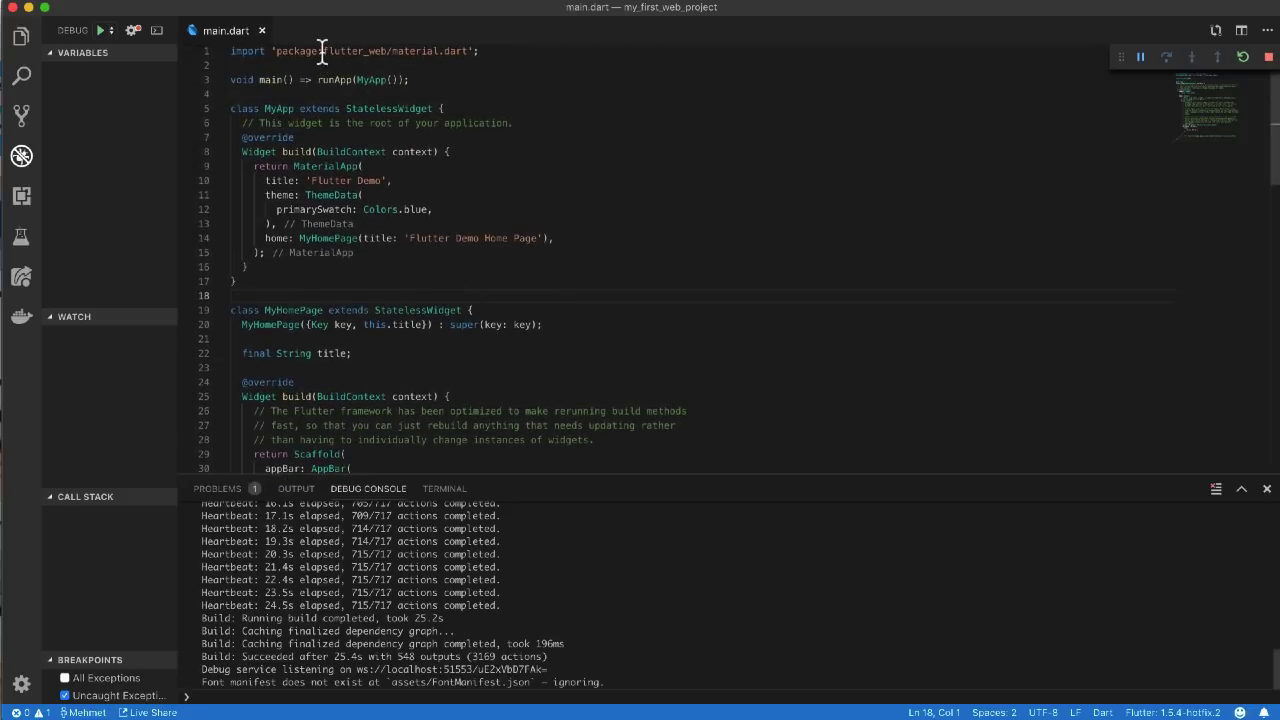
{"action": "double_click", "coordinate": [356, 52]}
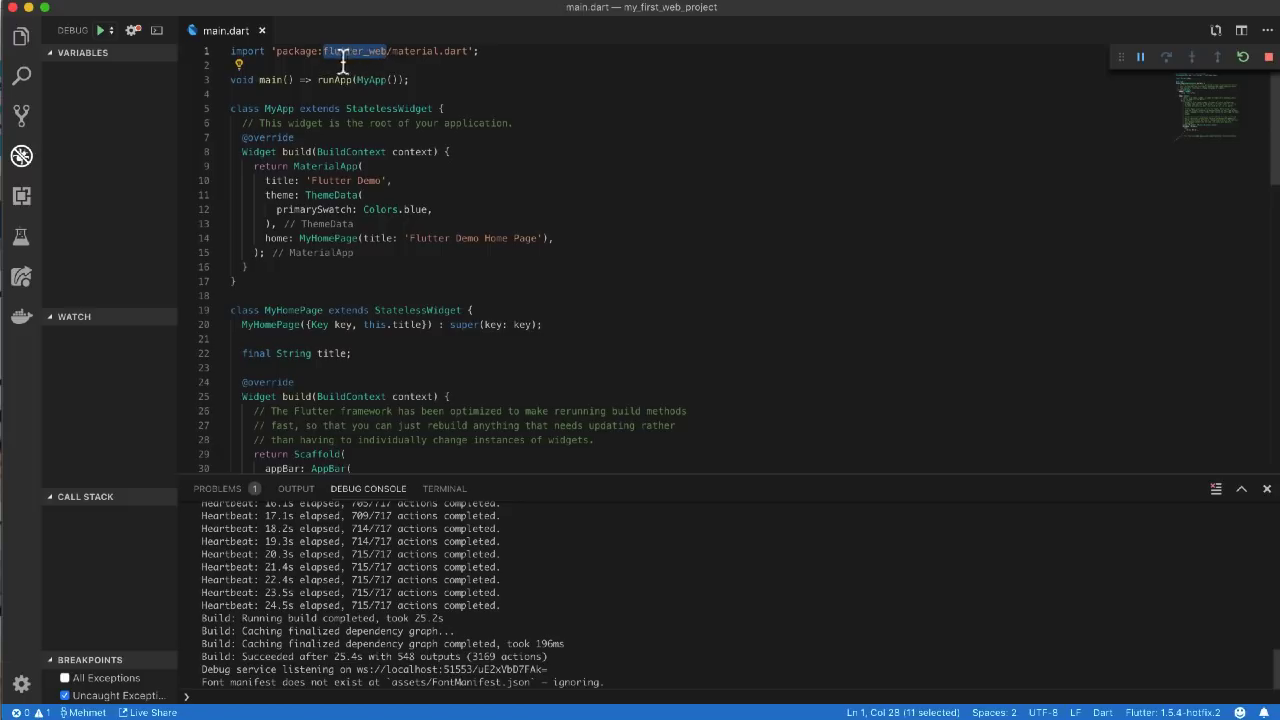
{"action": "left_click", "coordinate": [460, 64]}
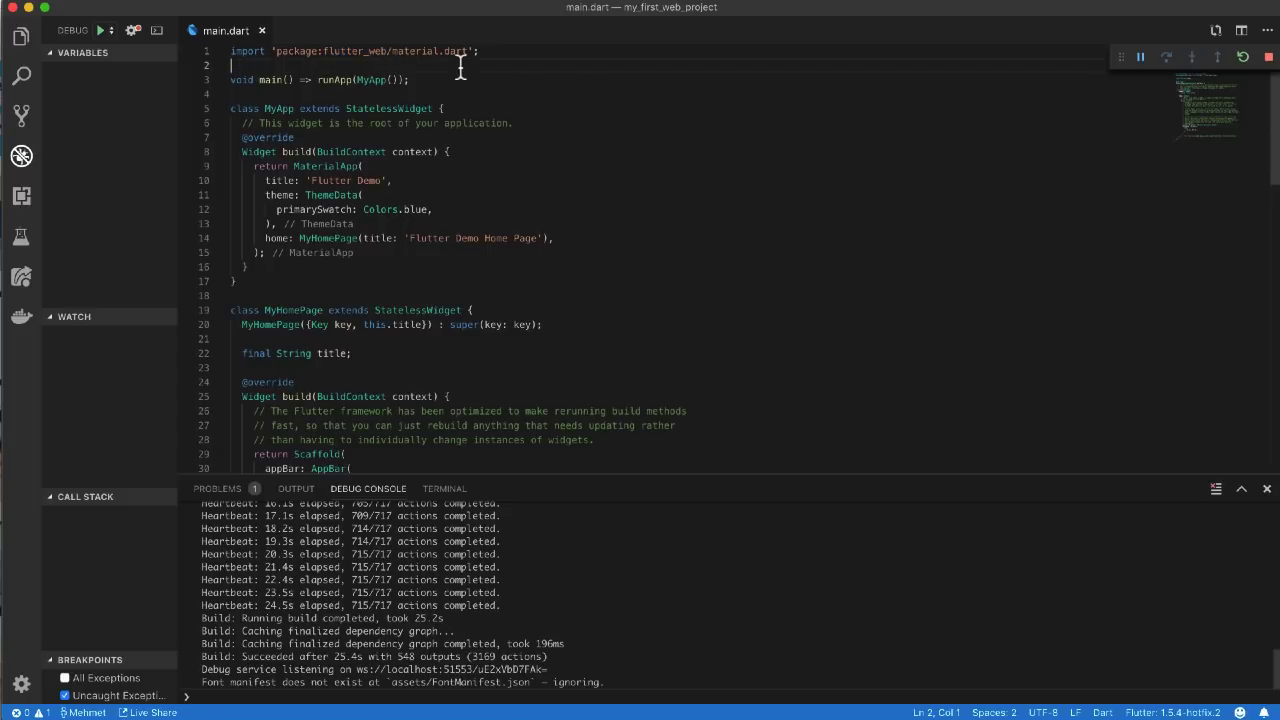
{"action": "type", "text": "imp"}
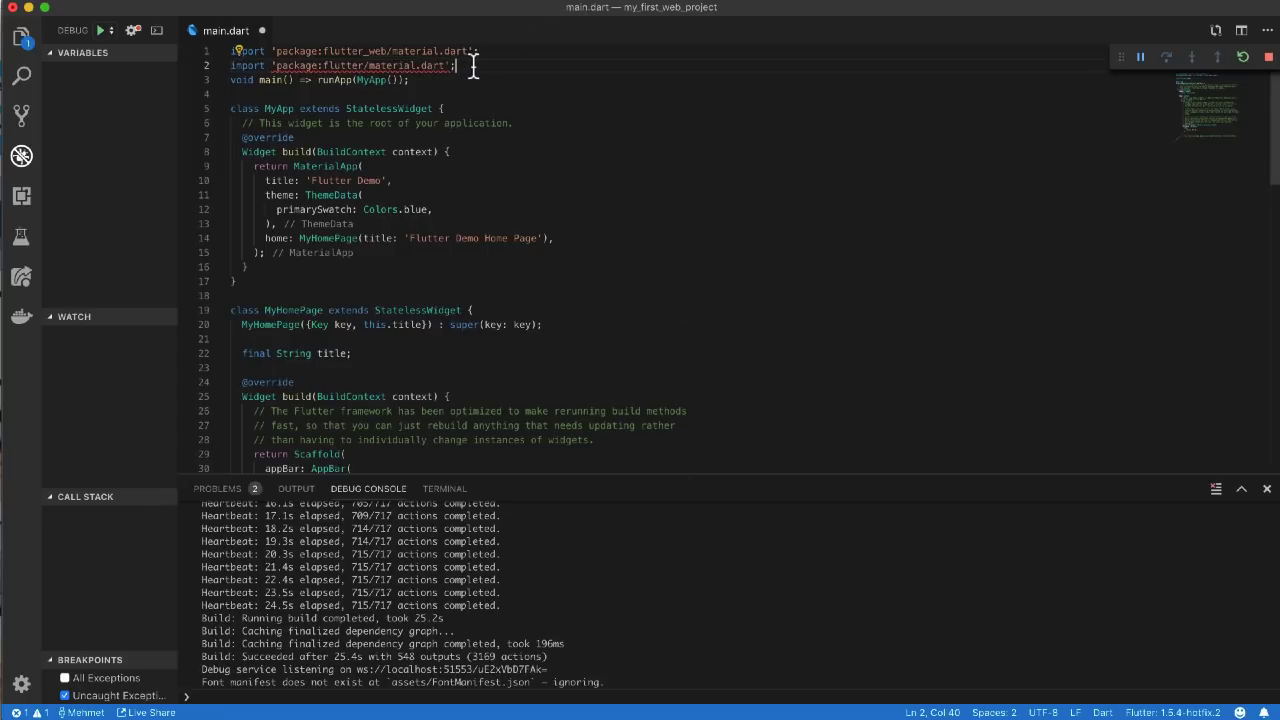
{"action": "triple_click", "coordinate": [340, 64]}
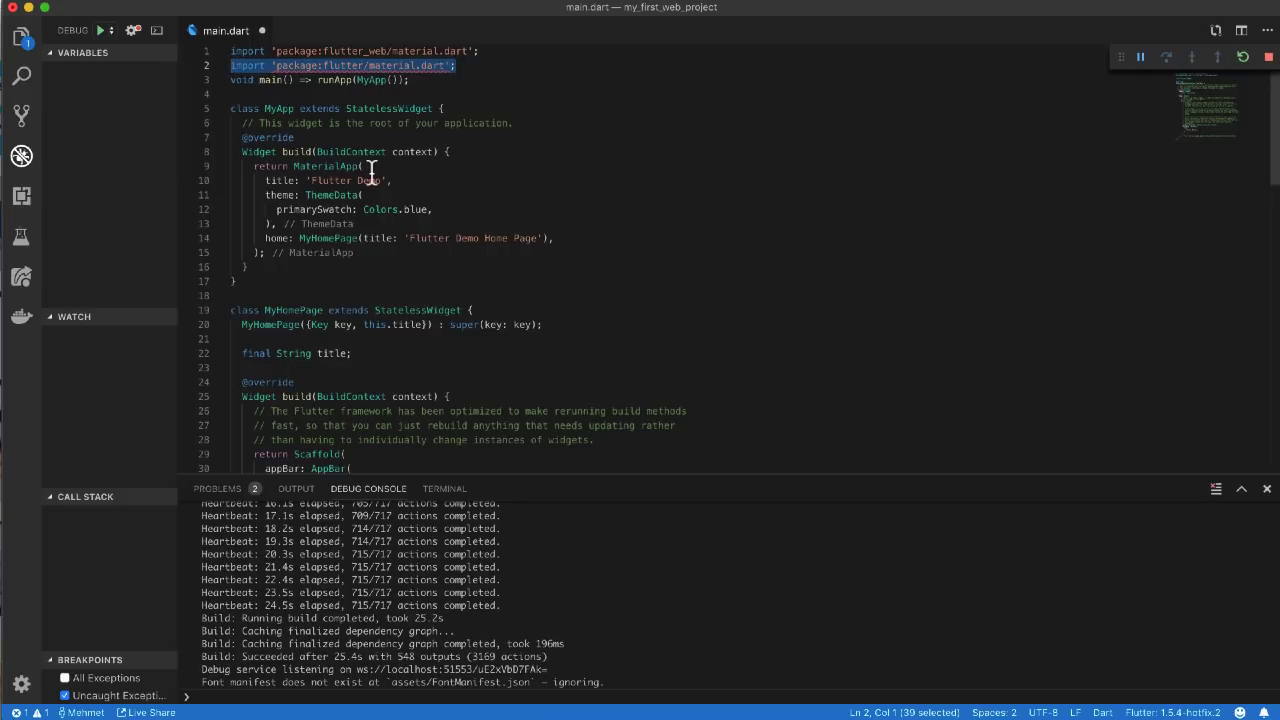
{"action": "key", "text": "Delete"}
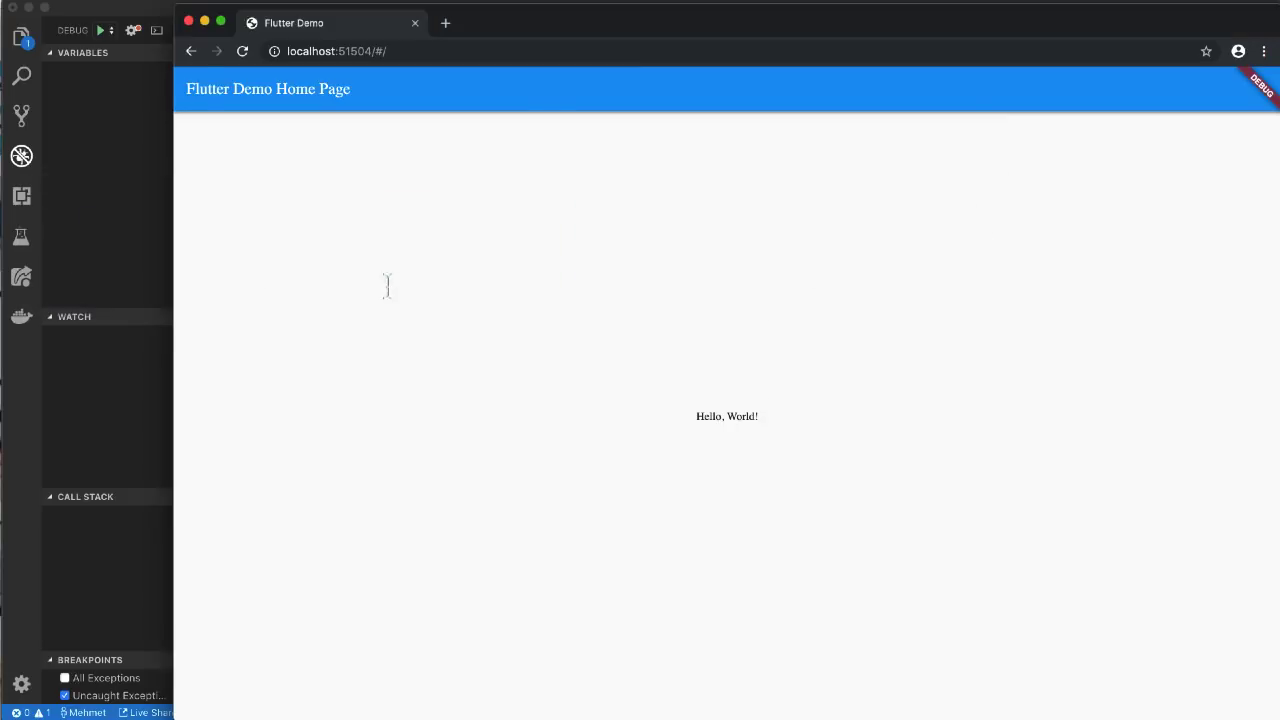
{"action": "mouse_move", "coordinate": [1220, 228]}
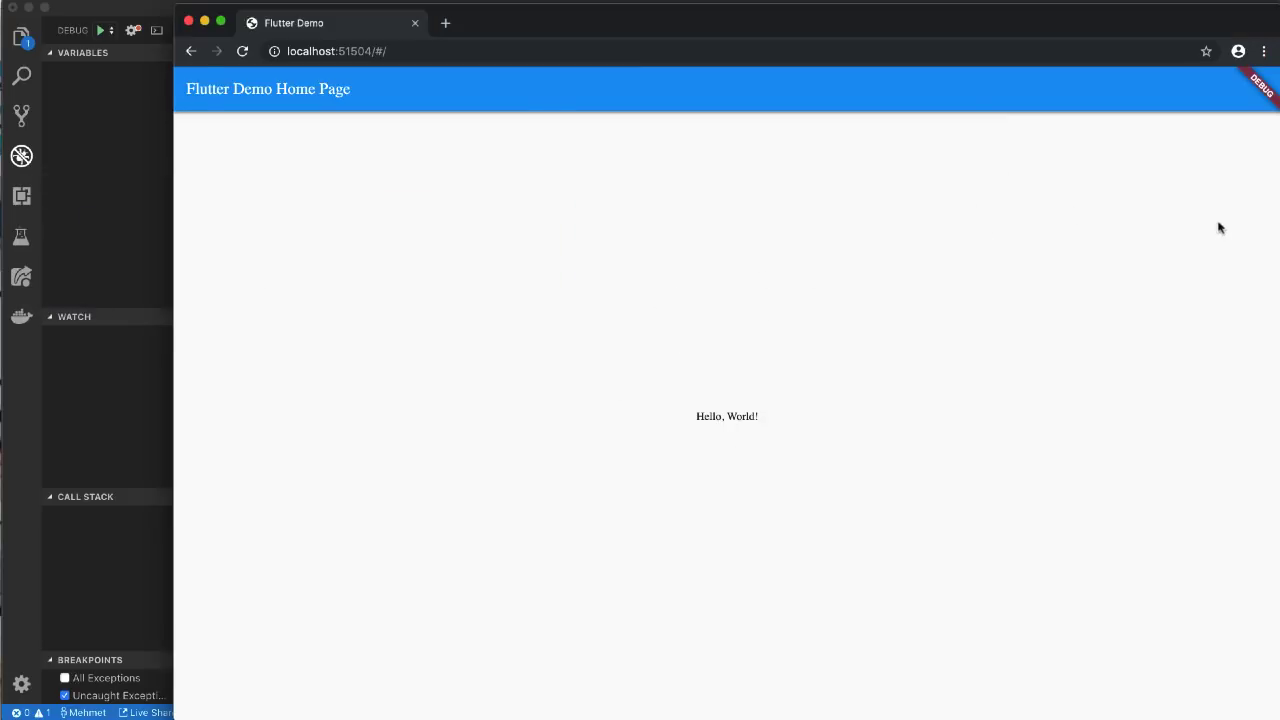
{"action": "mouse_move", "coordinate": [830, 392]}
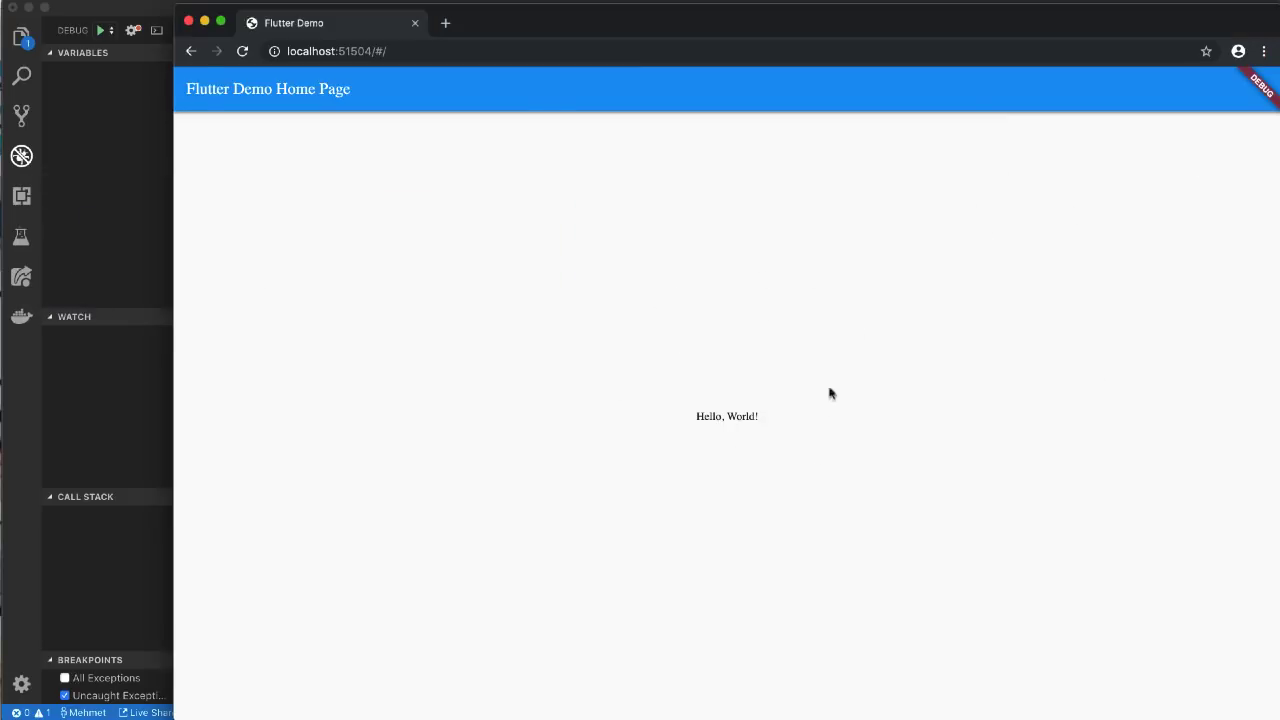
{"action": "mouse_move", "coordinate": [812, 338]}
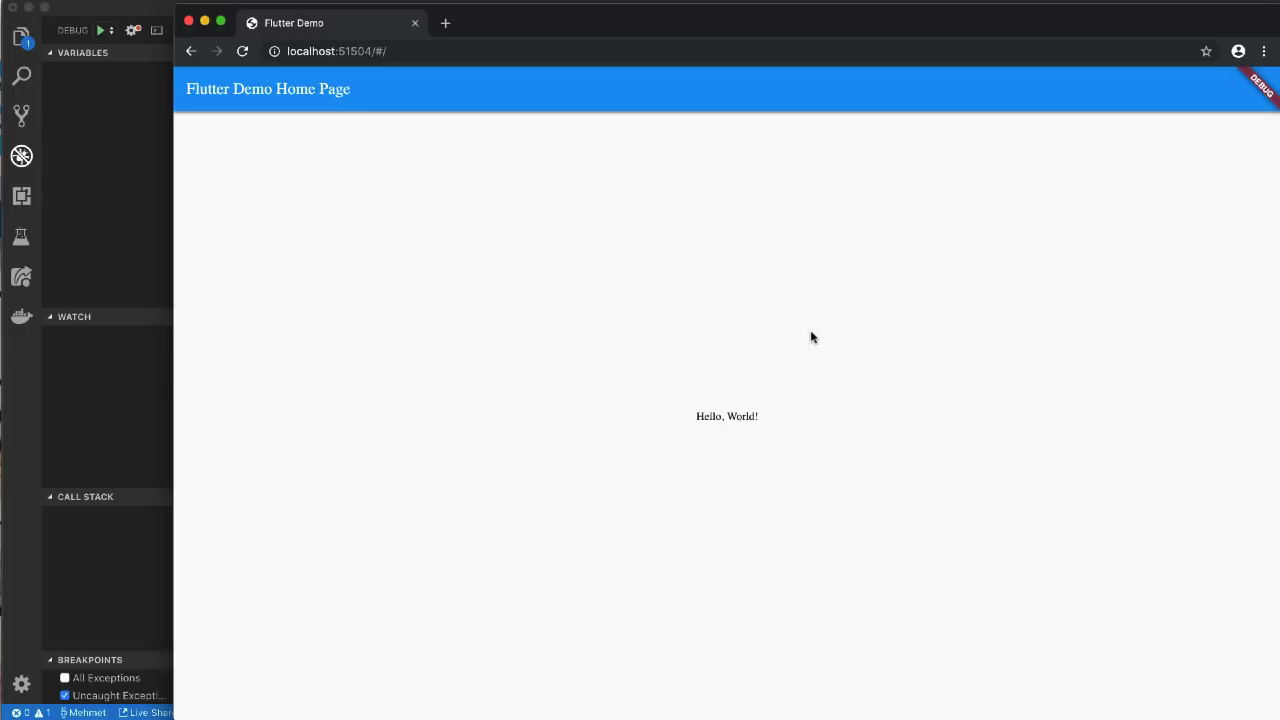
Return to the VS Code editor with main.dart after viewing the running app.
{"action": "left_click", "coordinate": [224, 30]}
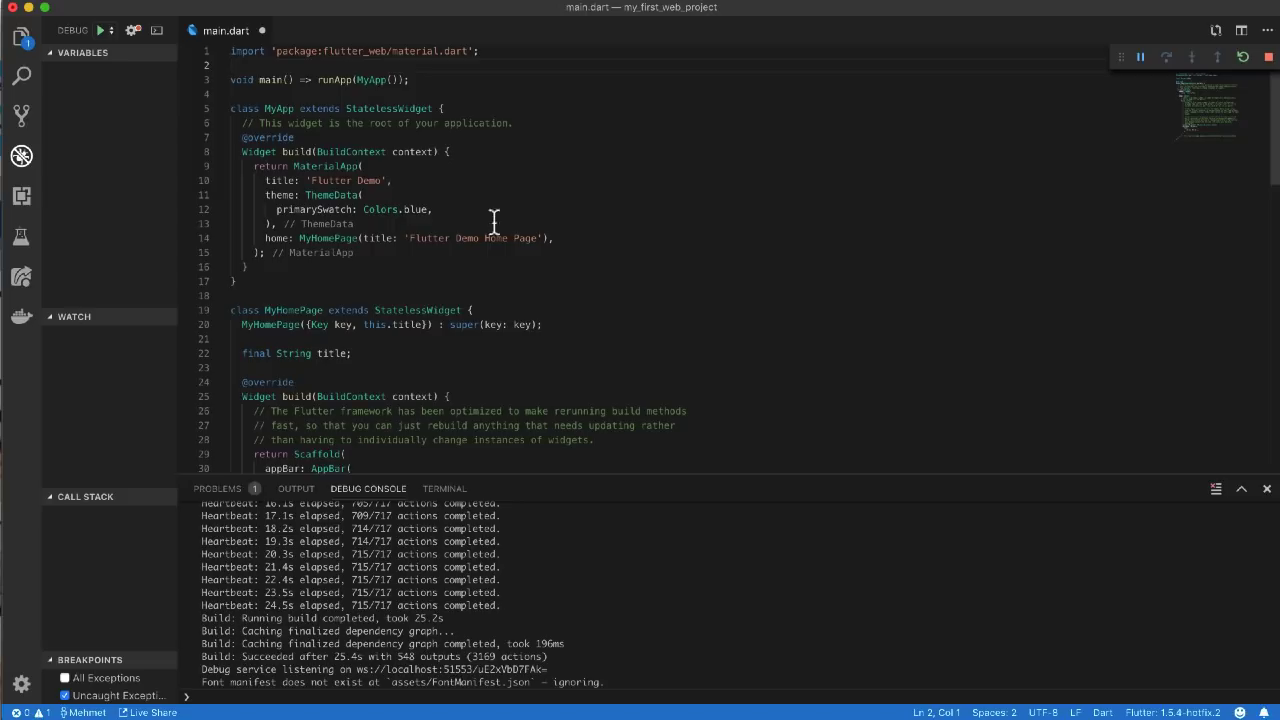
{"action": "mouse_move", "coordinate": [496, 272]}
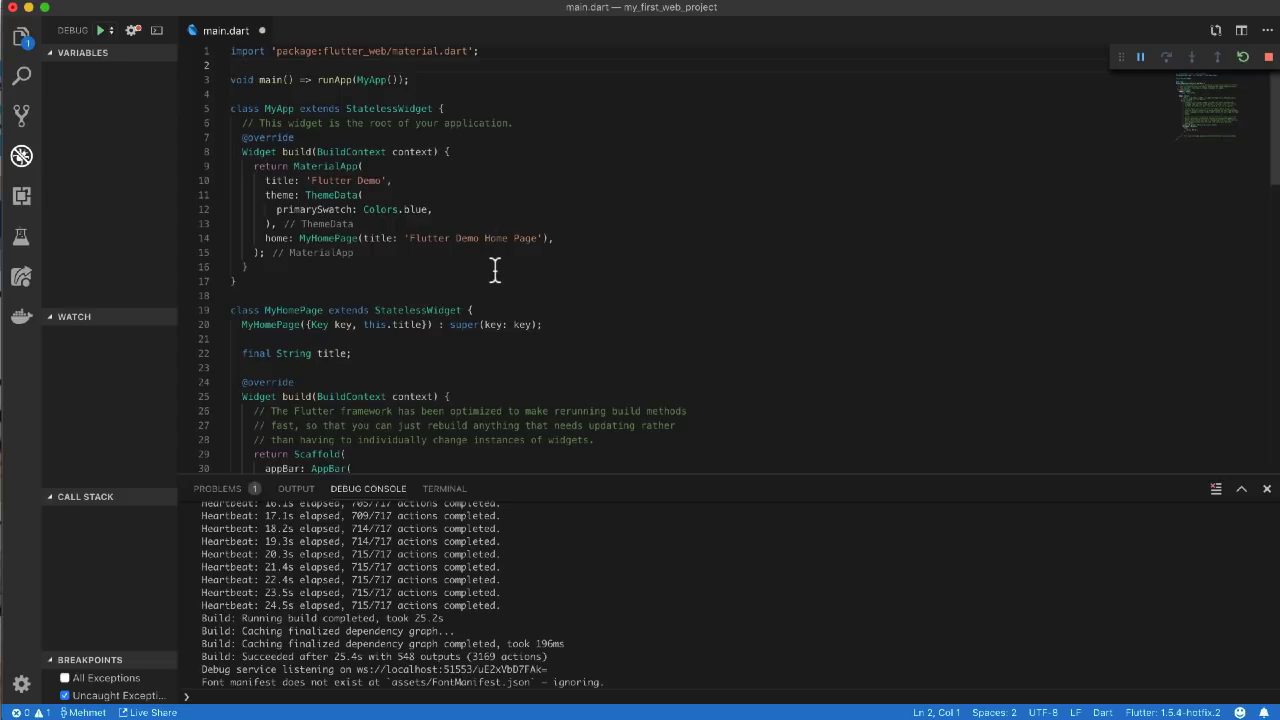
{"action": "mouse_move", "coordinate": [402, 168]}
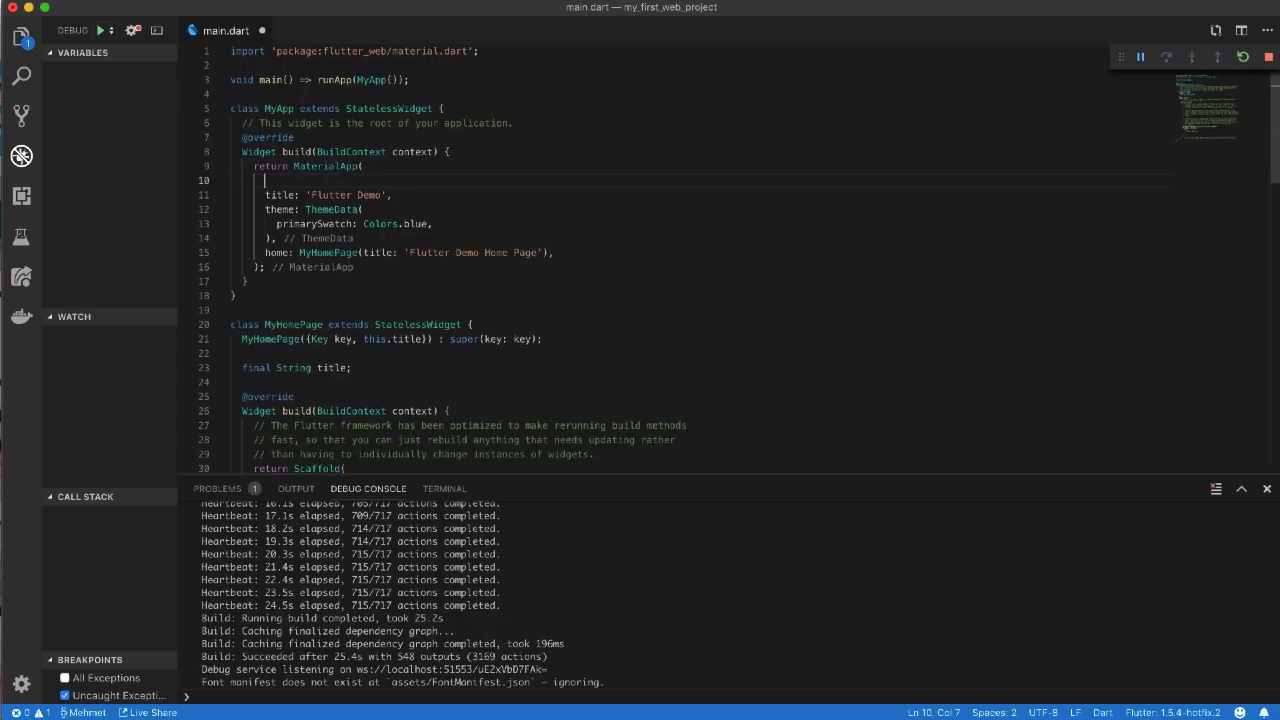
Start adding 'debugShowCheckedModeBanner: false' inside MaterialApp in main.dart.
{"action": "type", "text": "de"}
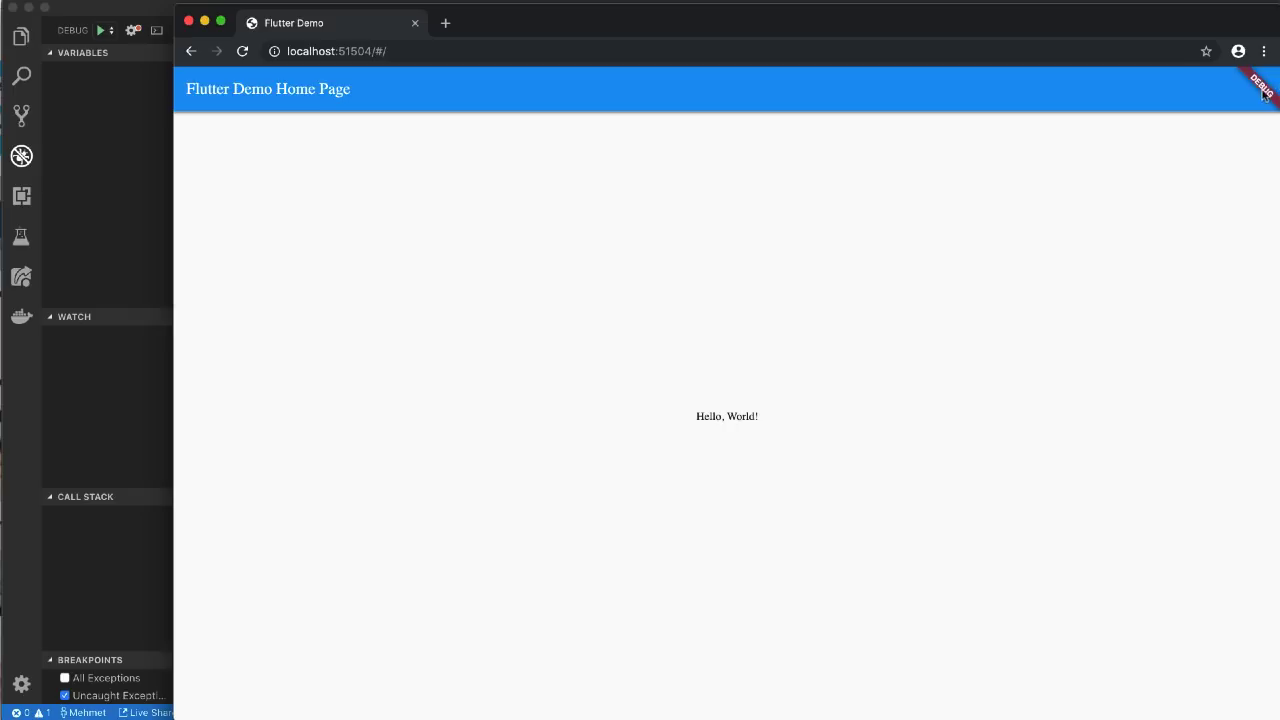
{"action": "mouse_move", "coordinate": [1240, 108]}
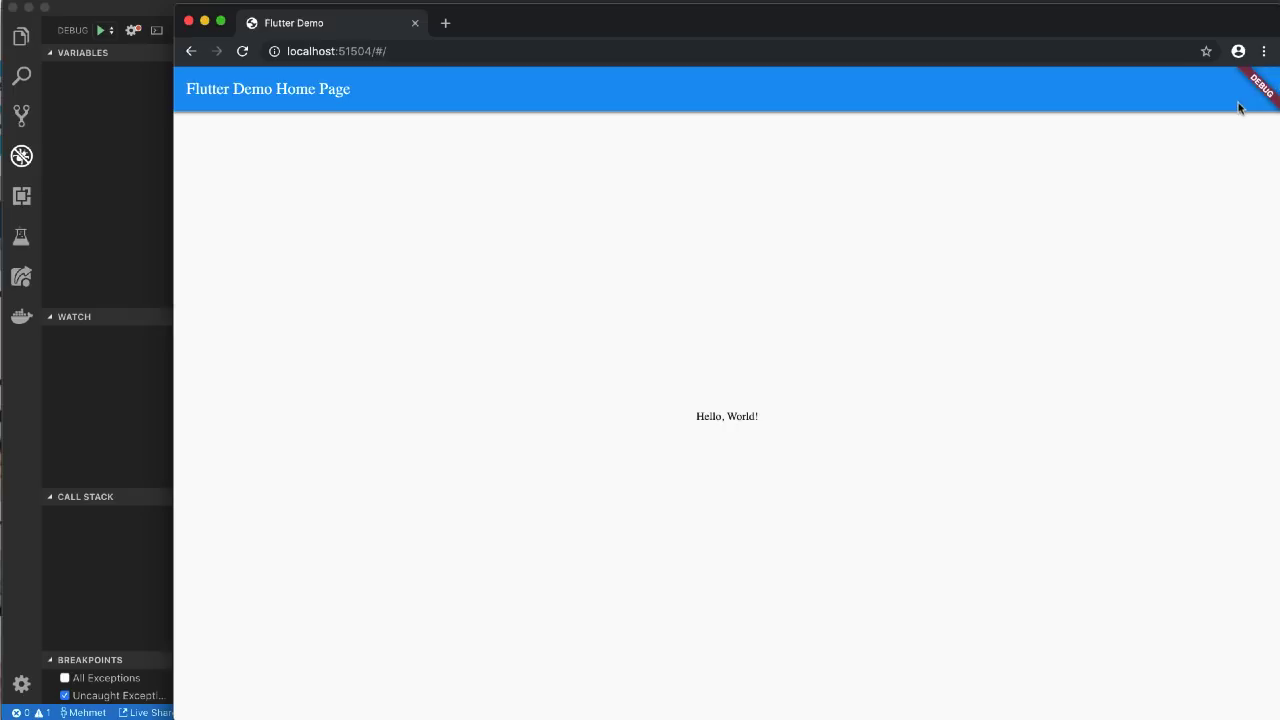
{"action": "mouse_move", "coordinate": [1116, 192]}
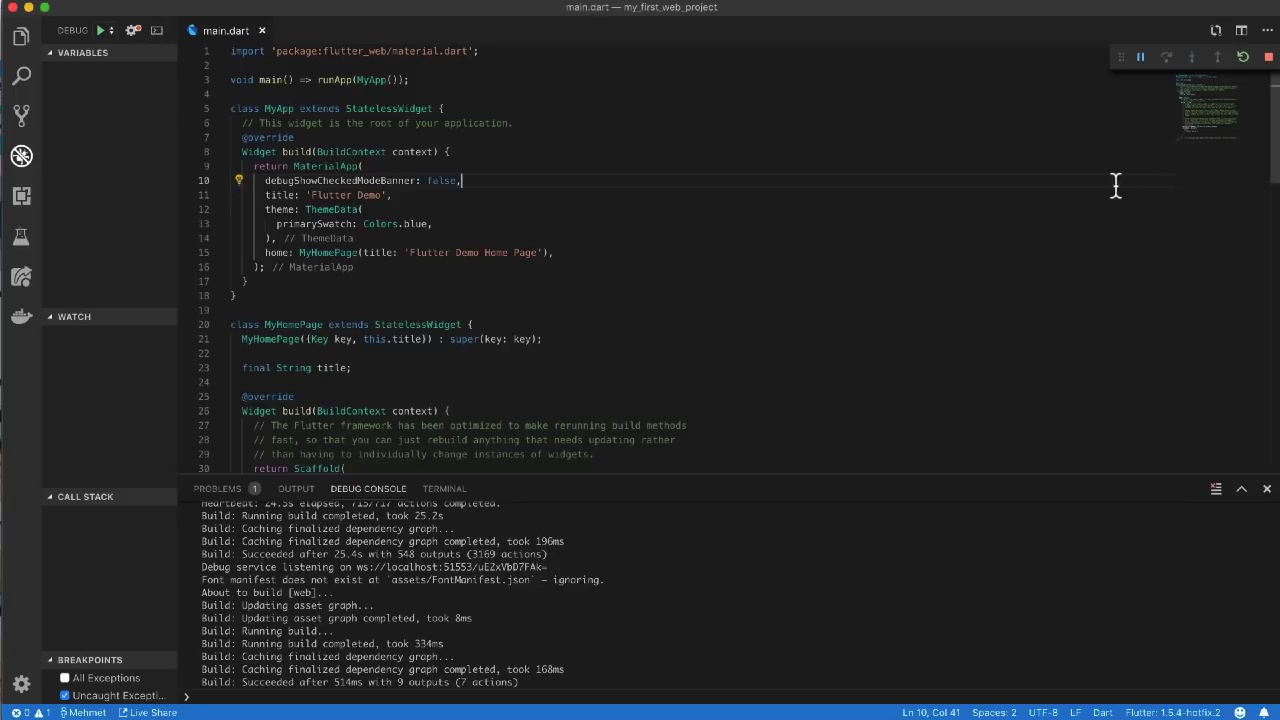
Hot-restart the running app so the debug banner change takes effect.
{"action": "left_click", "coordinate": [1244, 56]}
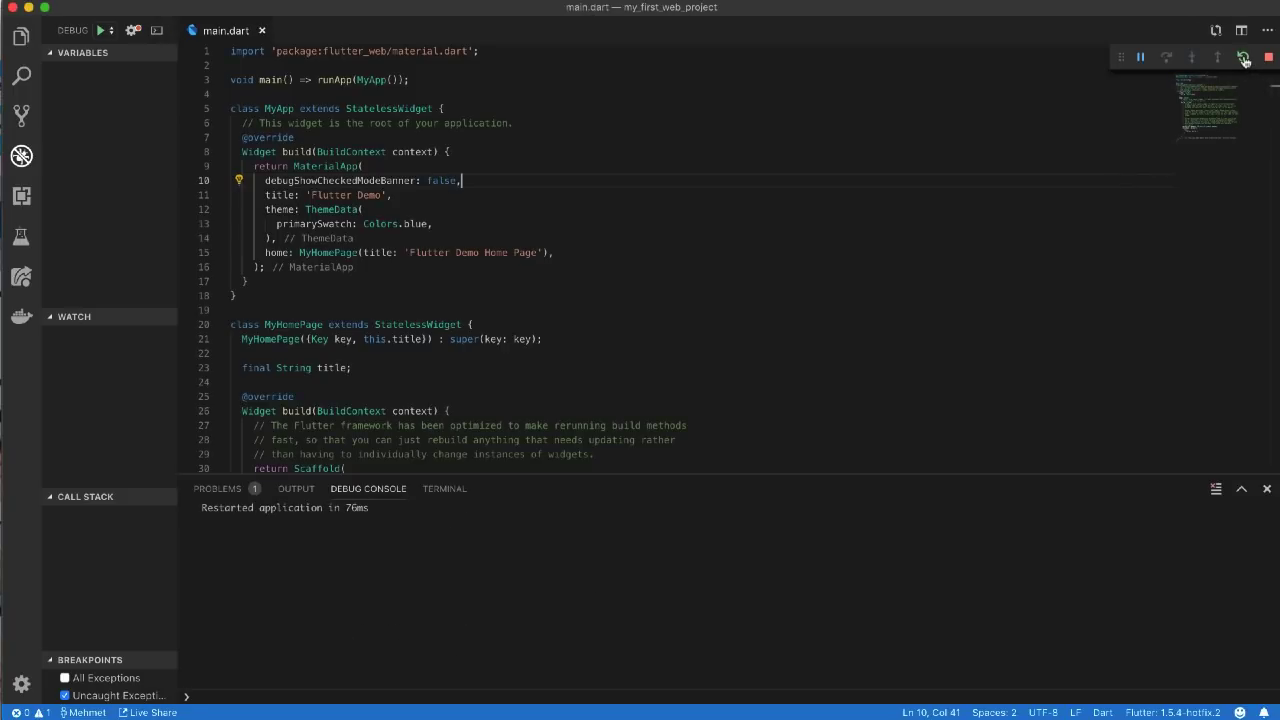
{"action": "left_click", "coordinate": [1244, 56]}
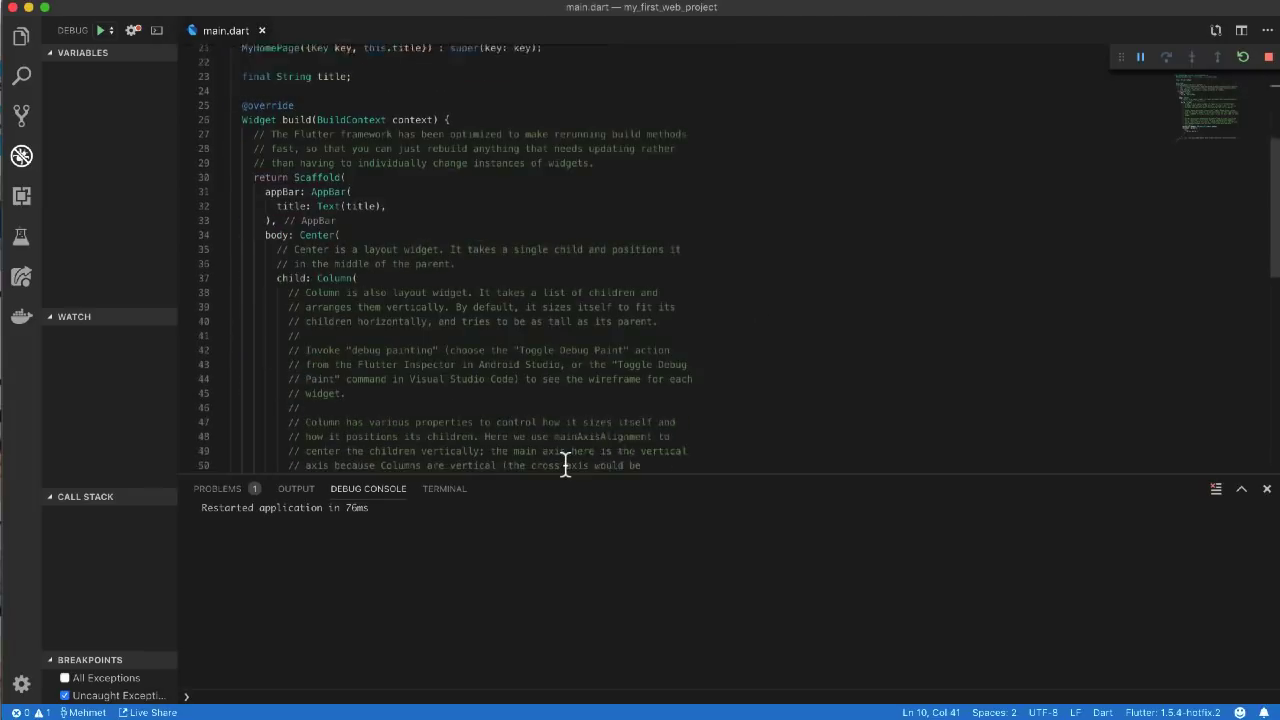
{"action": "scroll", "scroll_direction": "down", "scroll_amount": 3}
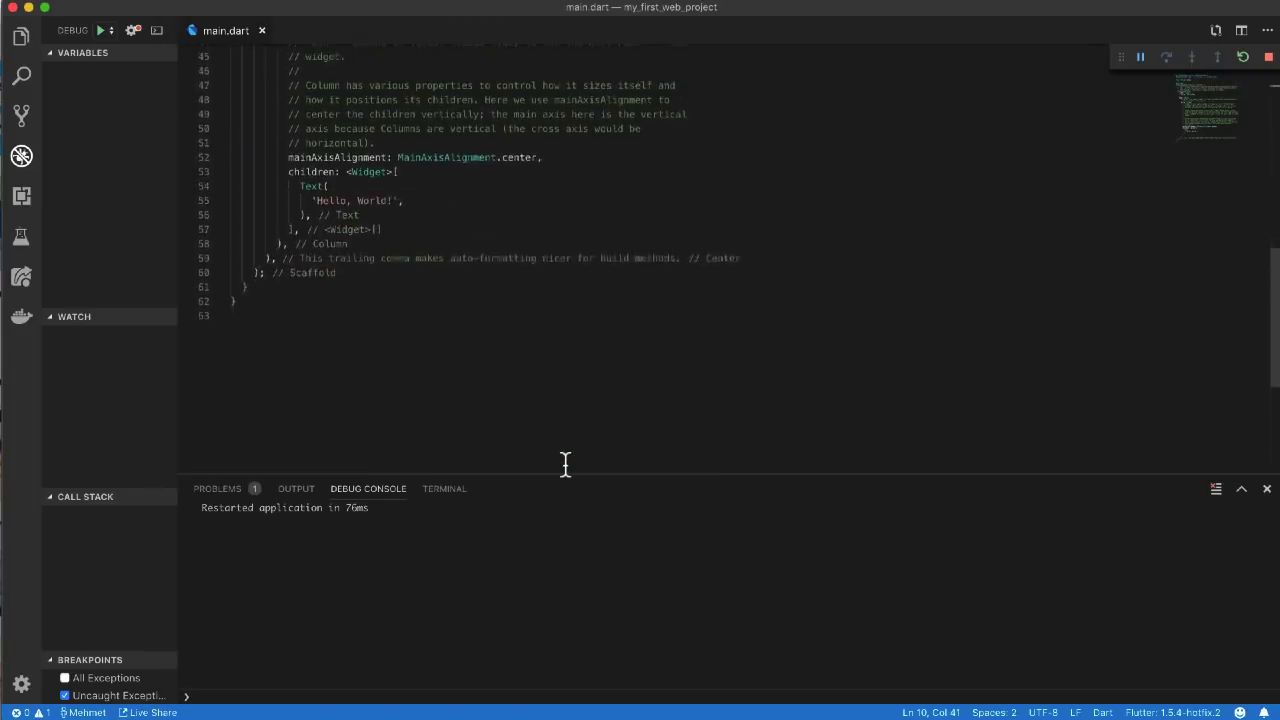
{"action": "scroll", "scroll_direction": "up", "scroll_amount": 3}
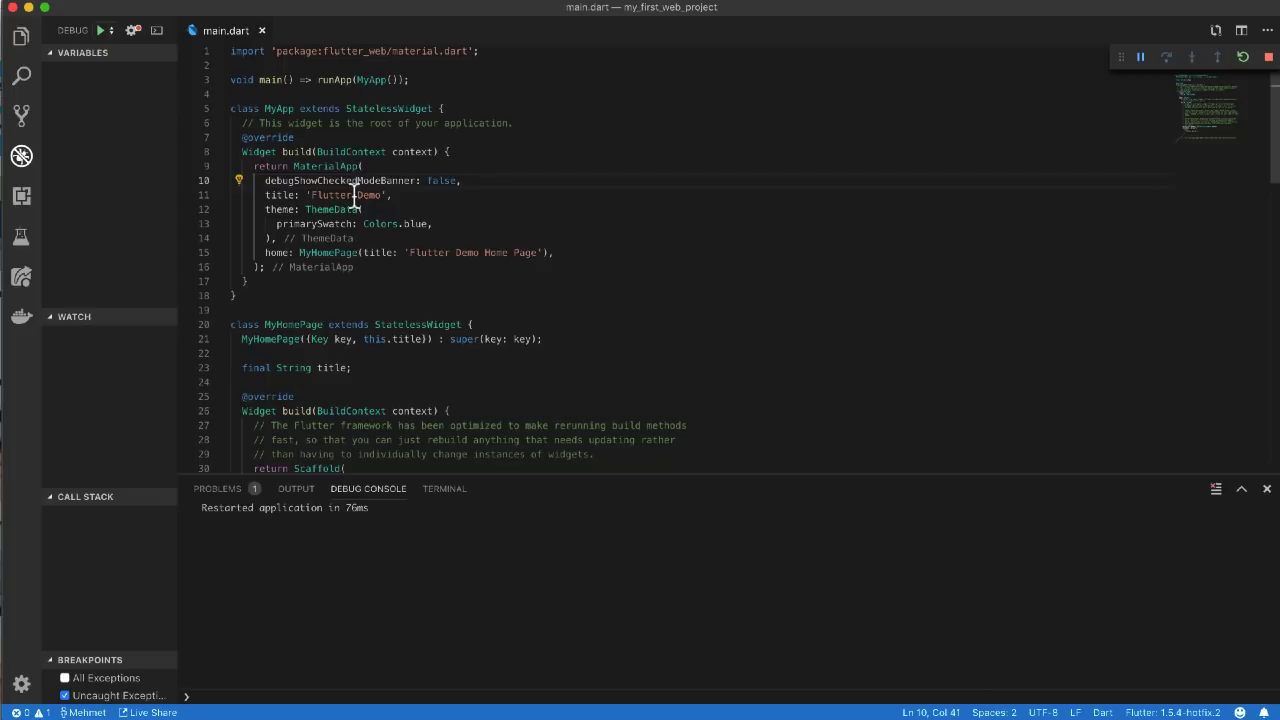
Rename the MaterialApp title to 'Flutter First Demo' in main.dart.
{"action": "left_click", "coordinate": [368, 196]}
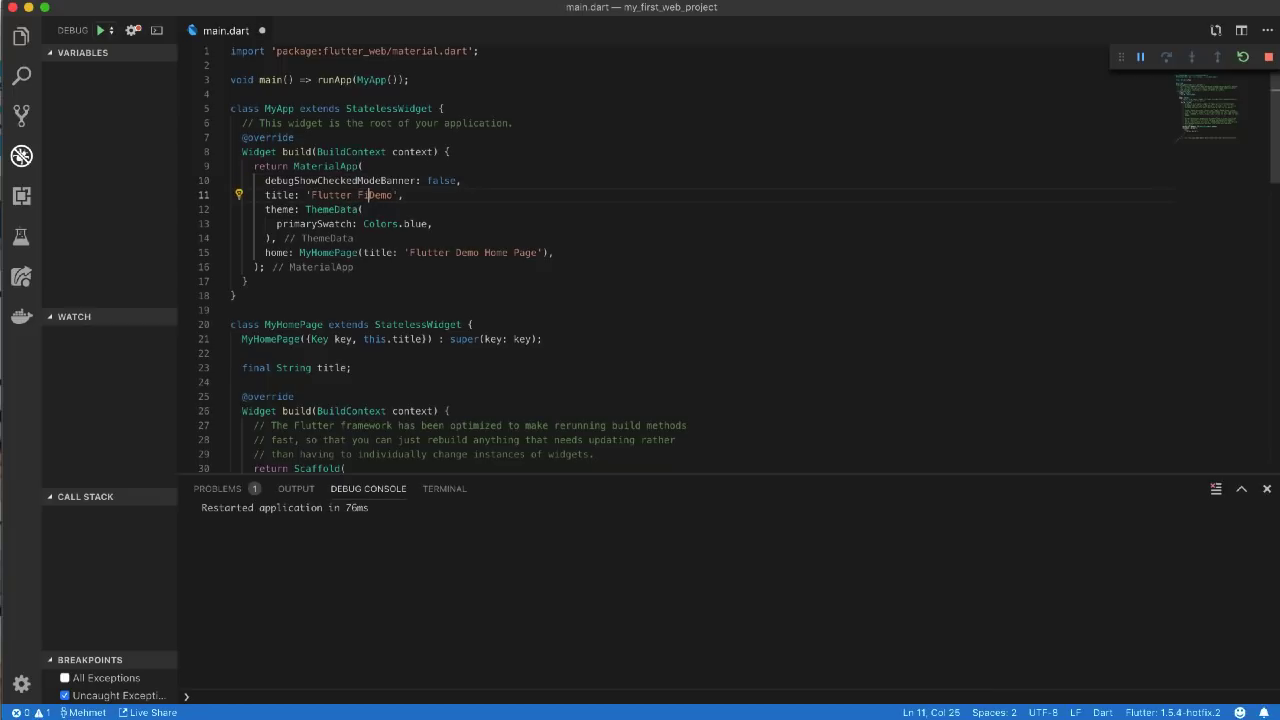
{"action": "type", "text": "First"}
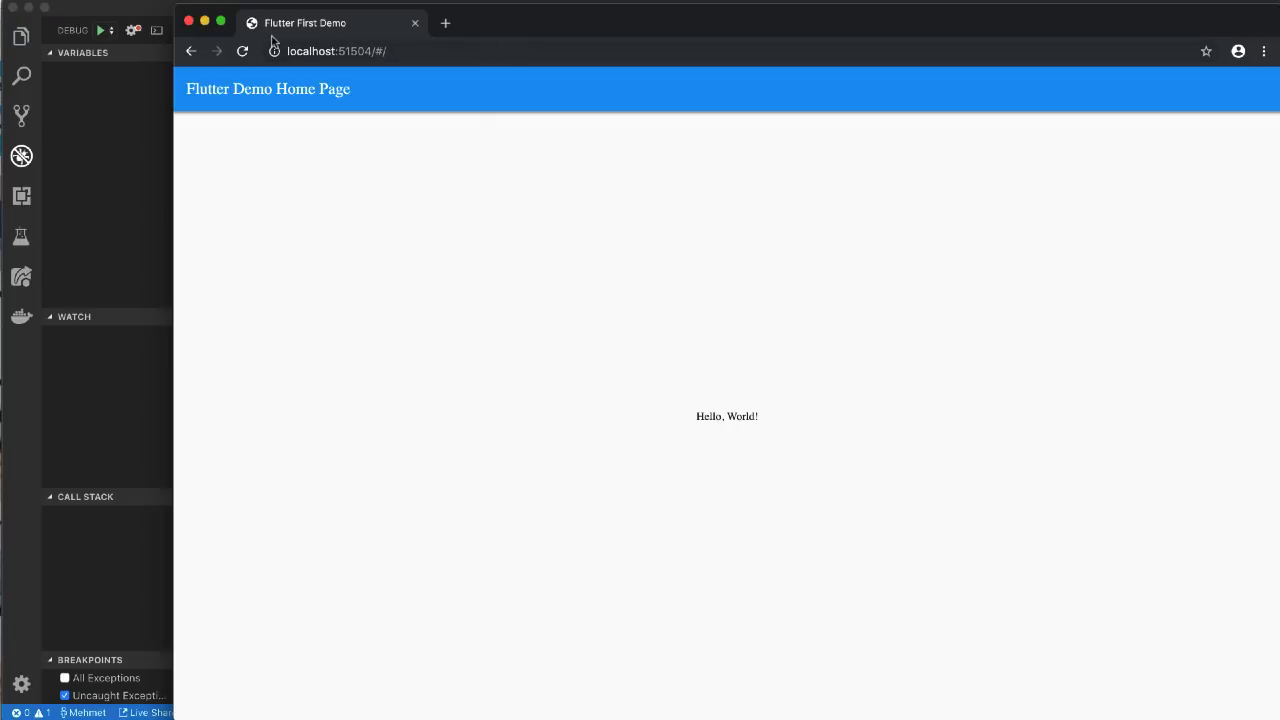
{"action": "mouse_move", "coordinate": [472, 160]}
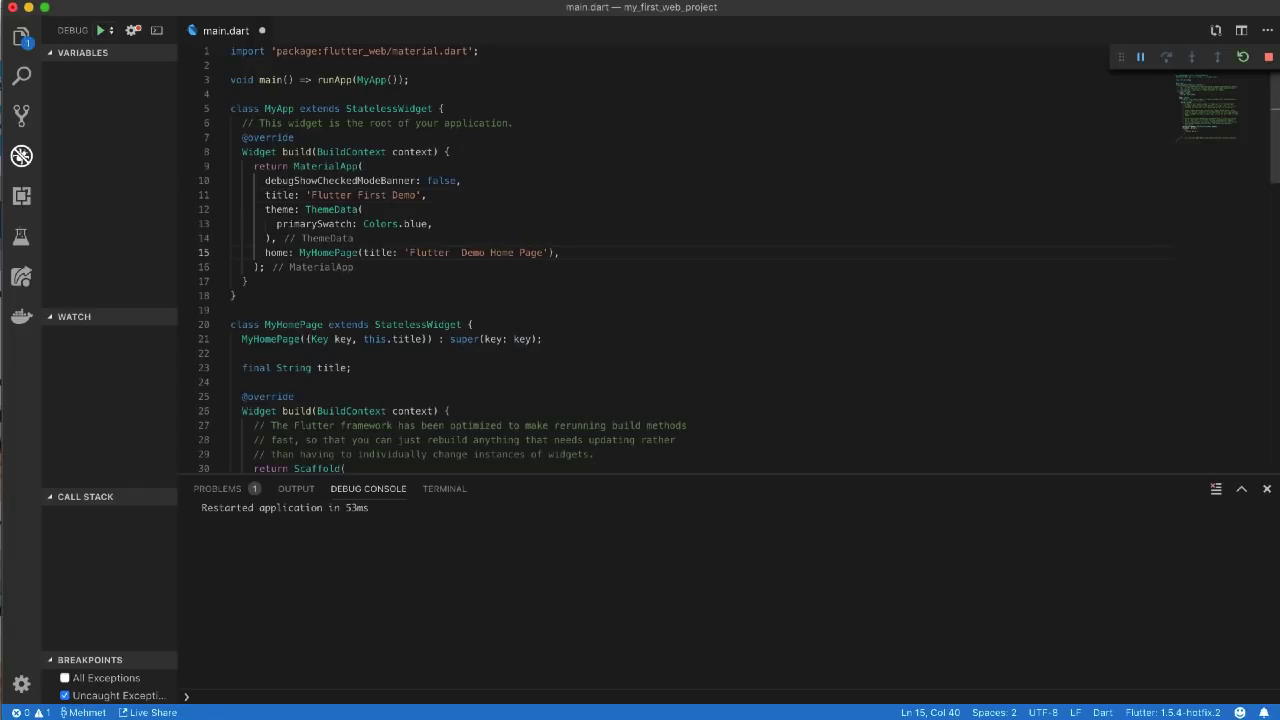
Rename the MyHomePage title to 'Flutter Fist Demo Home Page' and hot-restart the app.
{"action": "type", "text": "Fist"}
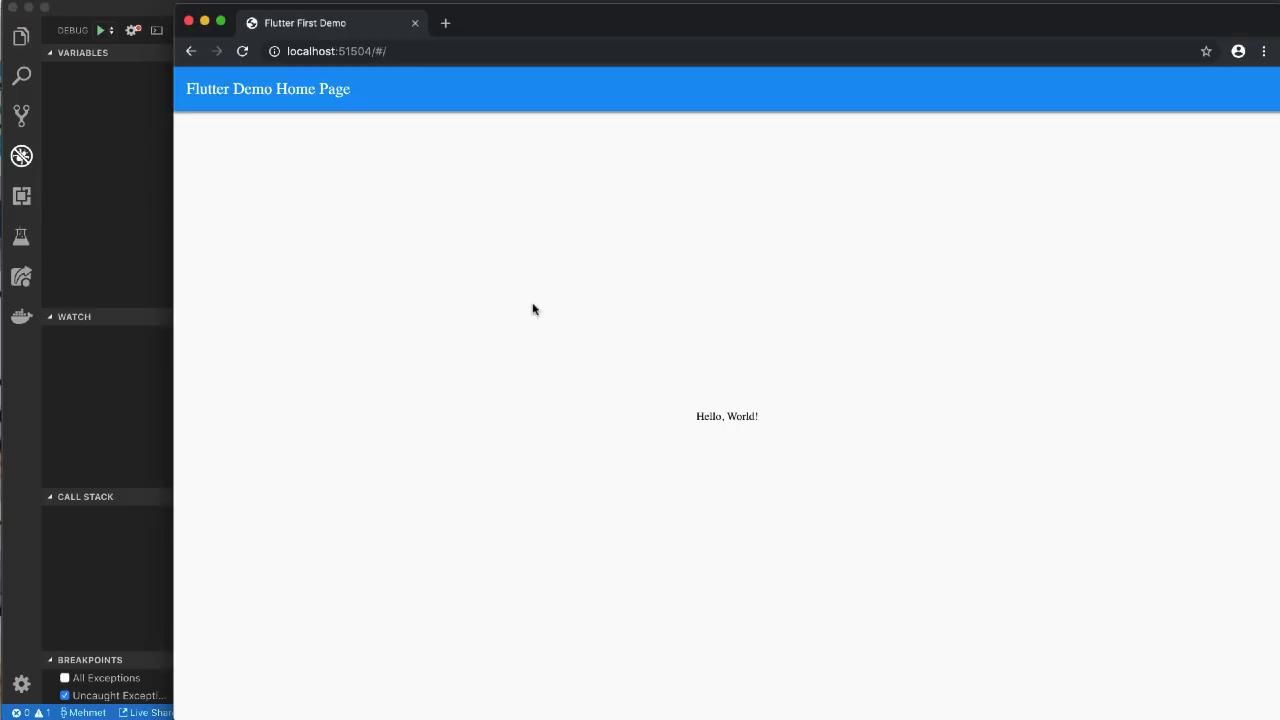
{"action": "left_click", "coordinate": [228, 30]}
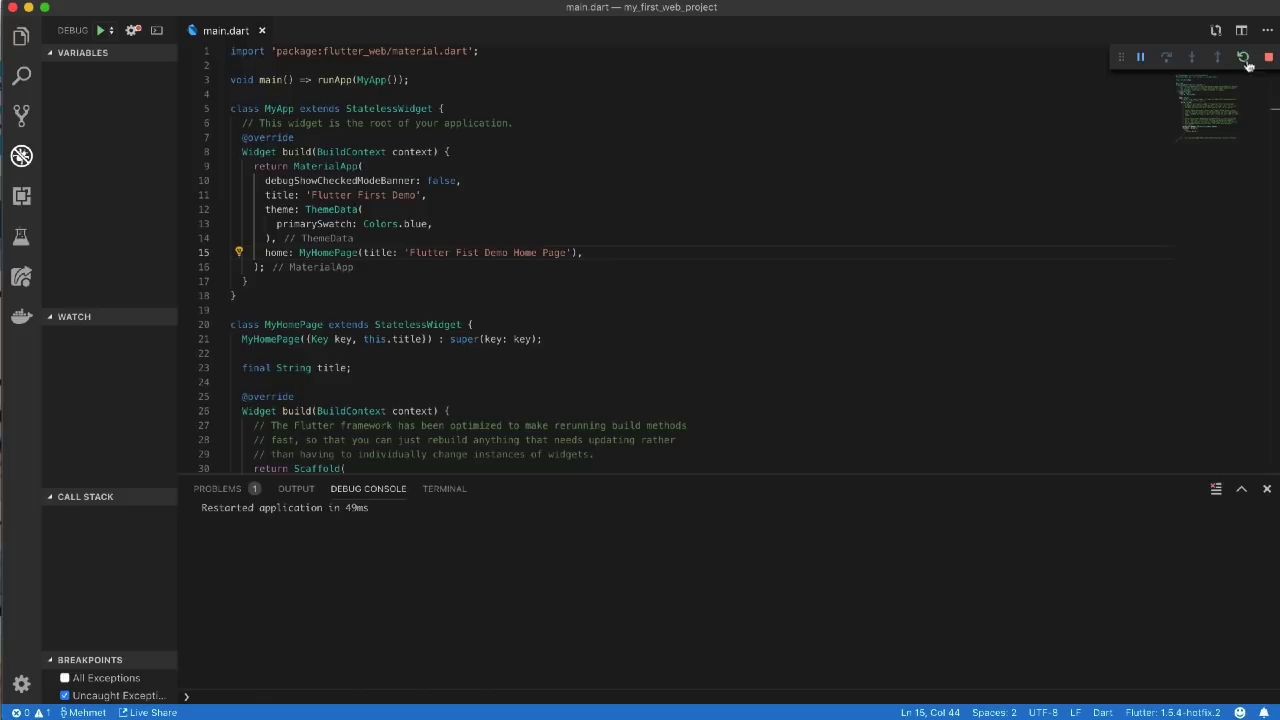
{"action": "left_click", "coordinate": [1244, 56]}
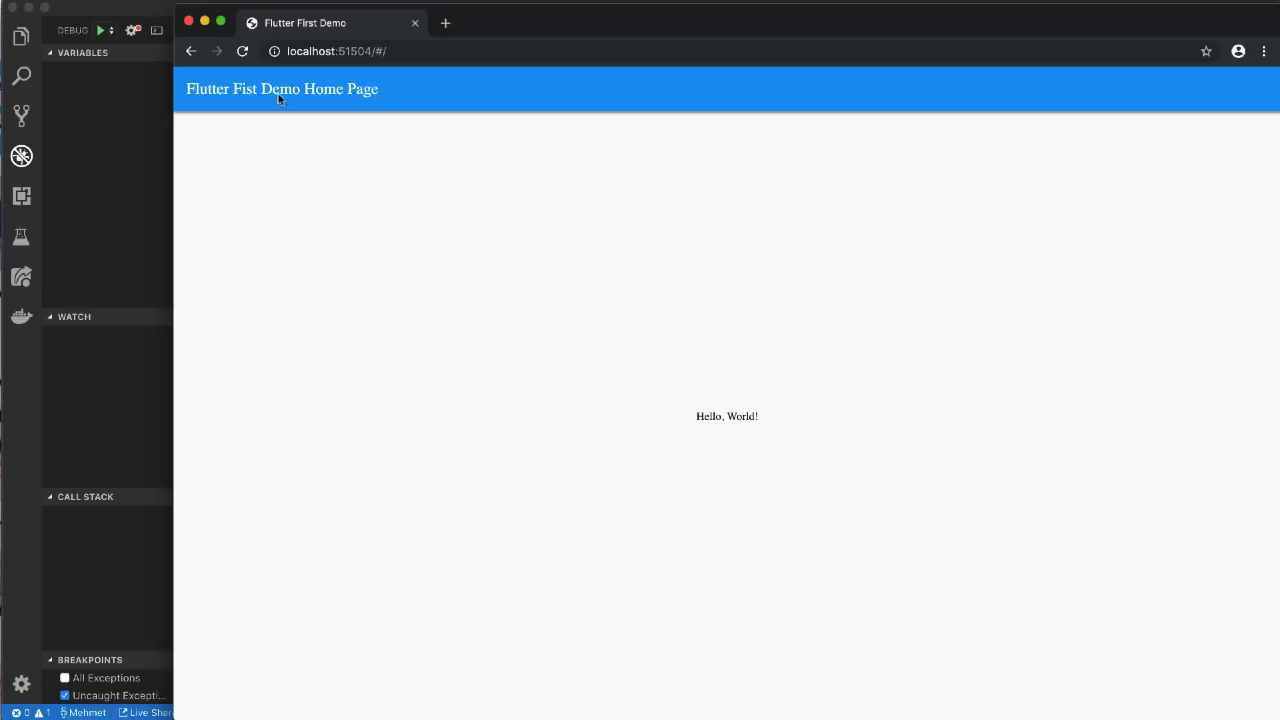
{"action": "mouse_move", "coordinate": [276, 102]}
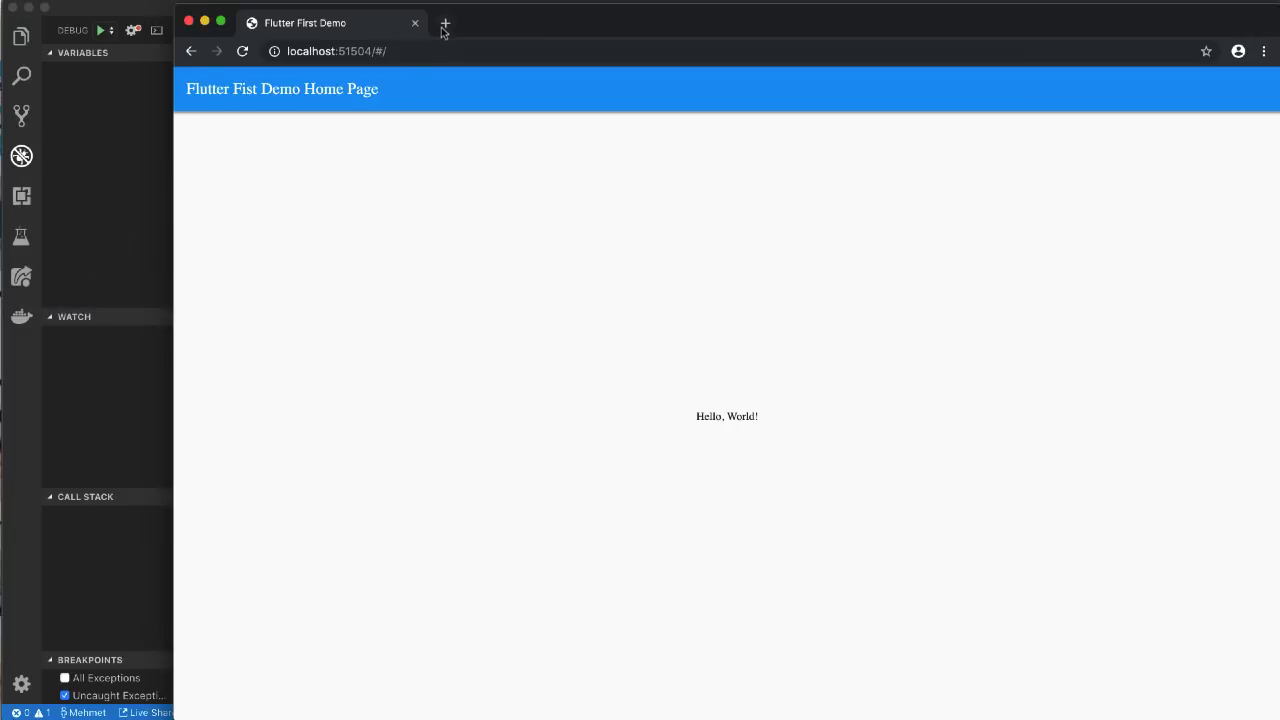
Navigate a new Chrome tab to the deployed demo at dershub.com/flutter/.
{"action": "left_click", "coordinate": [444, 24]}
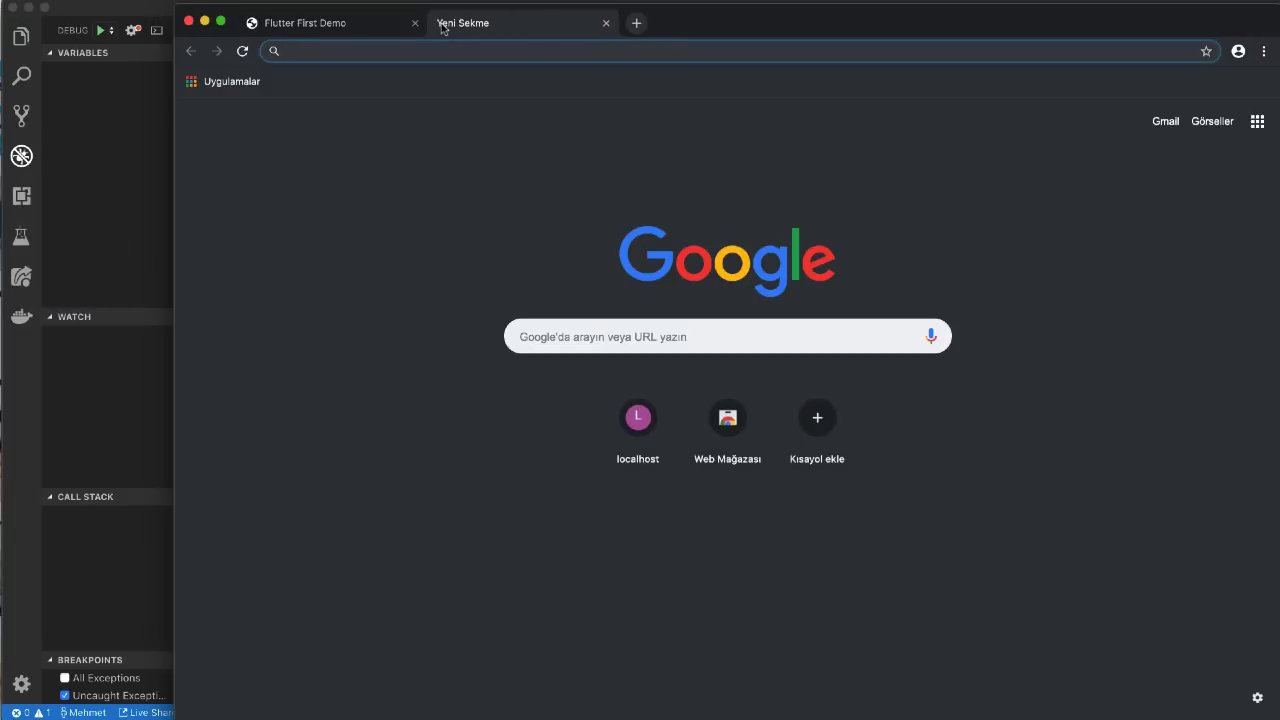
{"action": "type", "text": "ders"}
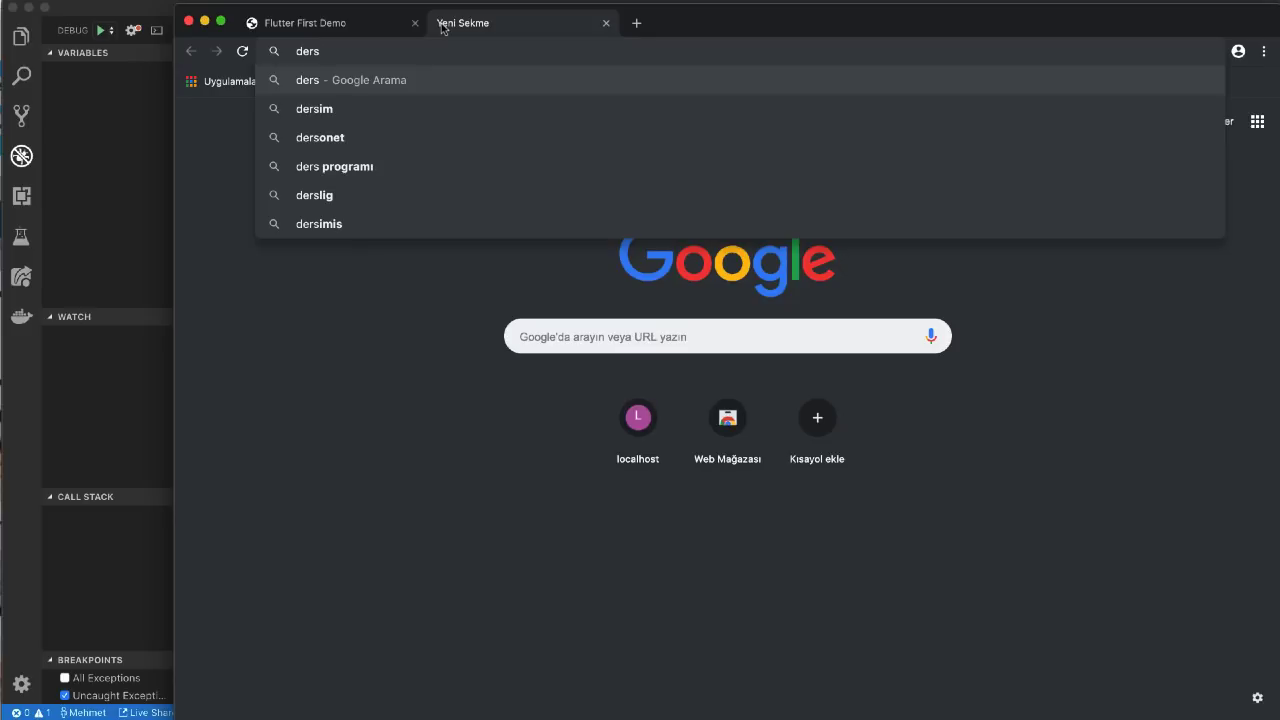
{"action": "type", "text": "hub"}
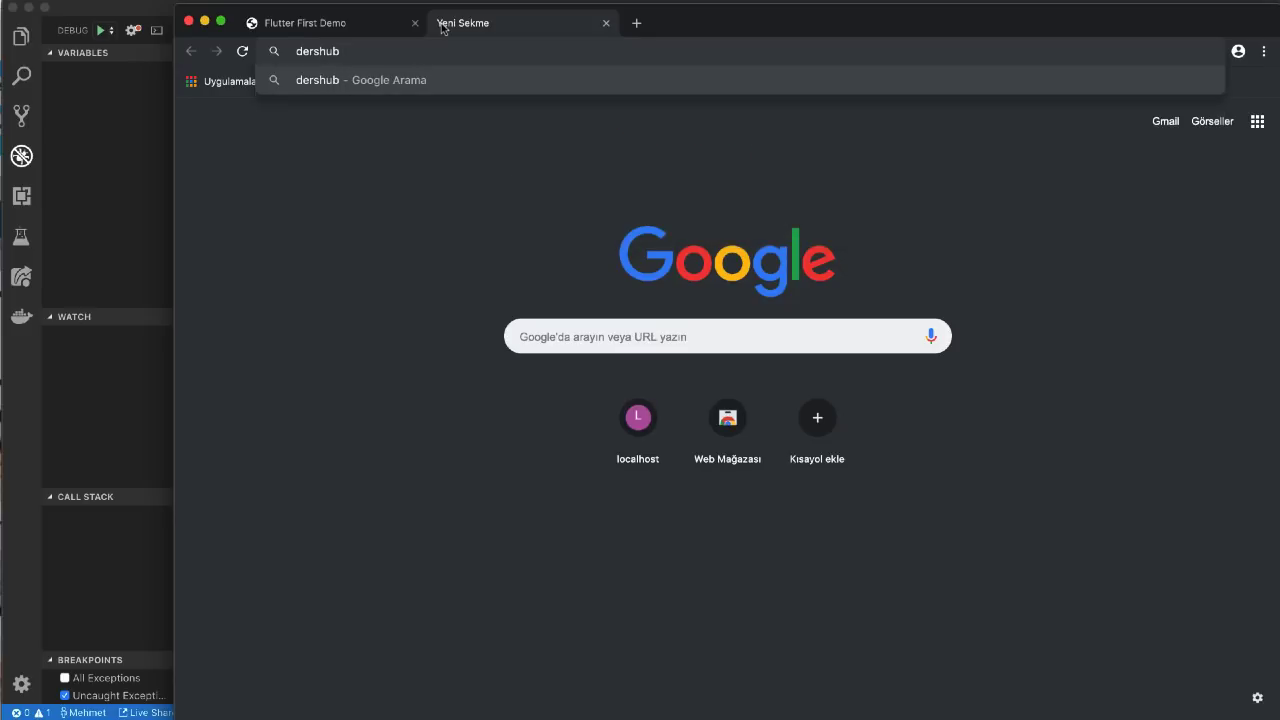
{"action": "type", "text": "."}
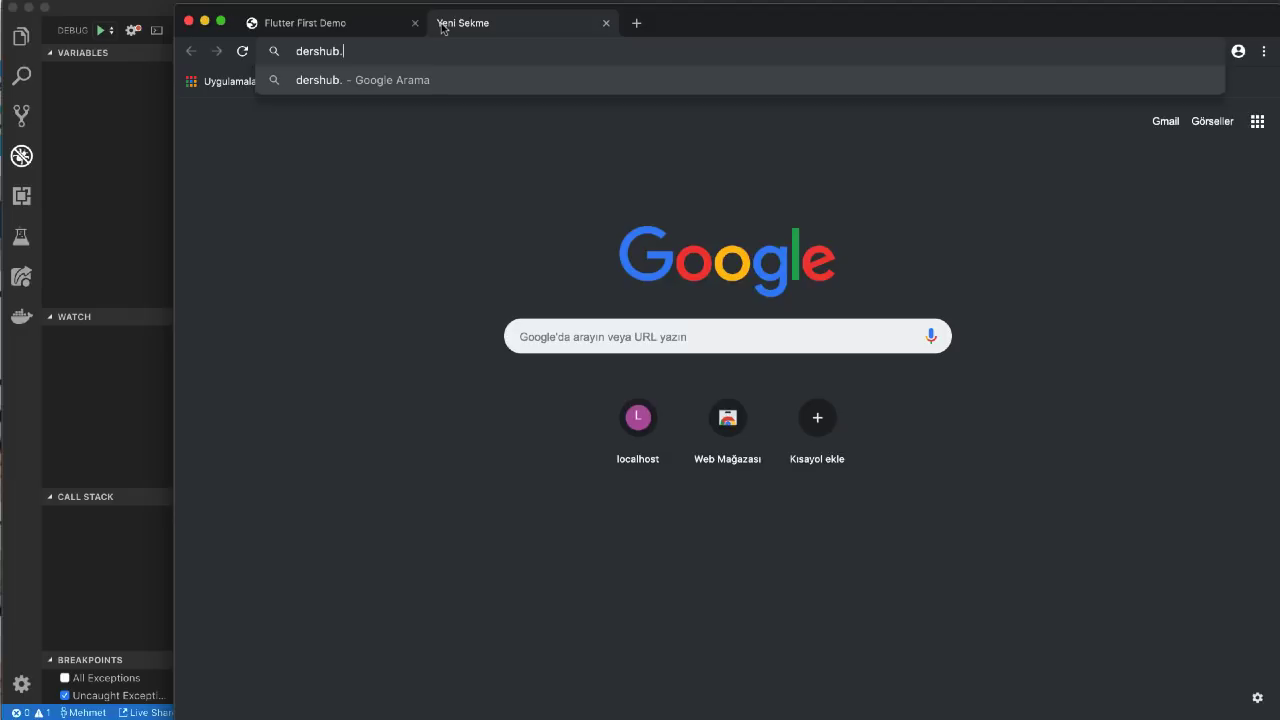
{"action": "type", "text": "com/"}
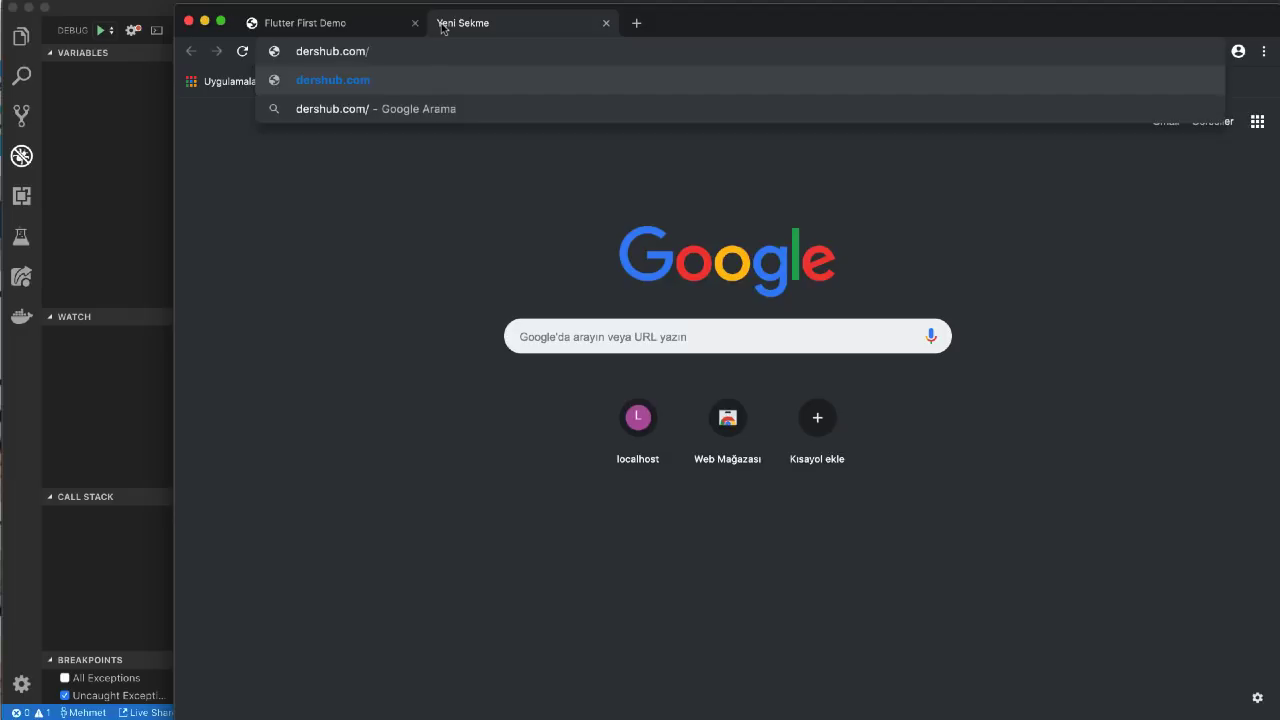
{"action": "type", "text": "flutter/first/#/"}
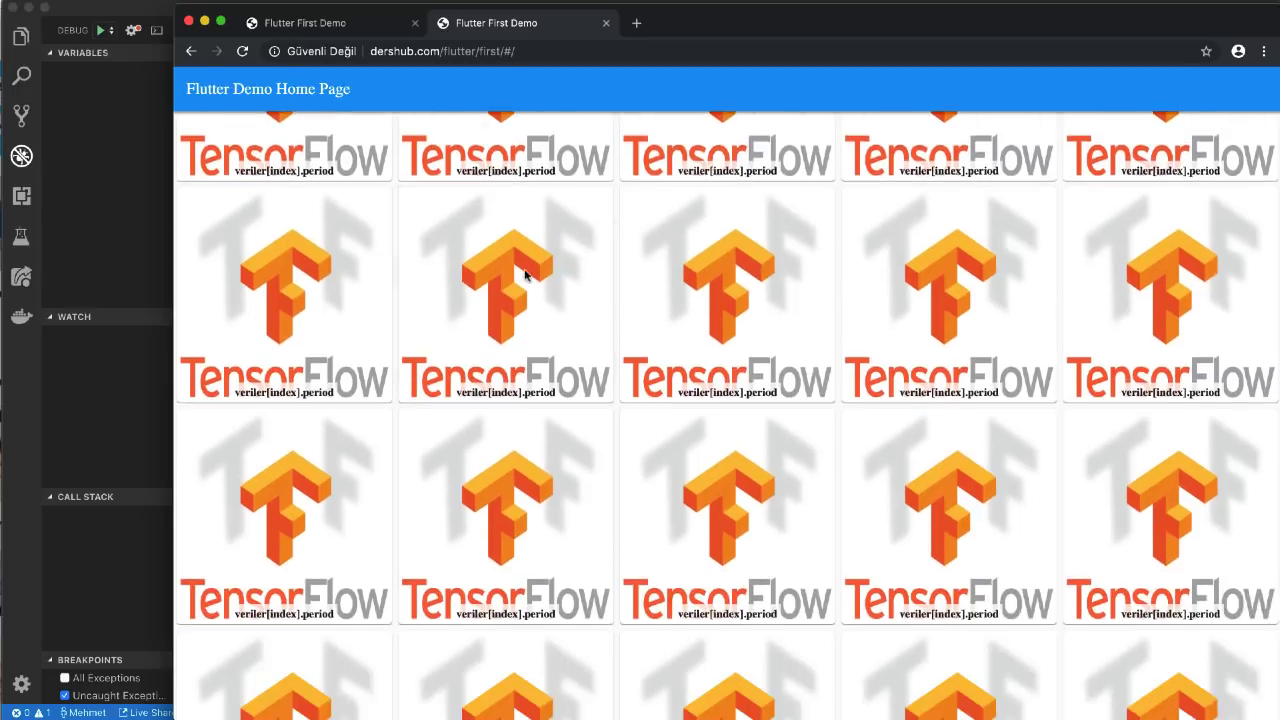
Scroll the deployed Flutter First Demo's grid of TensorFlow images.
{"action": "scroll", "scroll_direction": "down", "scroll_amount": 3}
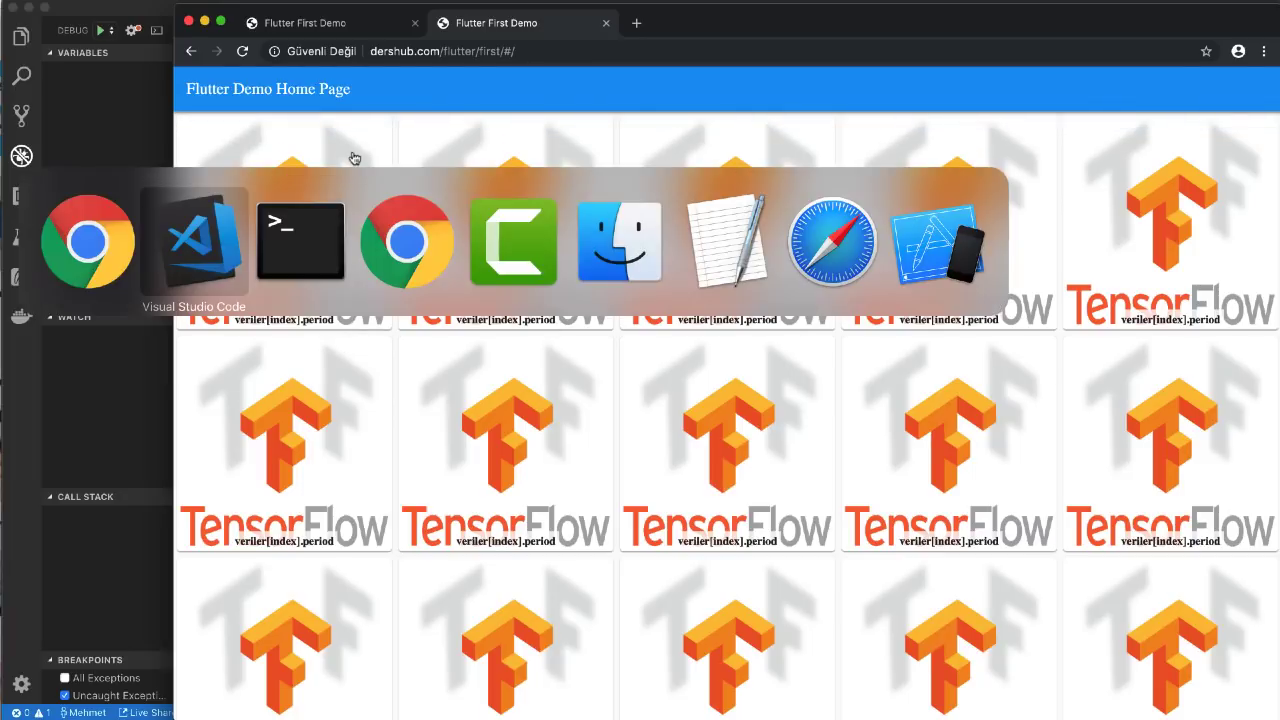
{"action": "mouse_move", "coordinate": [88, 240]}
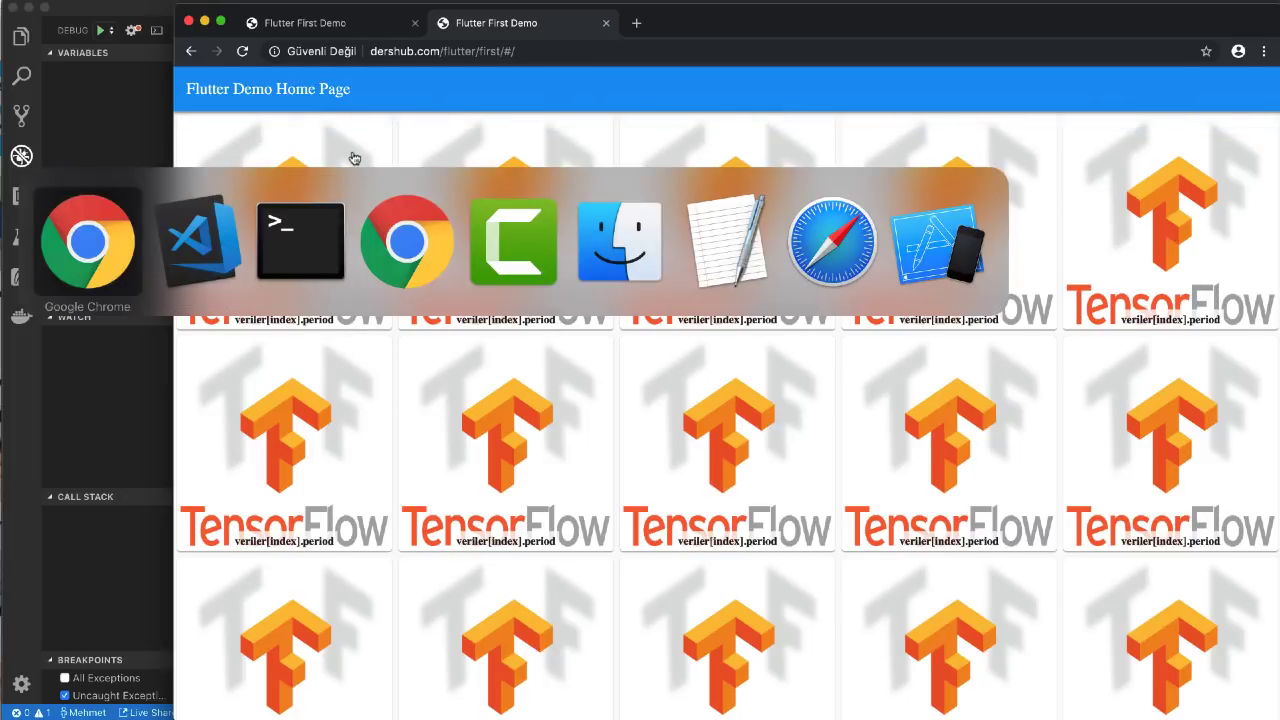